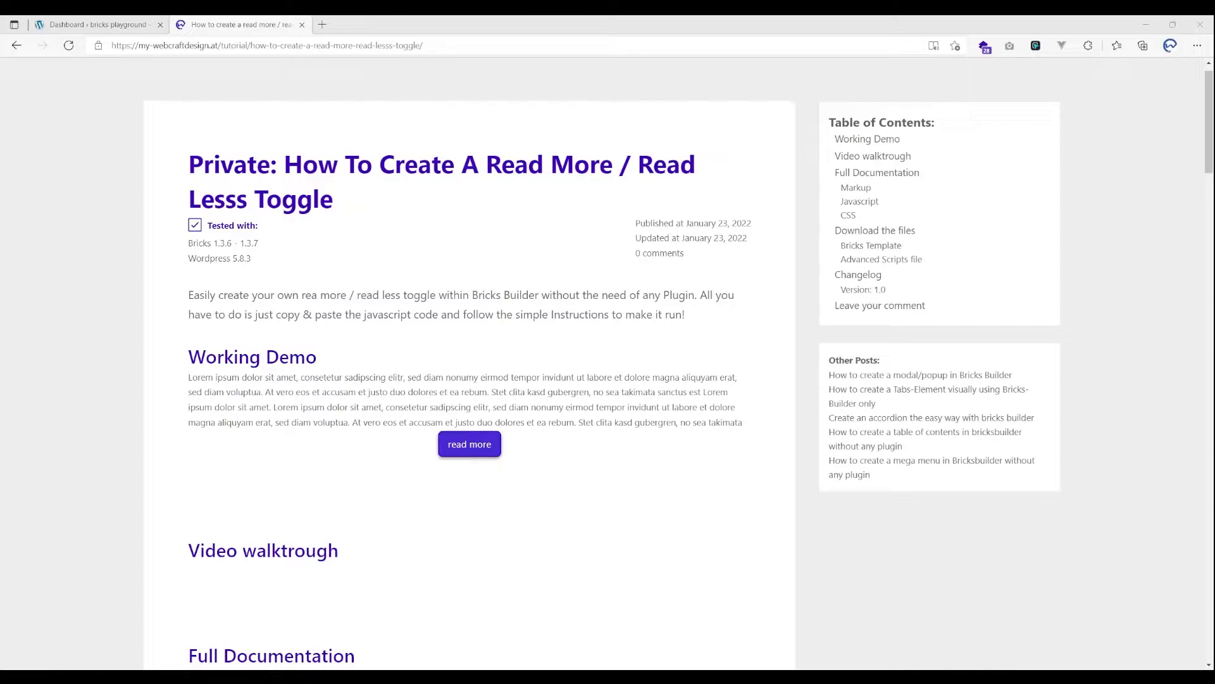
mouse_move(811, 623)
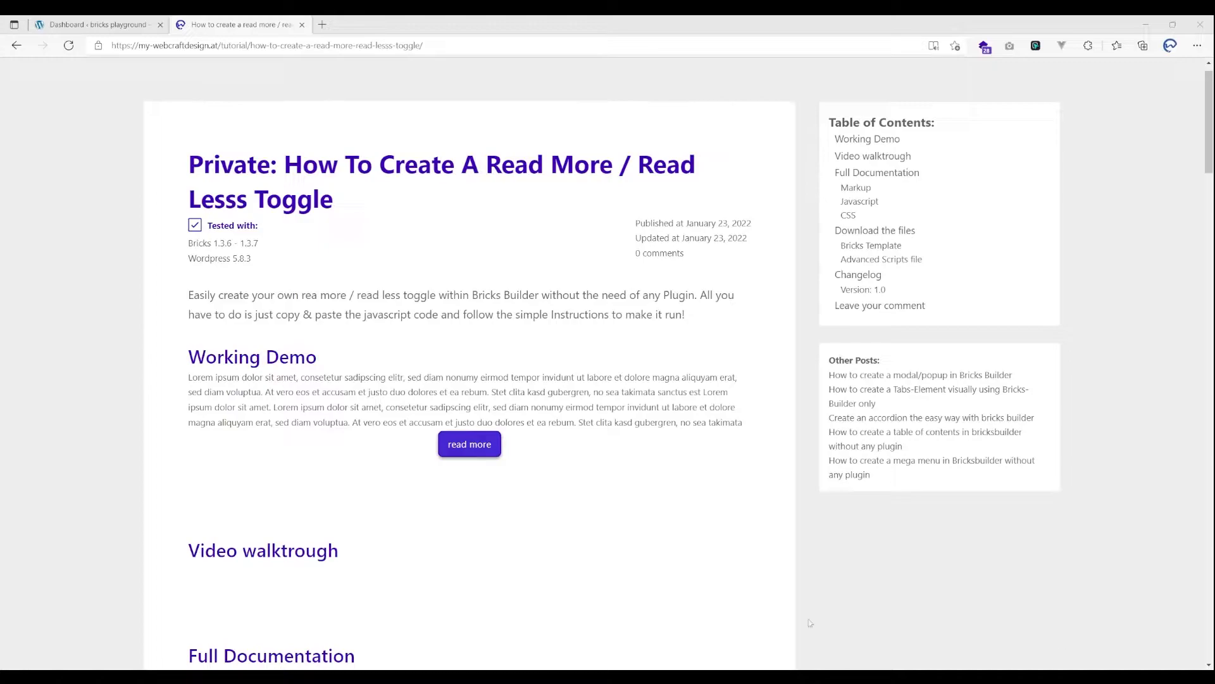
mouse_move(755, 392)
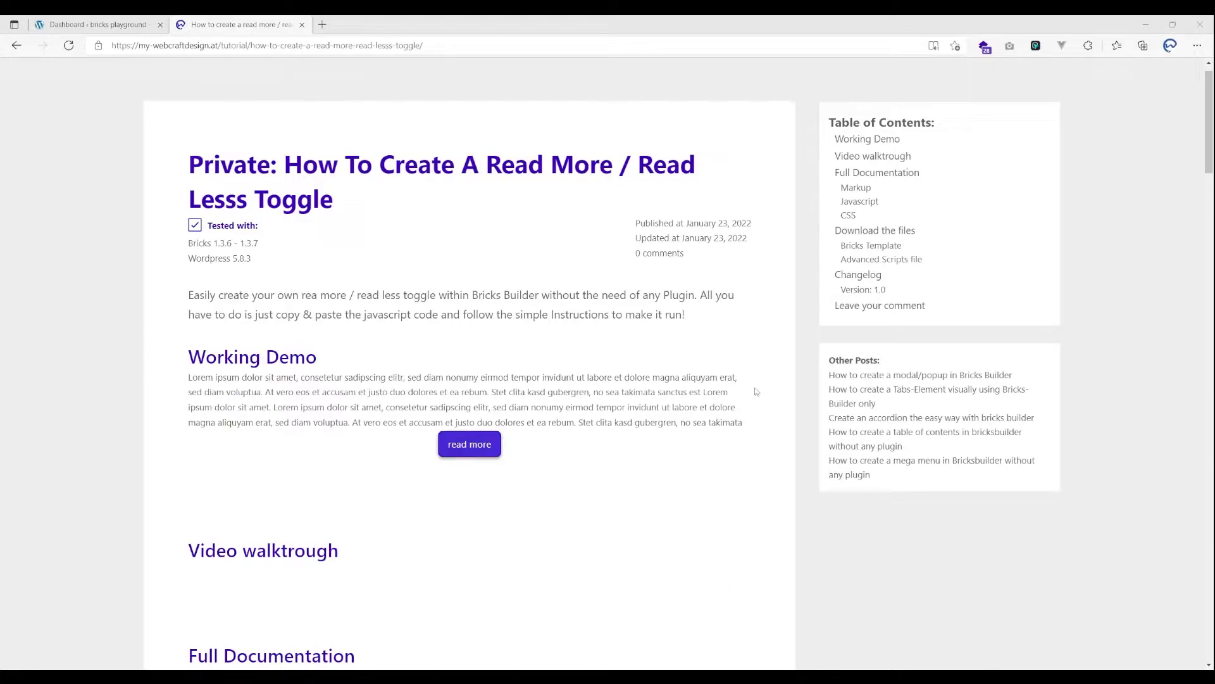
mouse_move(543, 194)
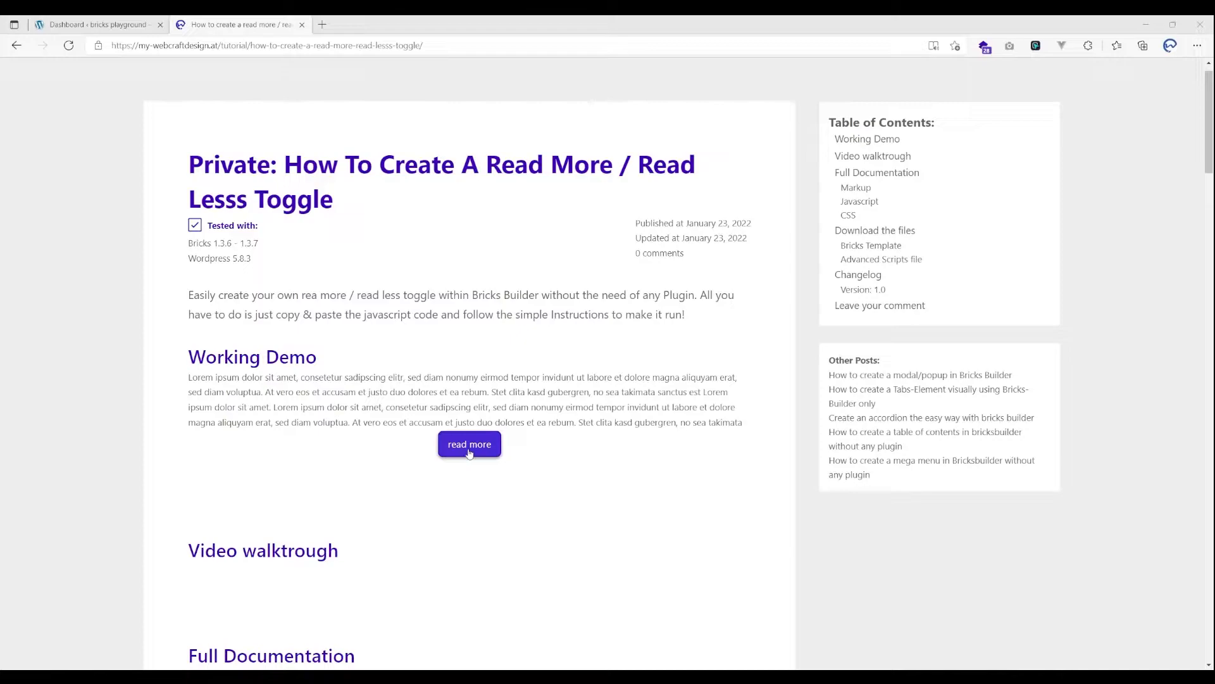
Expand and collapse the tutorial demo's hidden text several times to see the effect.
left_click(469, 443)
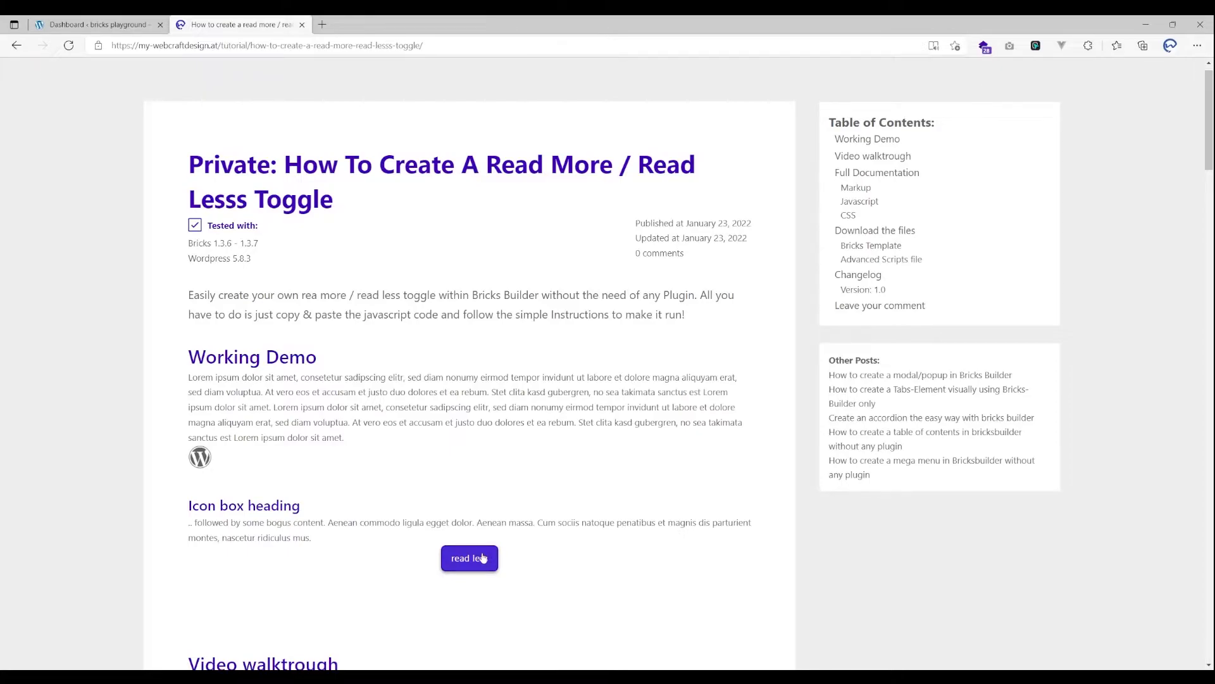
left_click(469, 557)
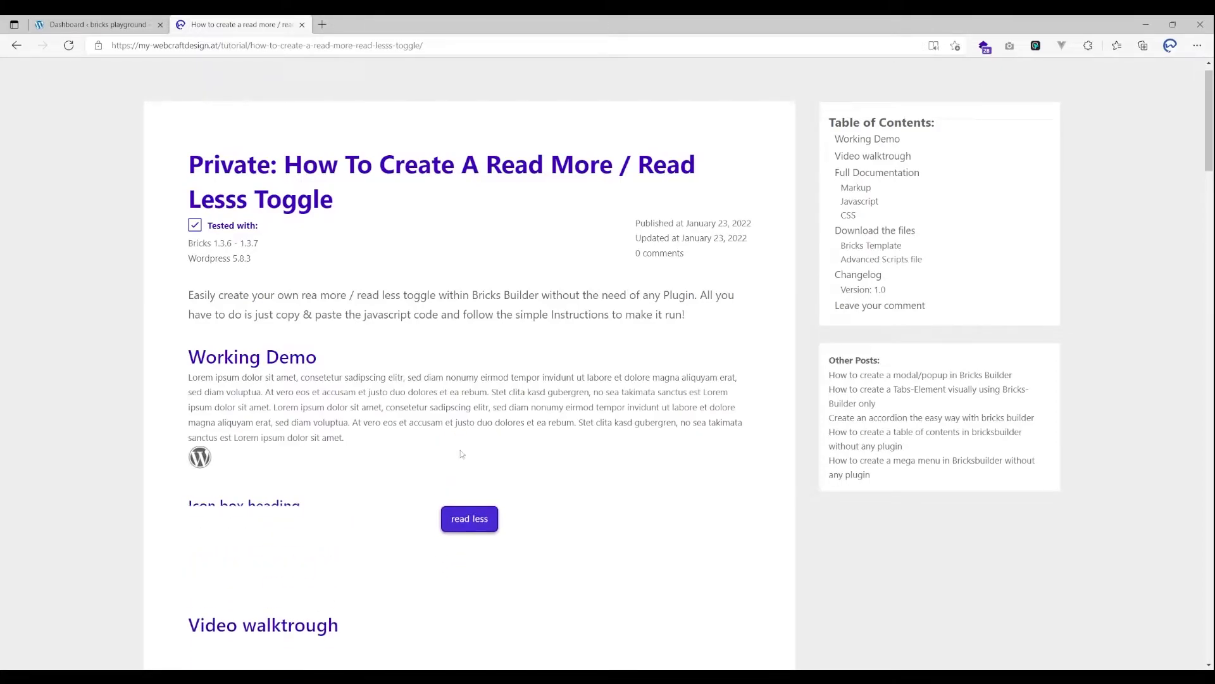
left_click(470, 518)
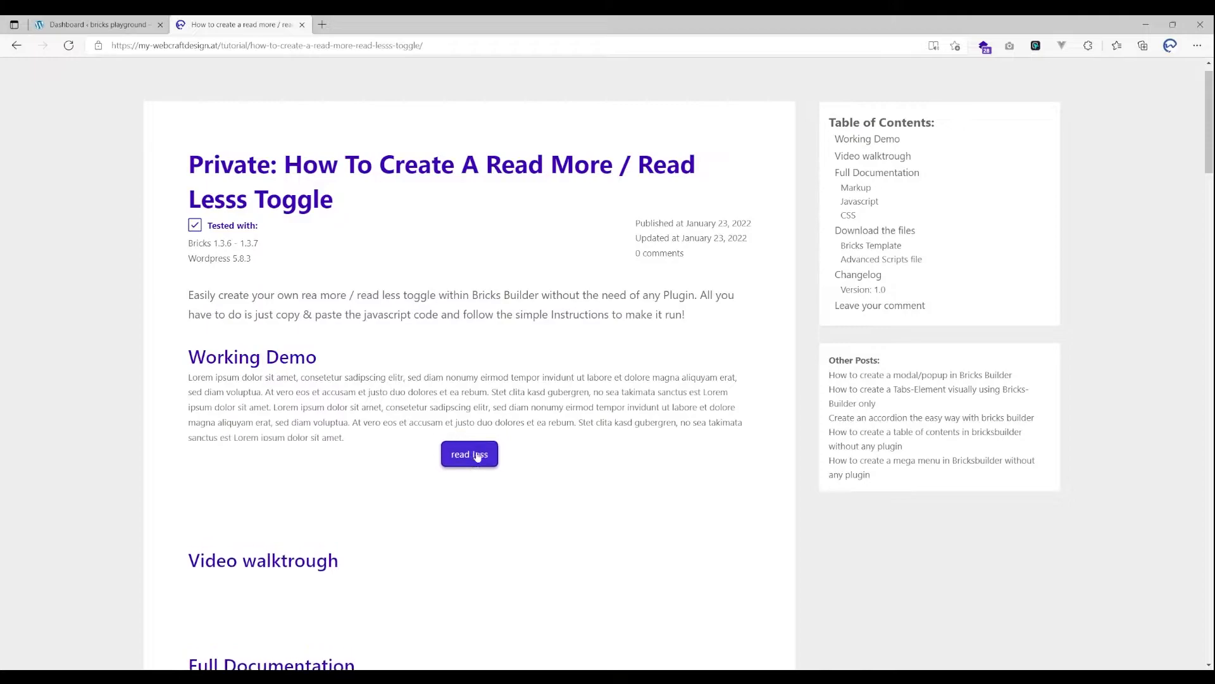
left_click(469, 454)
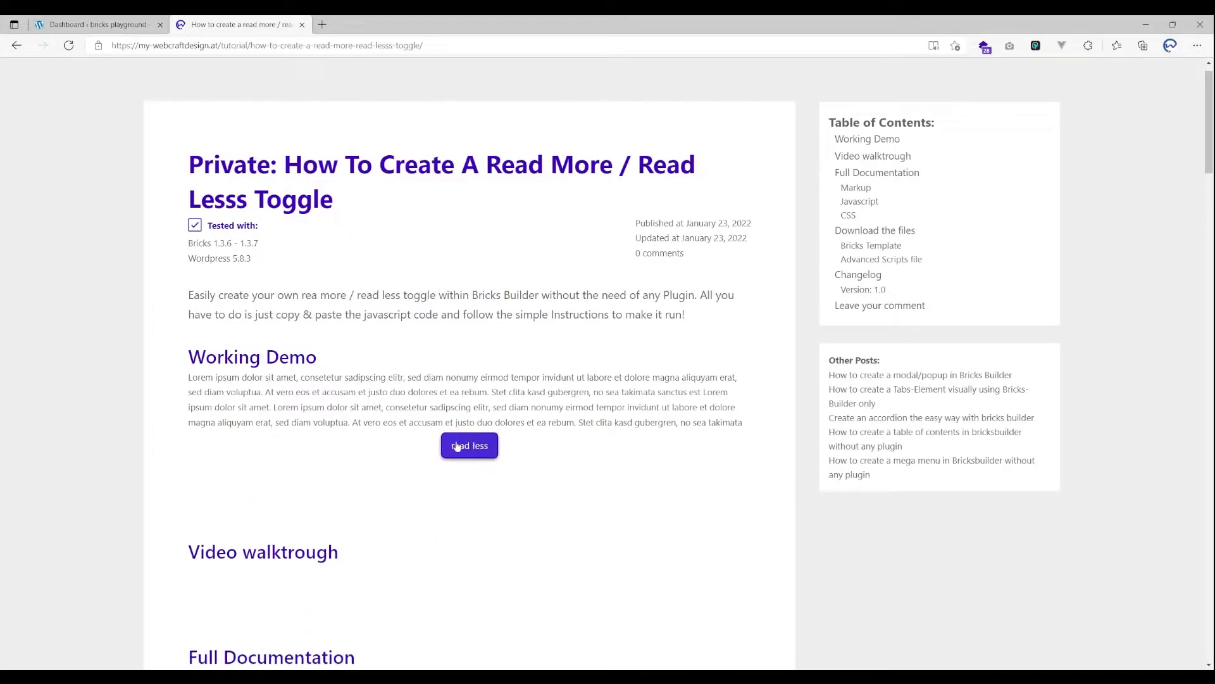
left_click(469, 445)
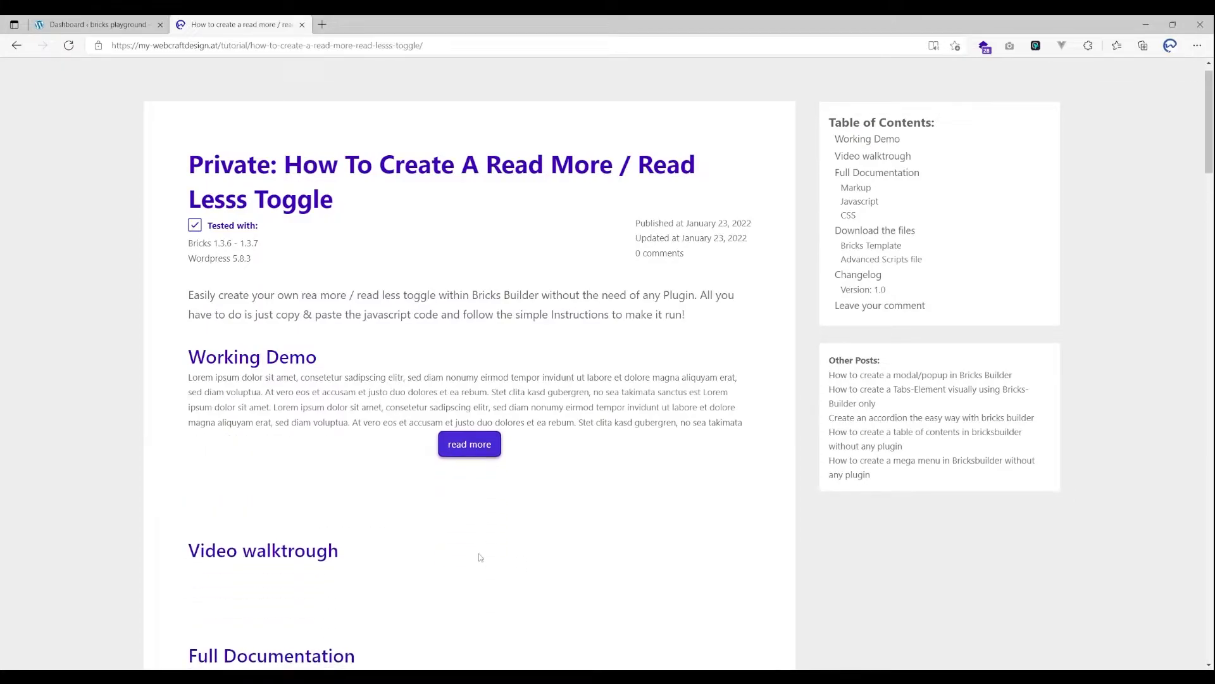
mouse_move(374, 263)
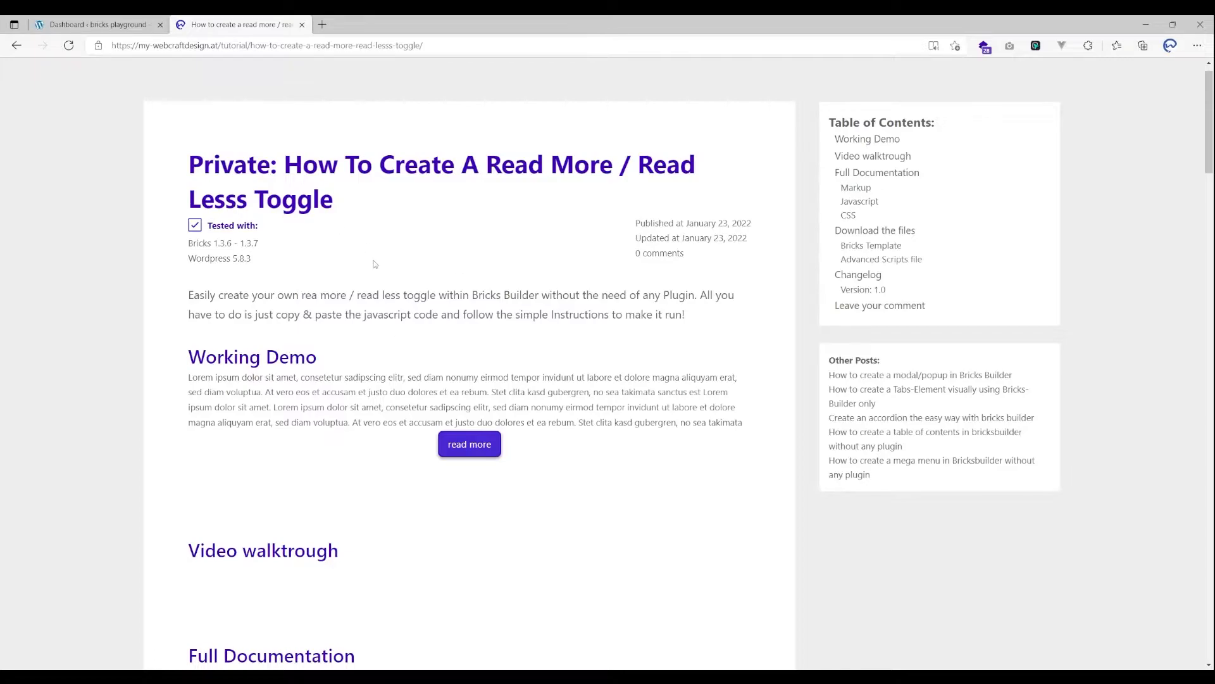
Scroll through the tutorial script and mark its text and duration variables.
scroll("down", 3)
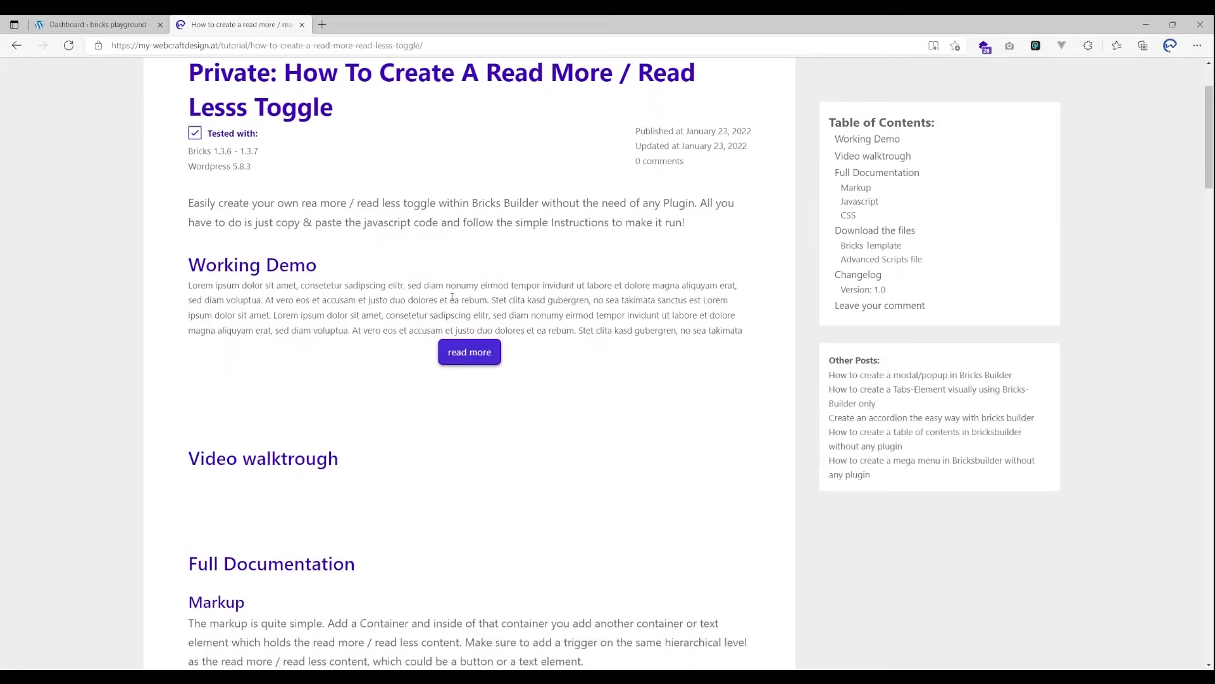
scroll("down", 3)
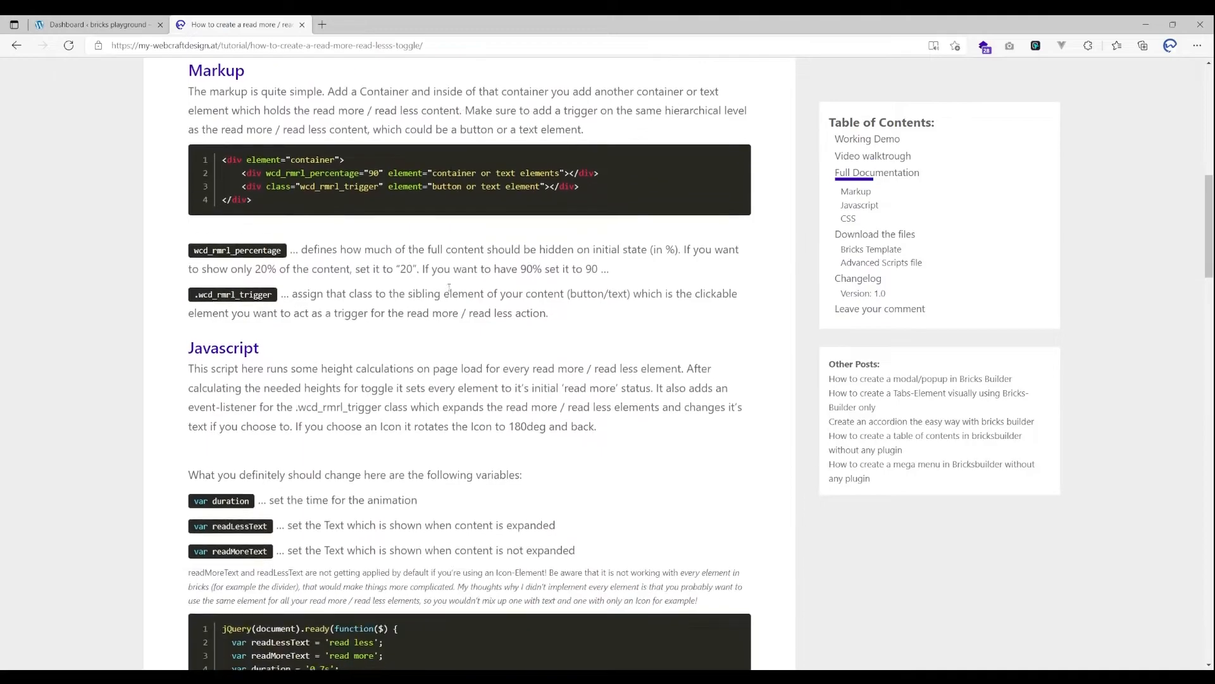
scroll("down", 3)
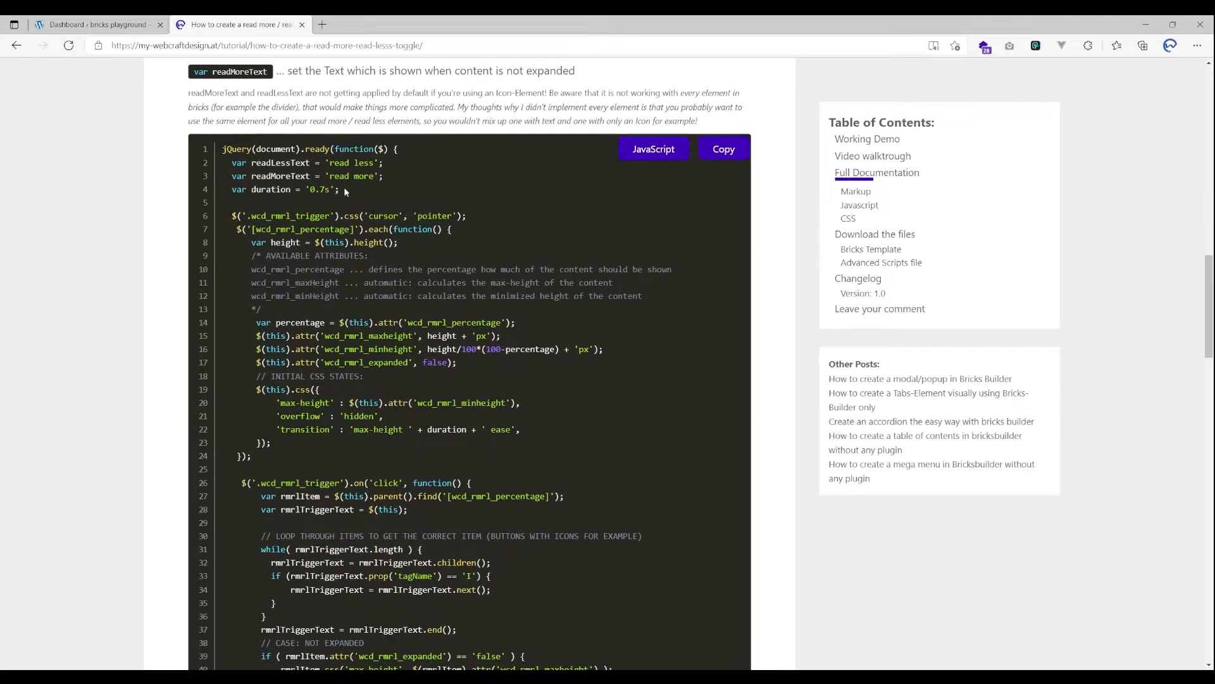
left_click_drag(232, 163, 340, 189)
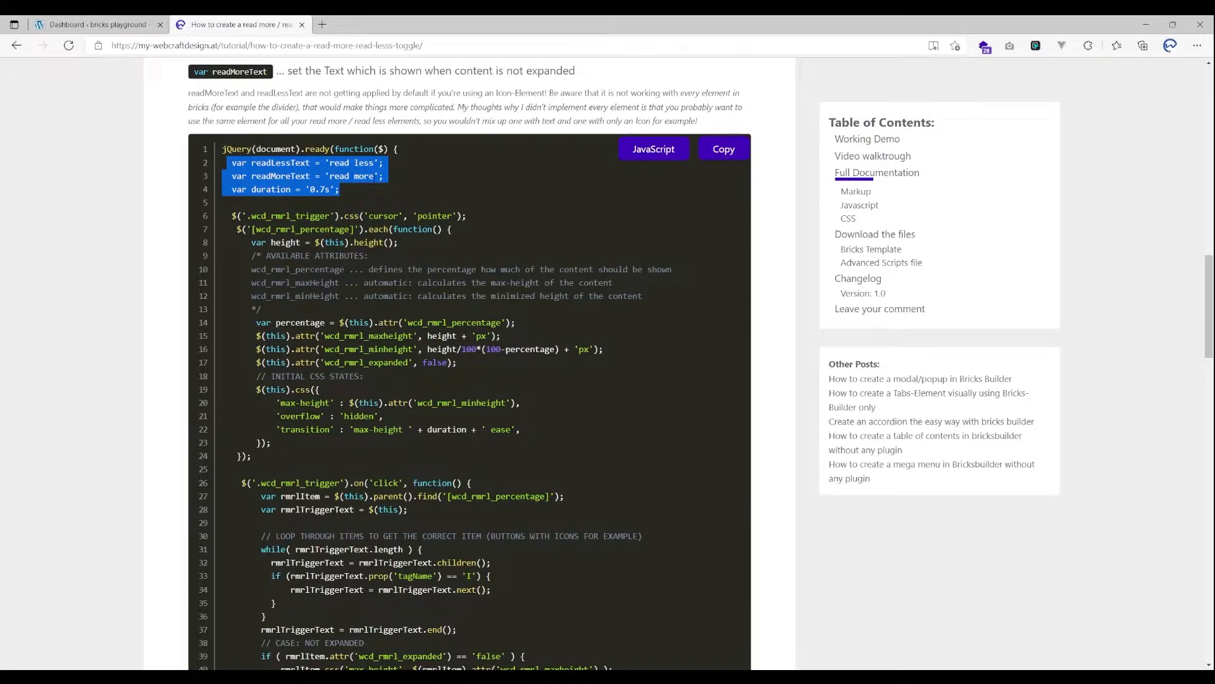
left_click(352, 176)
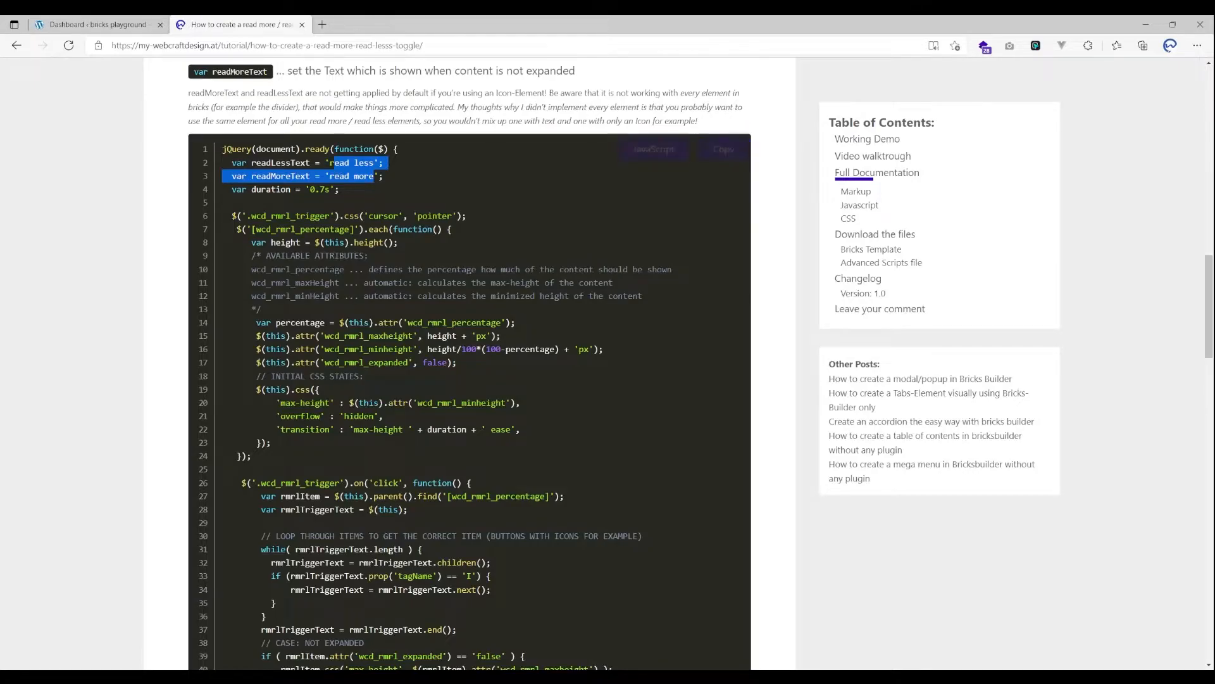
scroll("up", 3)
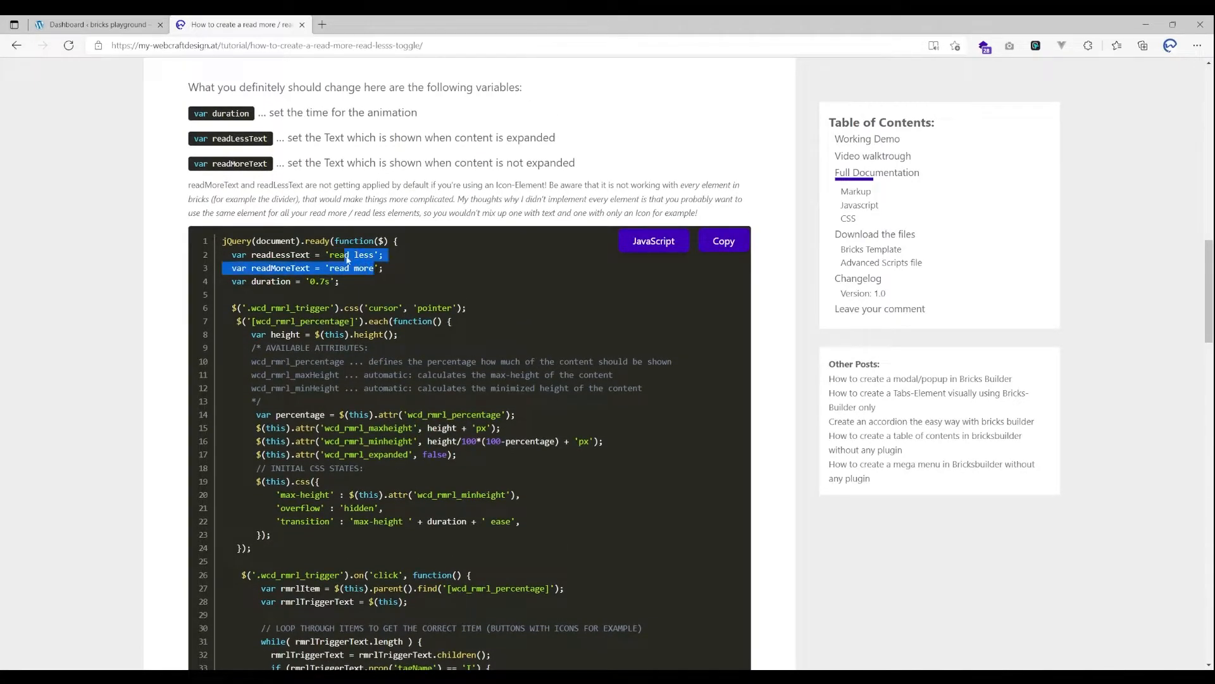
scroll("up", 3)
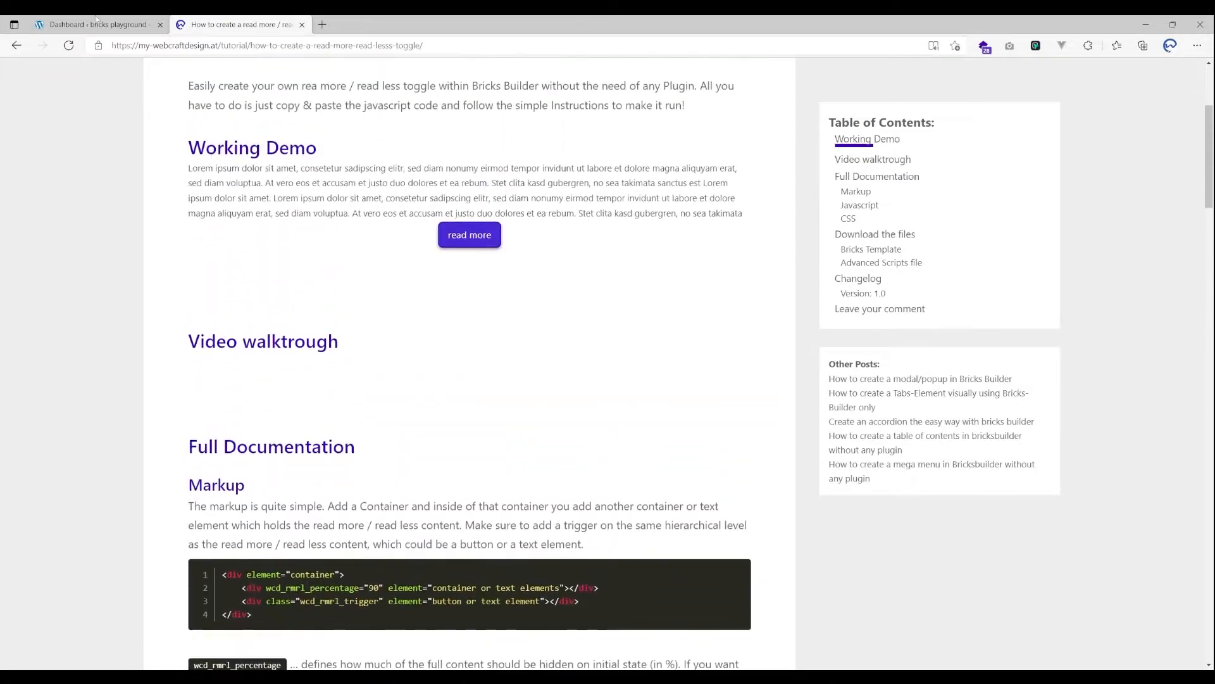
From the dashboard, create a new page titled 'Read more / read less'.
left_click(96, 24)
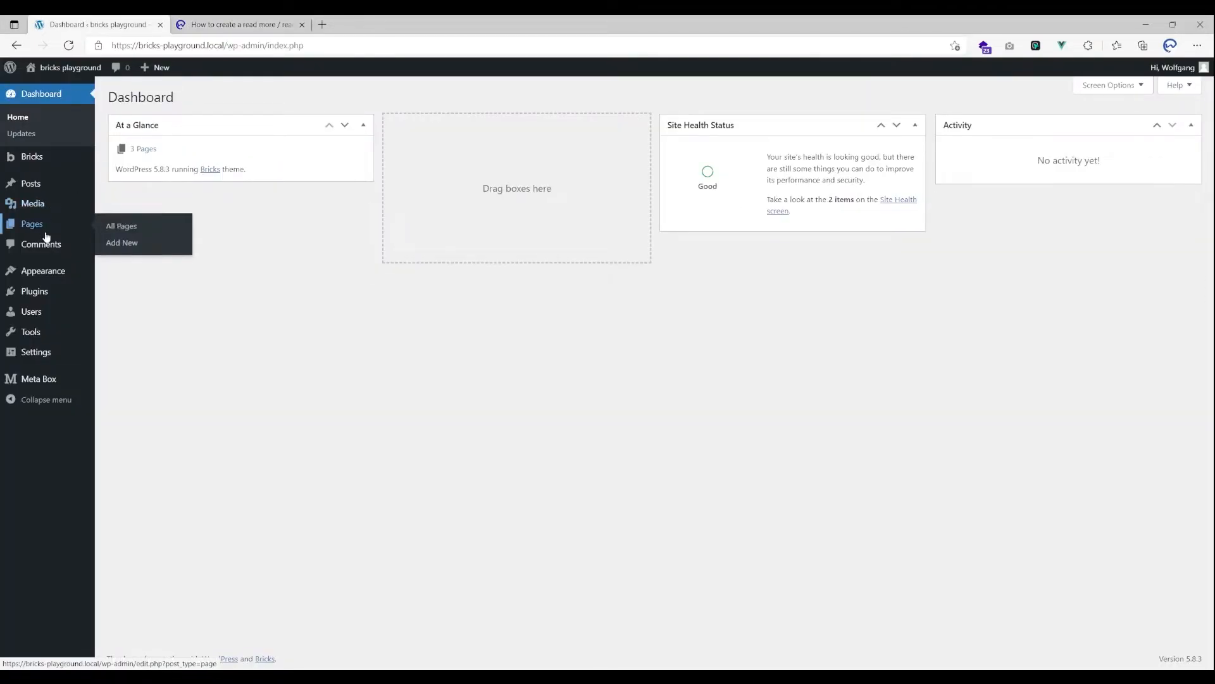
left_click(121, 225)
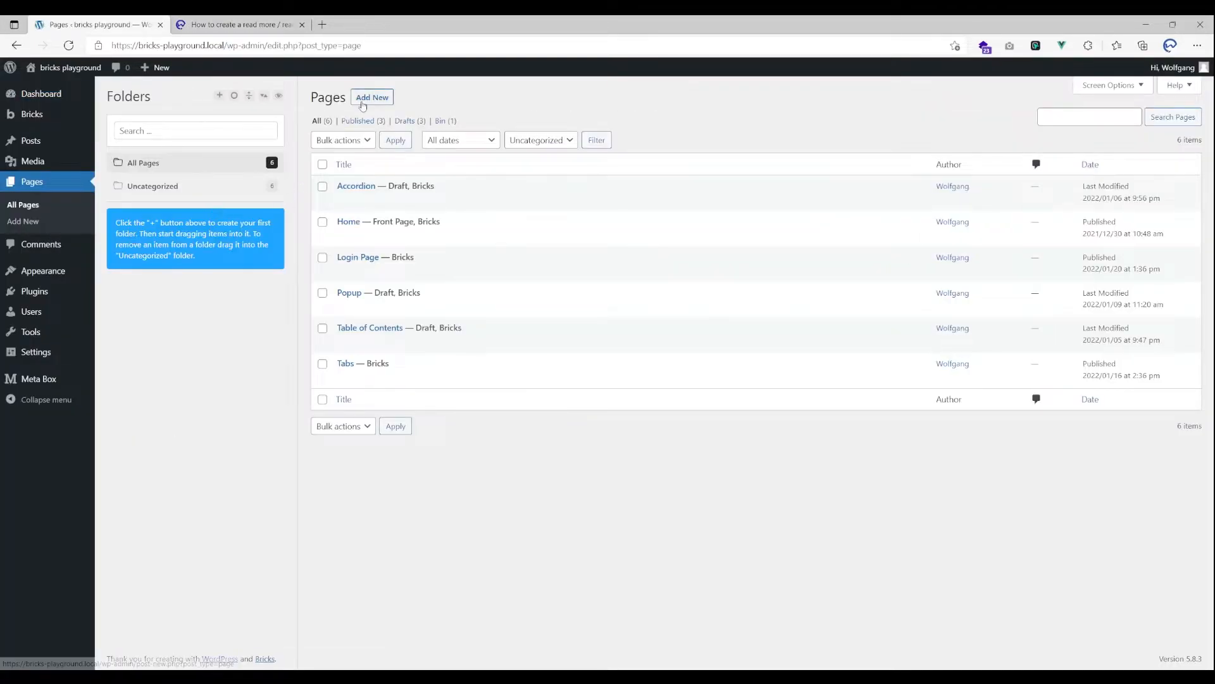
left_click(372, 97)
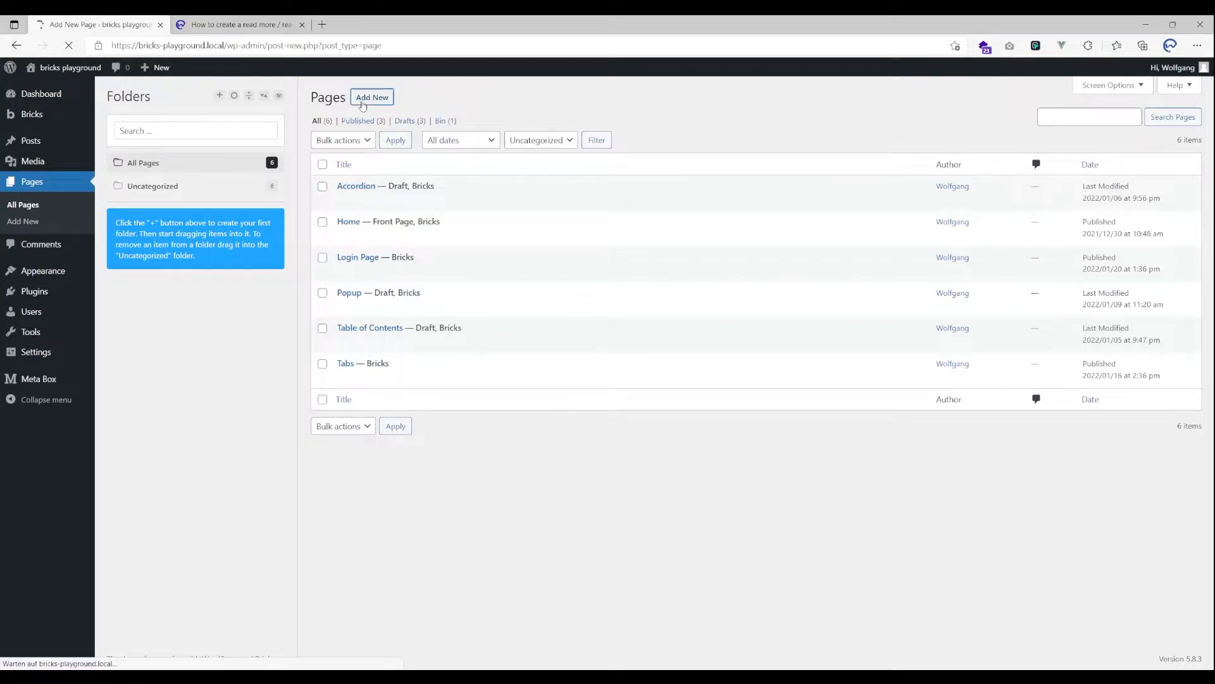
left_click(372, 97)
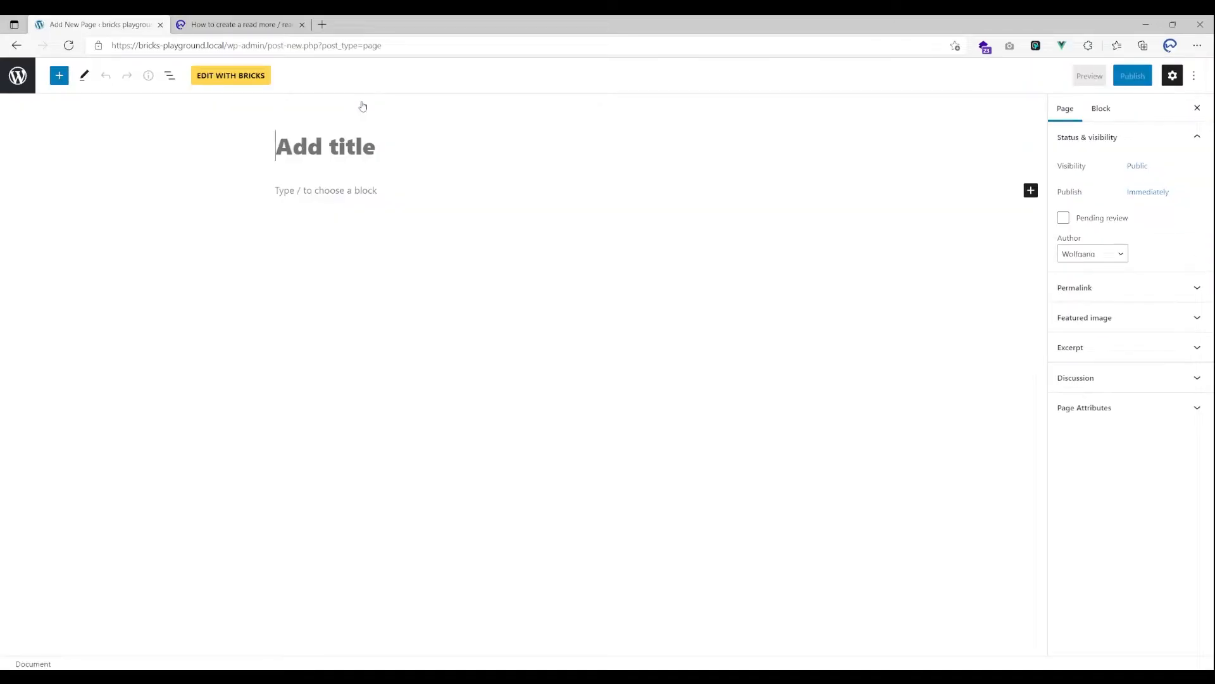
type("Rea")
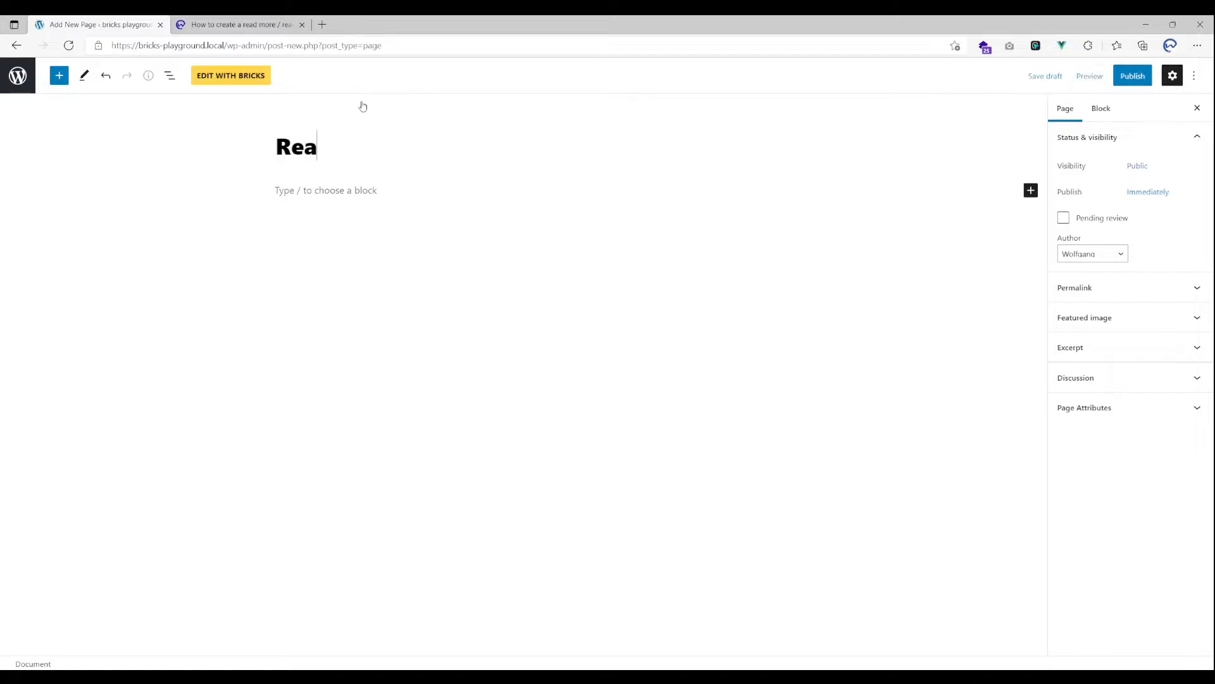
type("d more /")
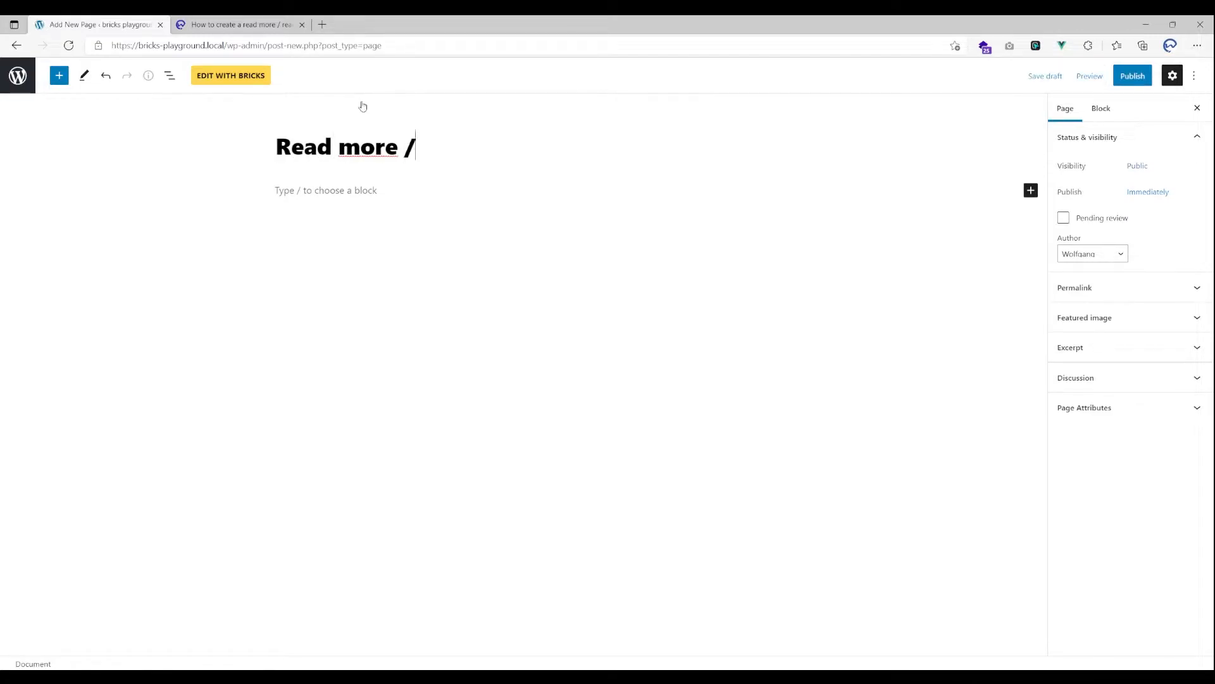
type("read less")
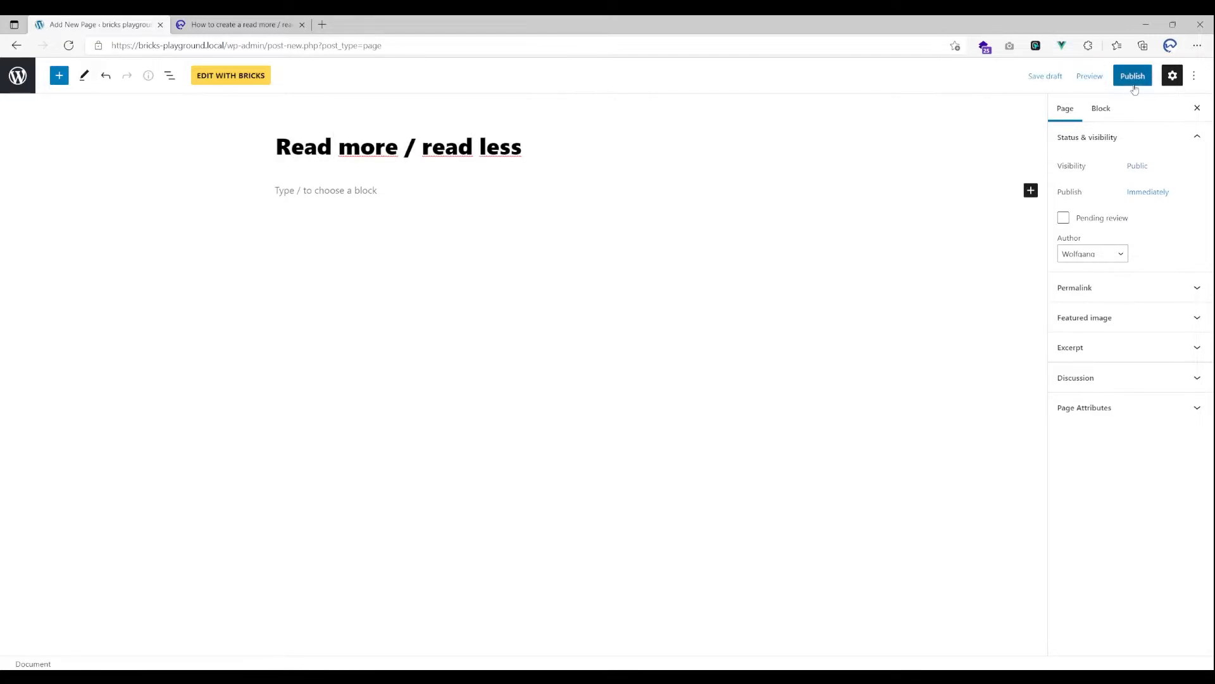
Publish the page and open it in Bricks Builder.
left_click(1132, 75)
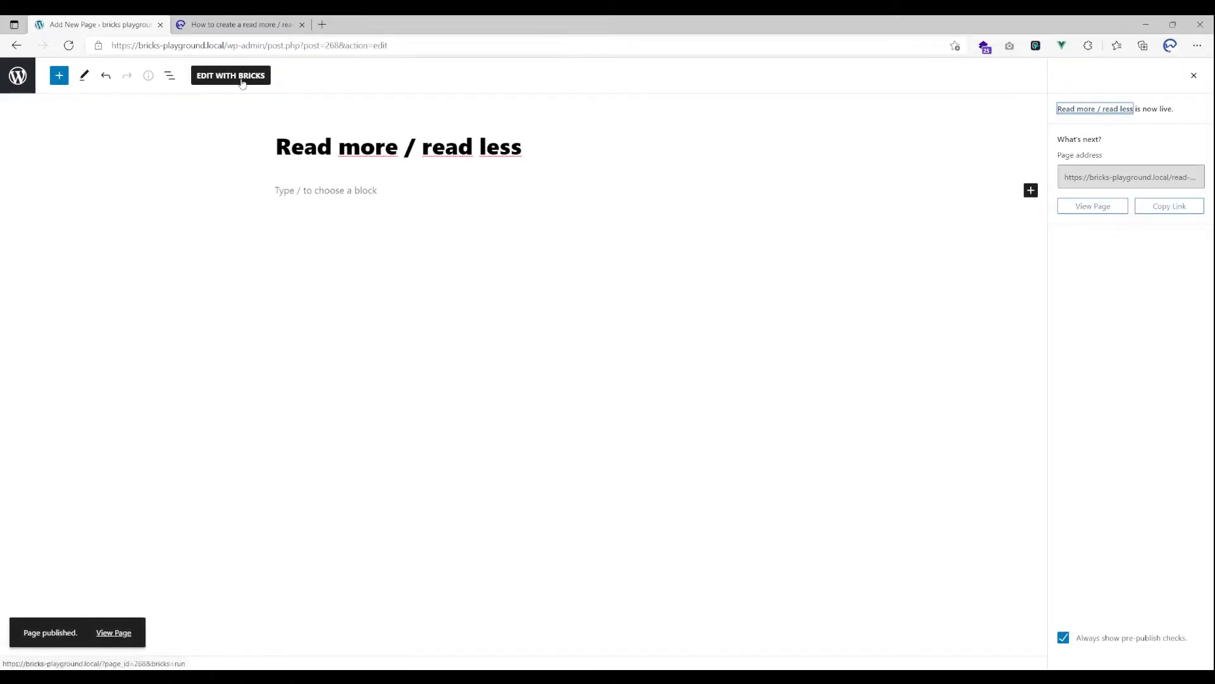
left_click(230, 76)
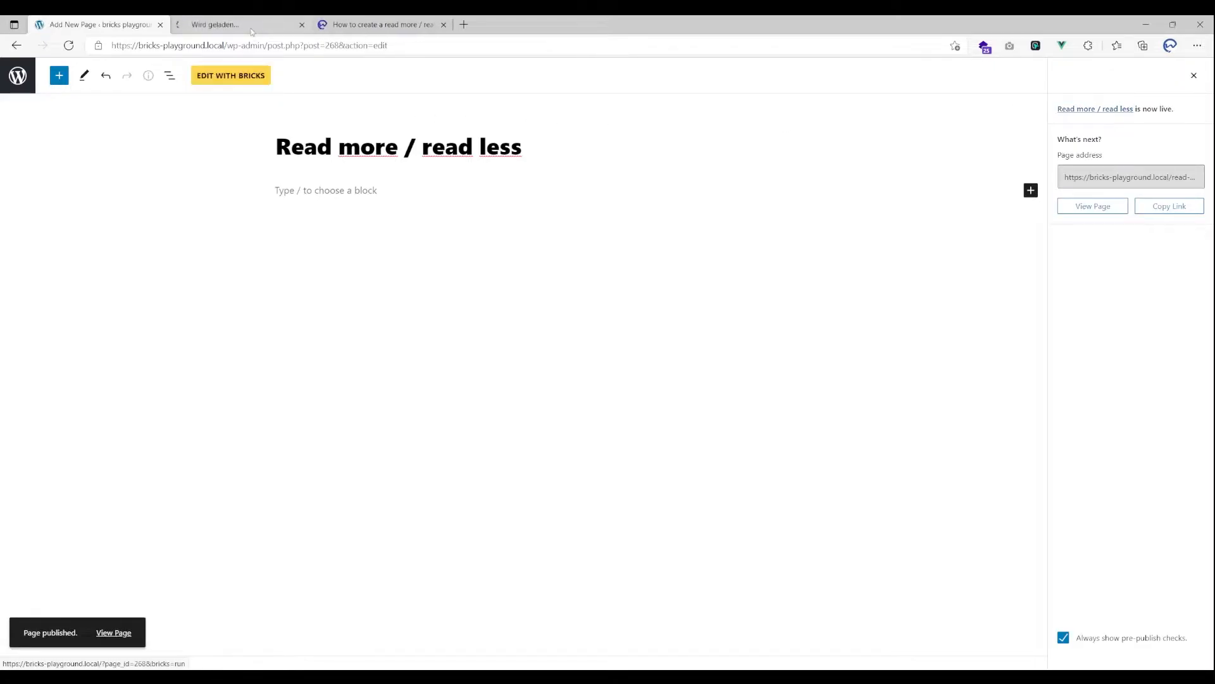
left_click(231, 76)
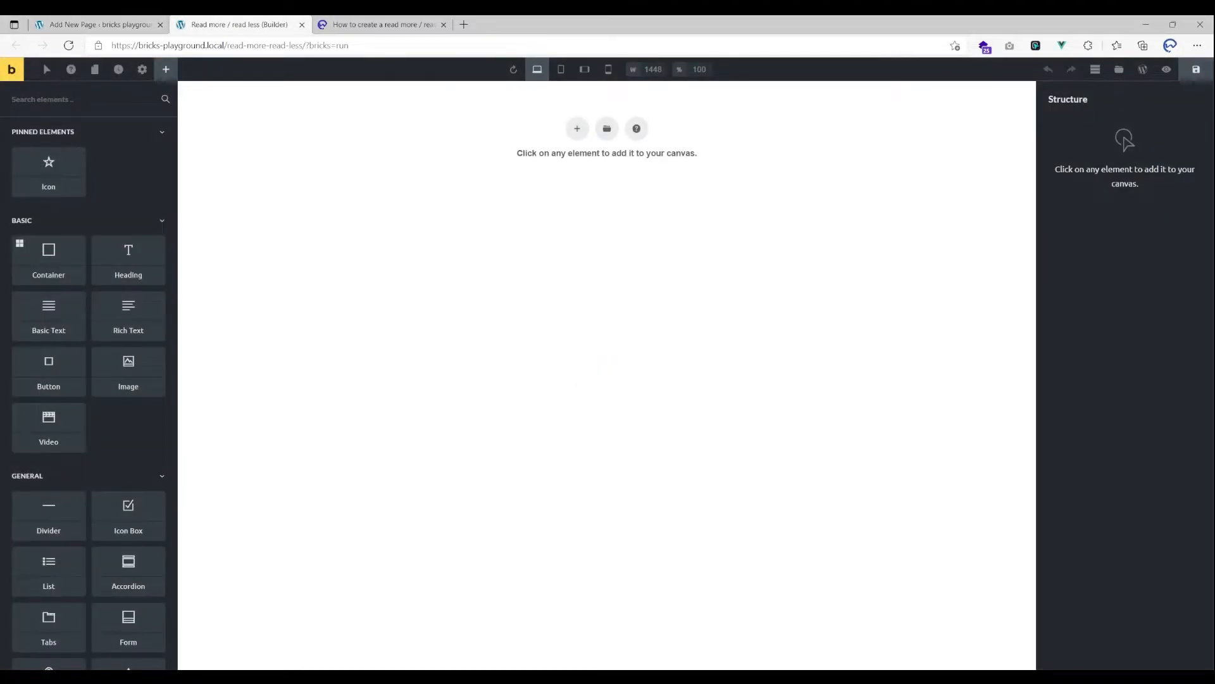
mouse_move(707, 246)
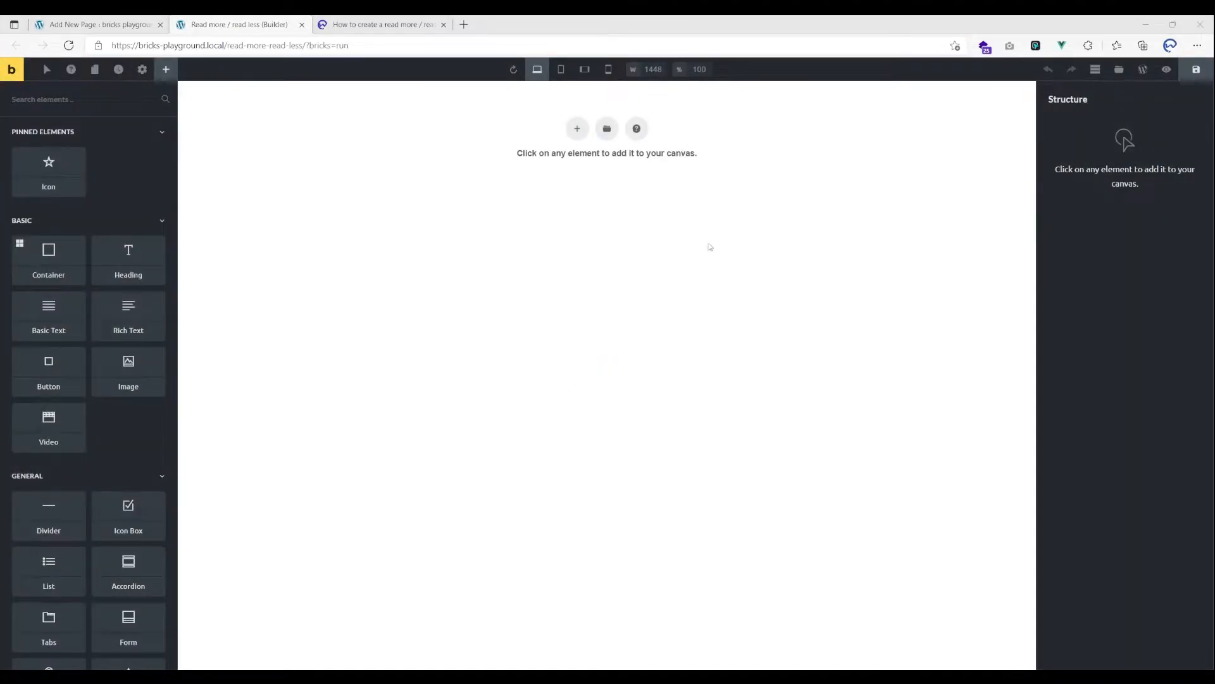
mouse_move(576, 128)
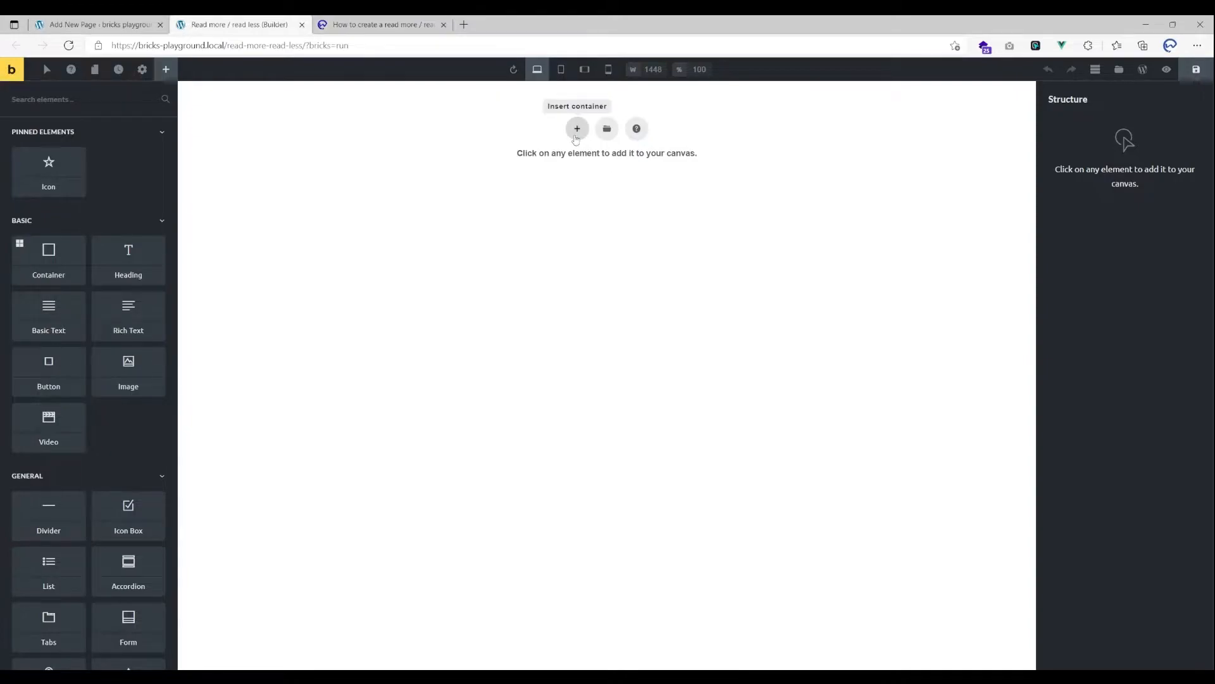
Add a container holding a Rich Text element with Lorem ipsum placeholder paragraphs.
left_click(576, 128)
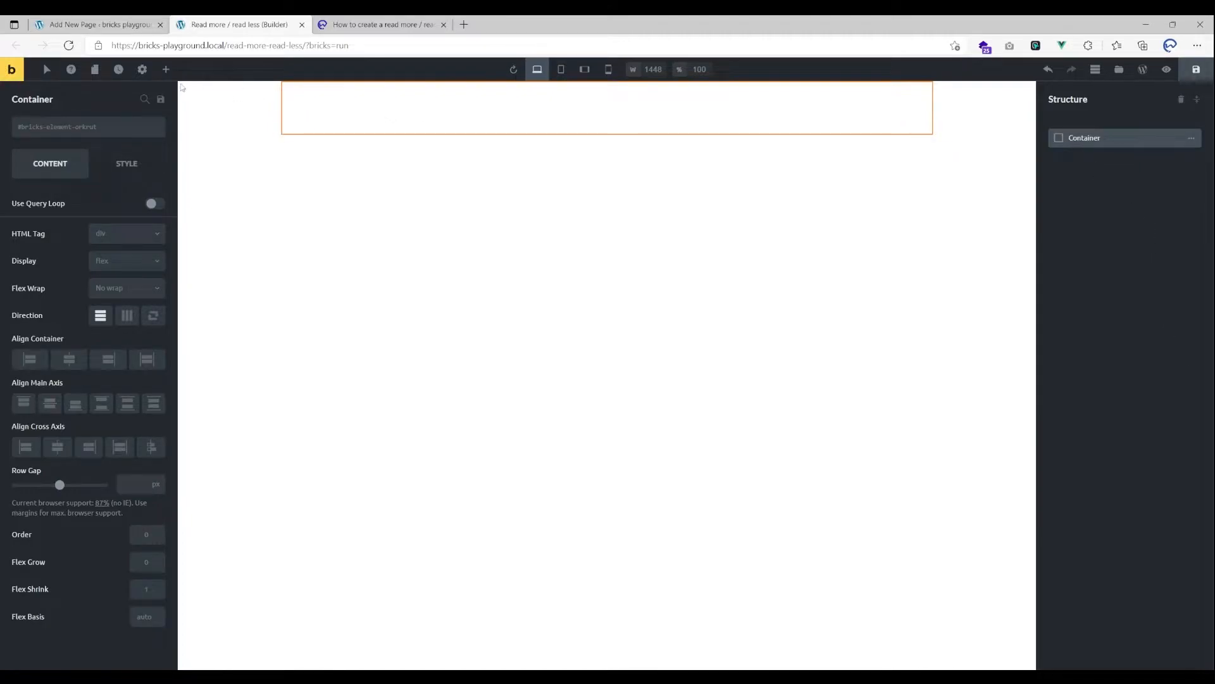
left_click(165, 69)
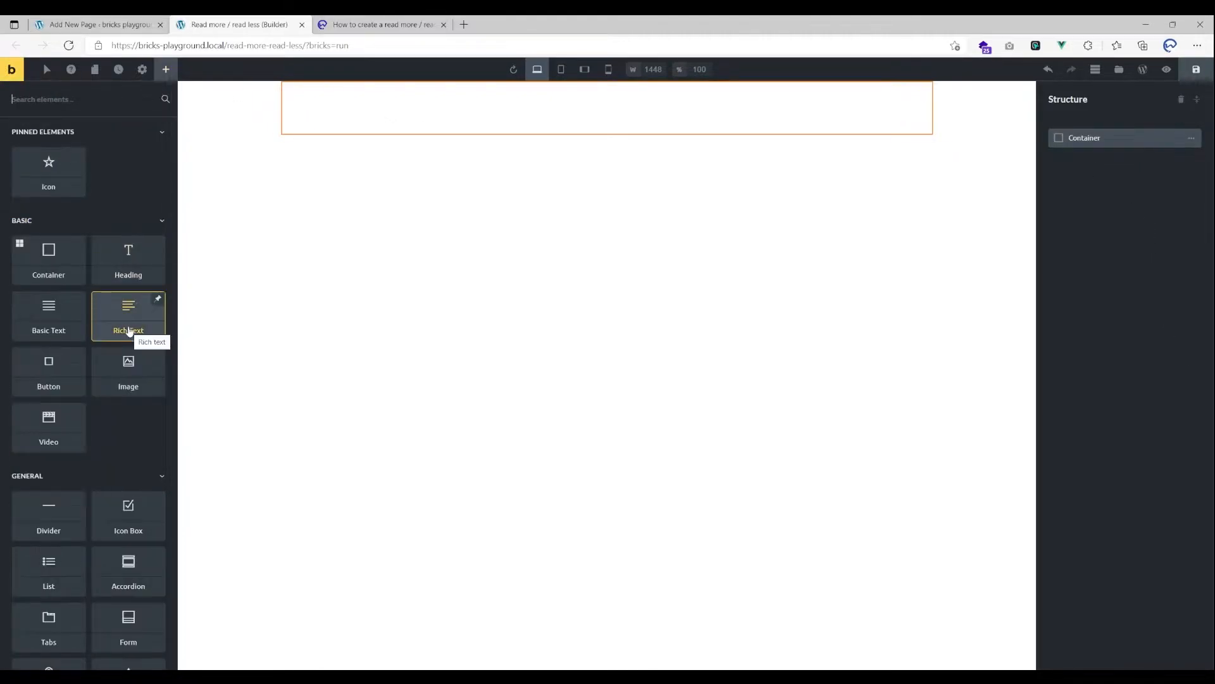
left_click(128, 315)
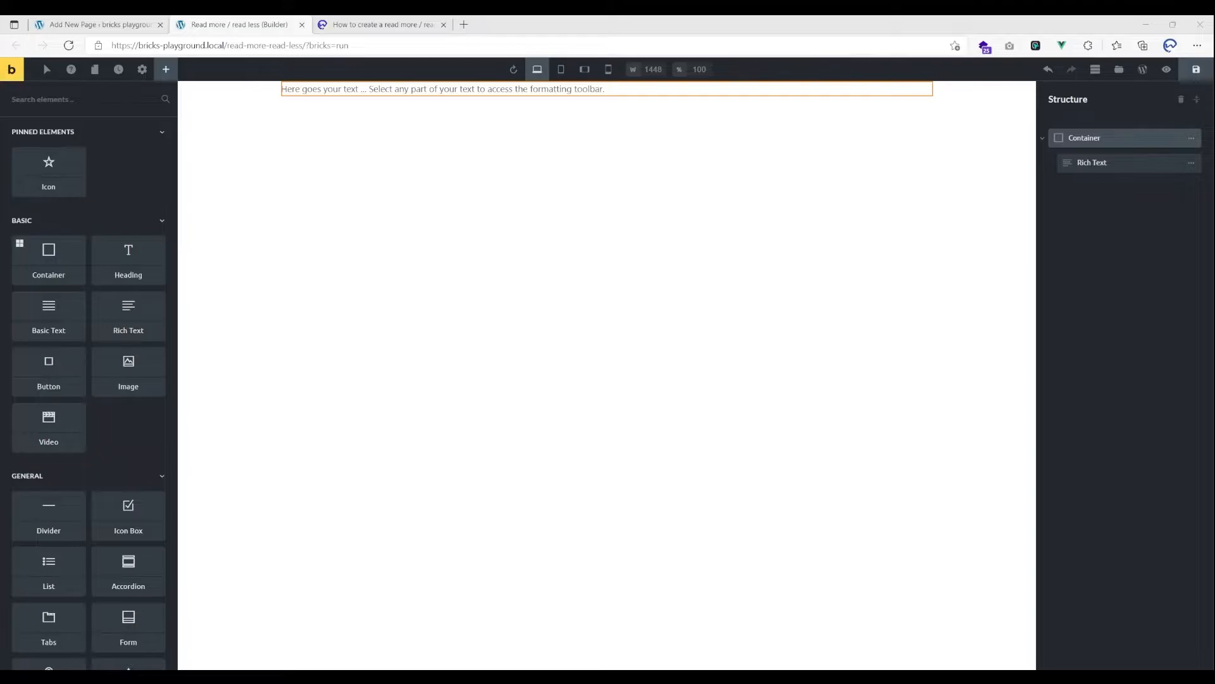
left_click(449, 89)
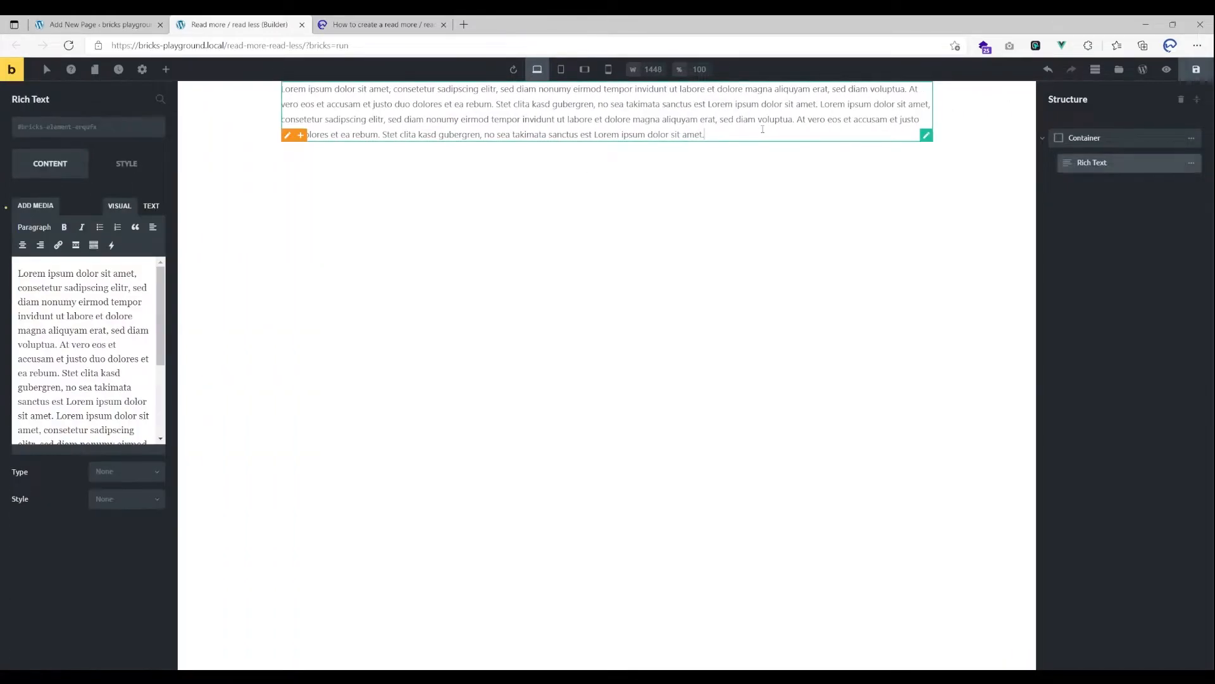
left_click(1084, 137)
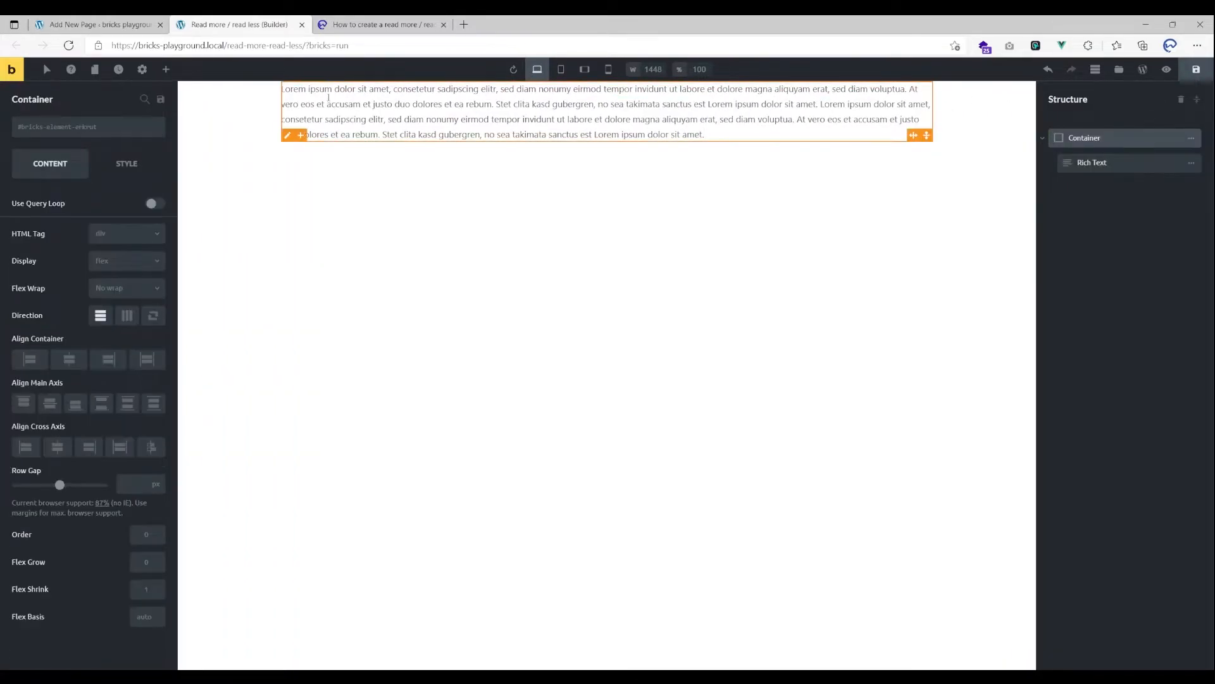
left_click(165, 69)
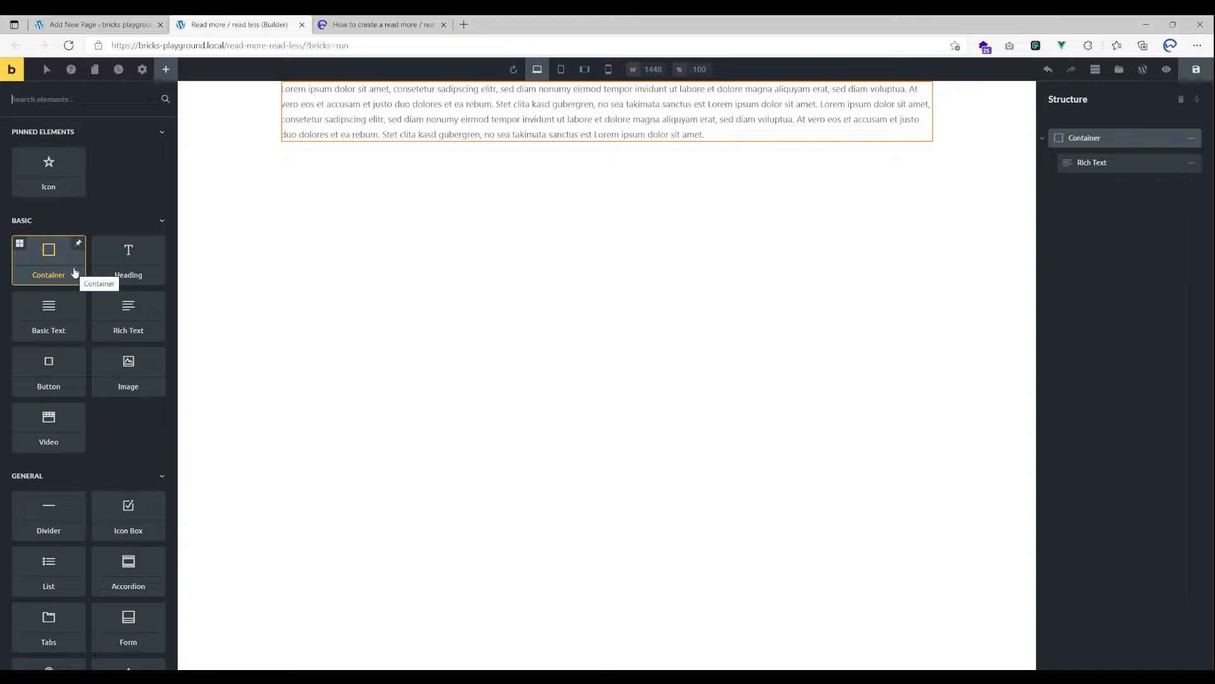
mouse_move(48, 369)
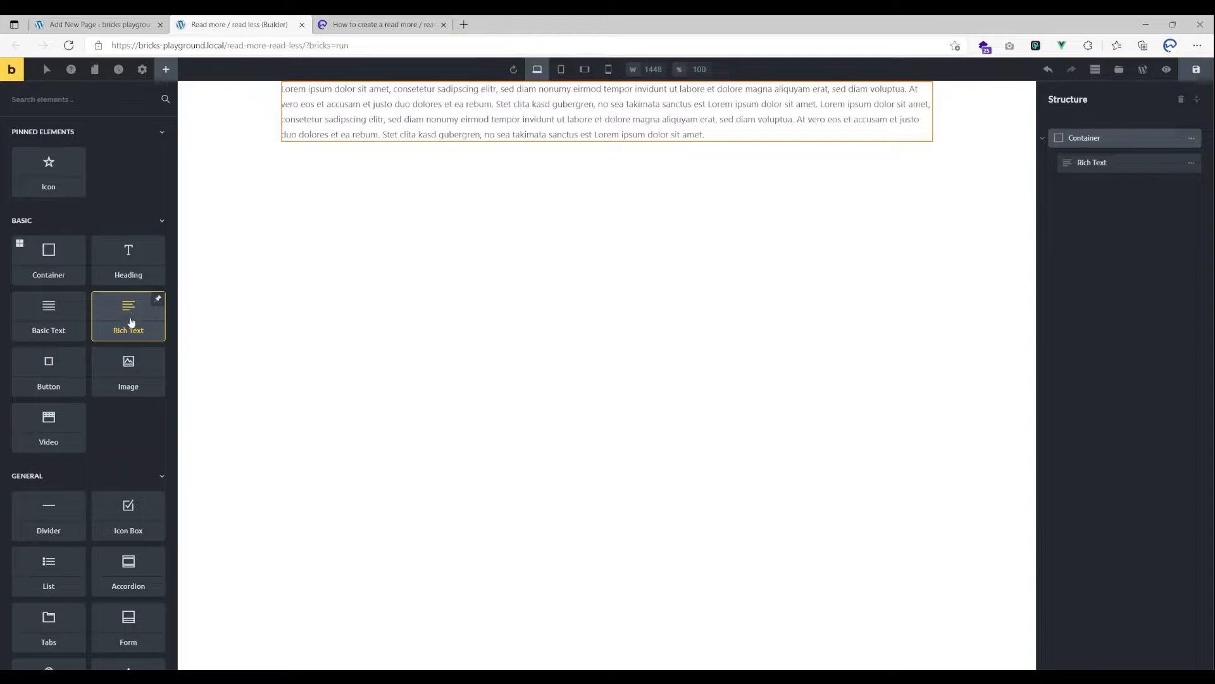
mouse_move(63, 148)
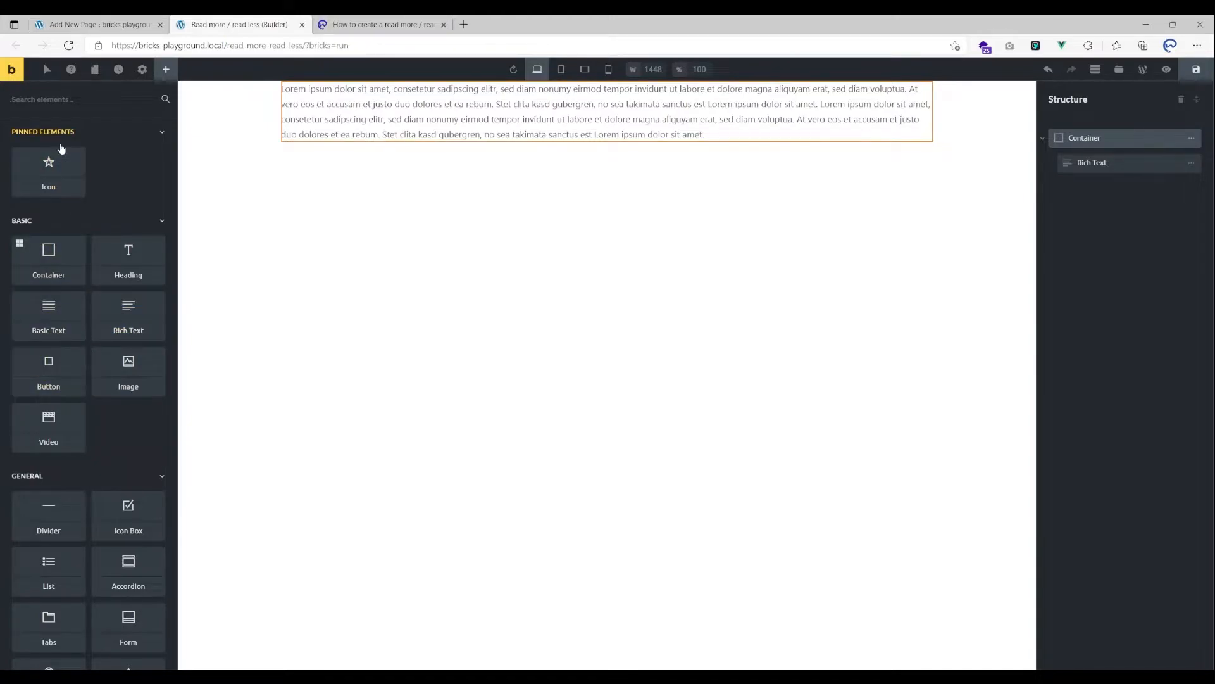
mouse_move(48, 169)
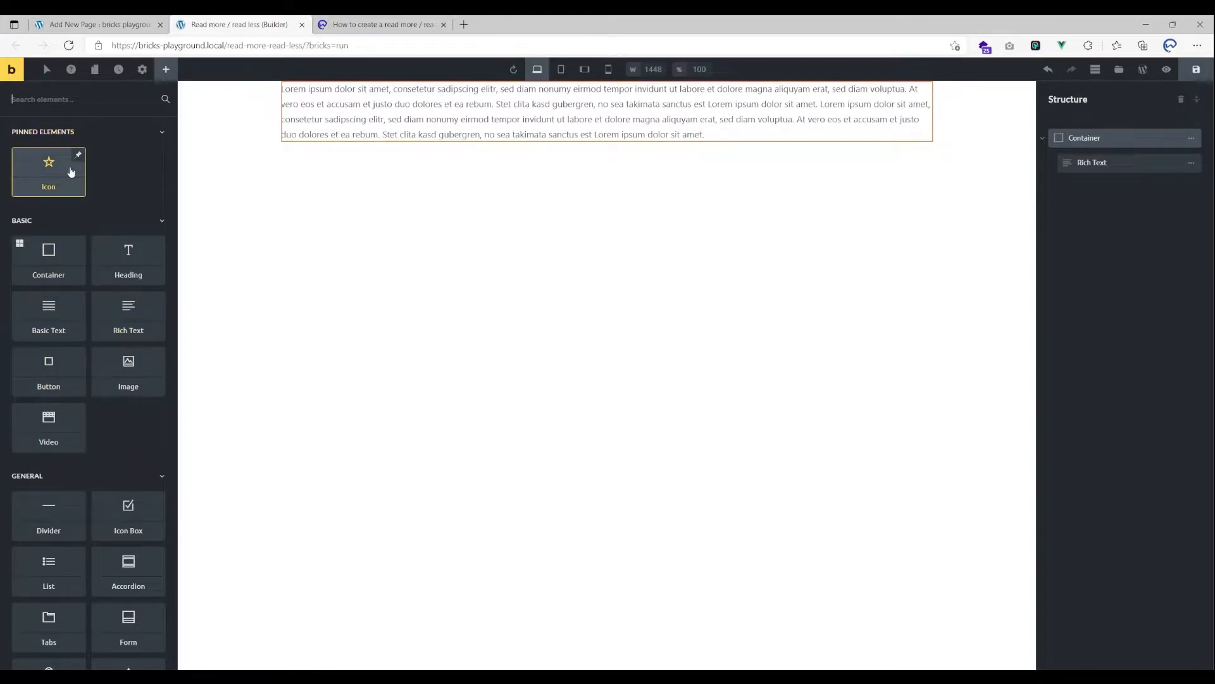
mouse_move(128, 315)
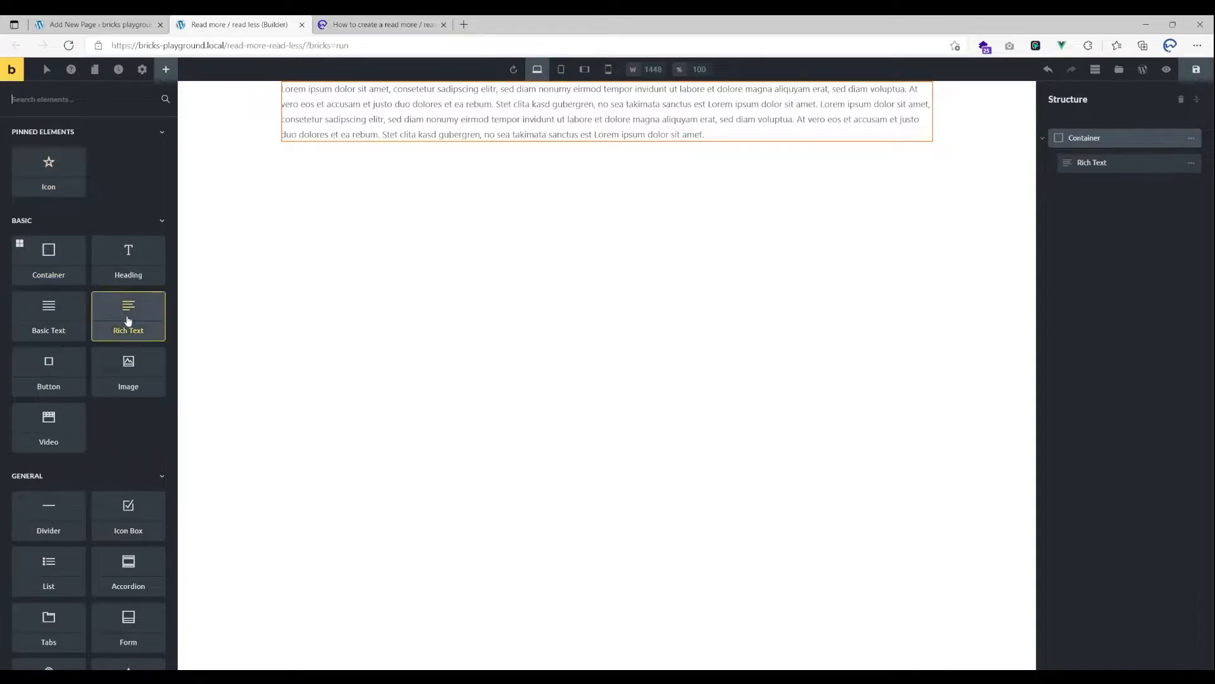
mouse_move(49, 370)
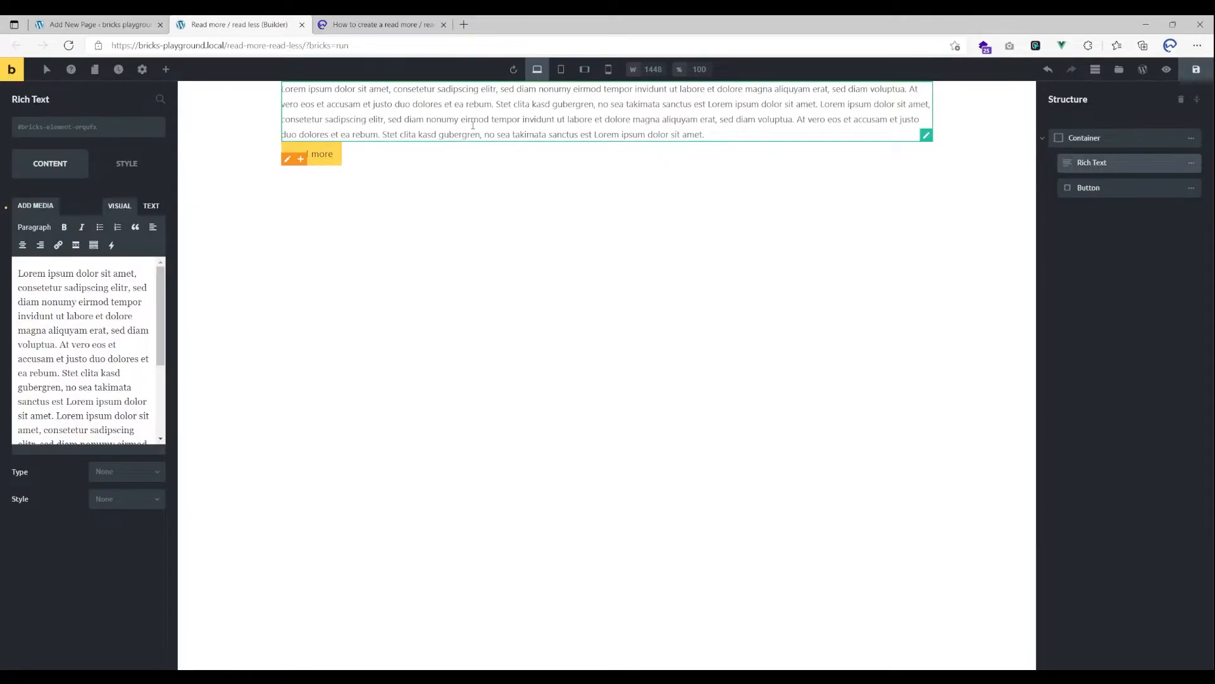
Under Style > Attributes, add attribute wcd_rmrl_percentage with value 60 to the Rich Text.
left_click(127, 163)
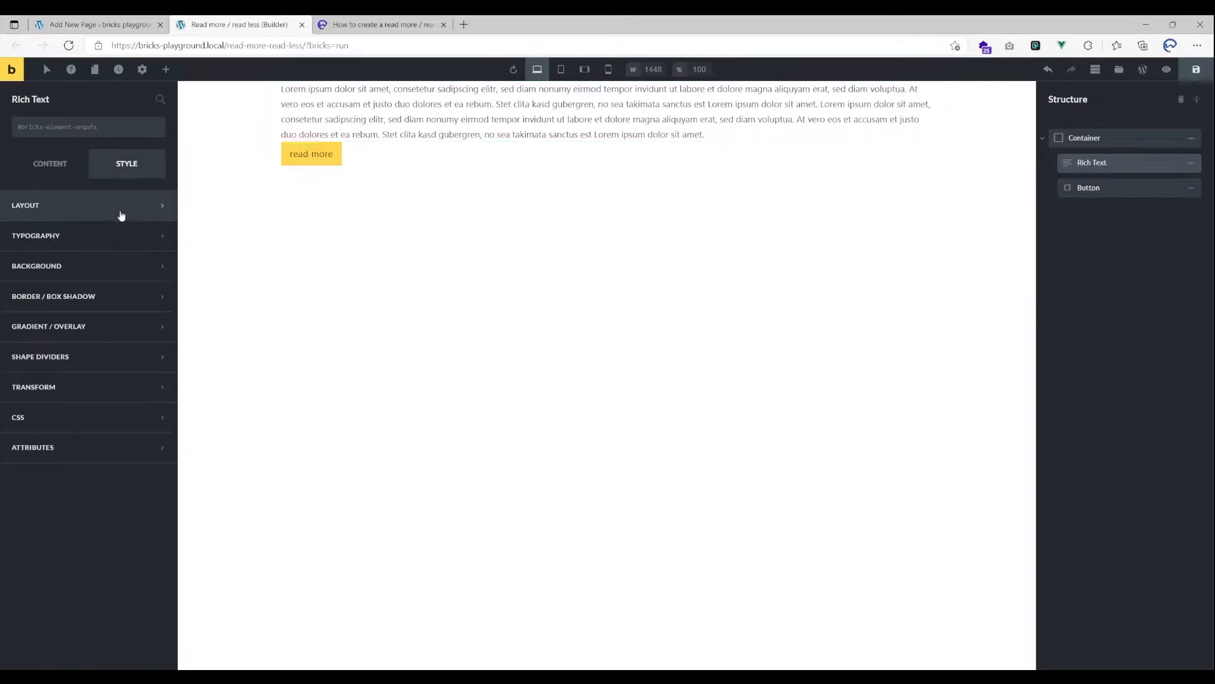
left_click(1091, 162)
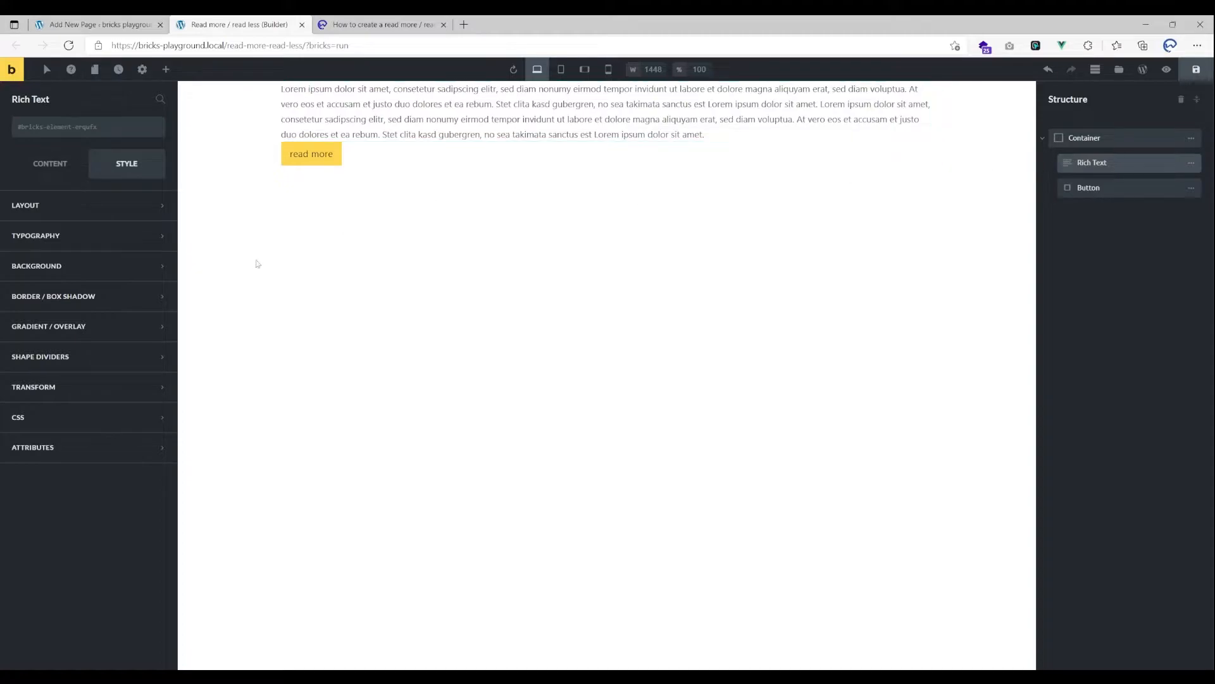
mouse_move(121, 446)
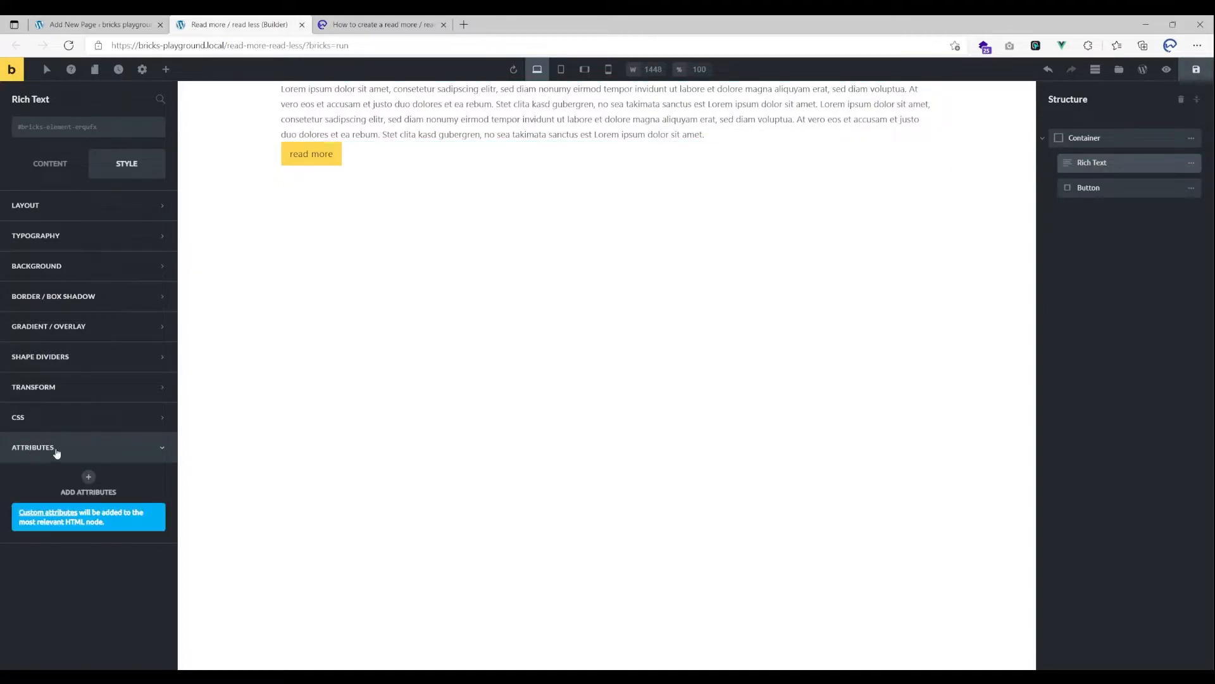
left_click(88, 480)
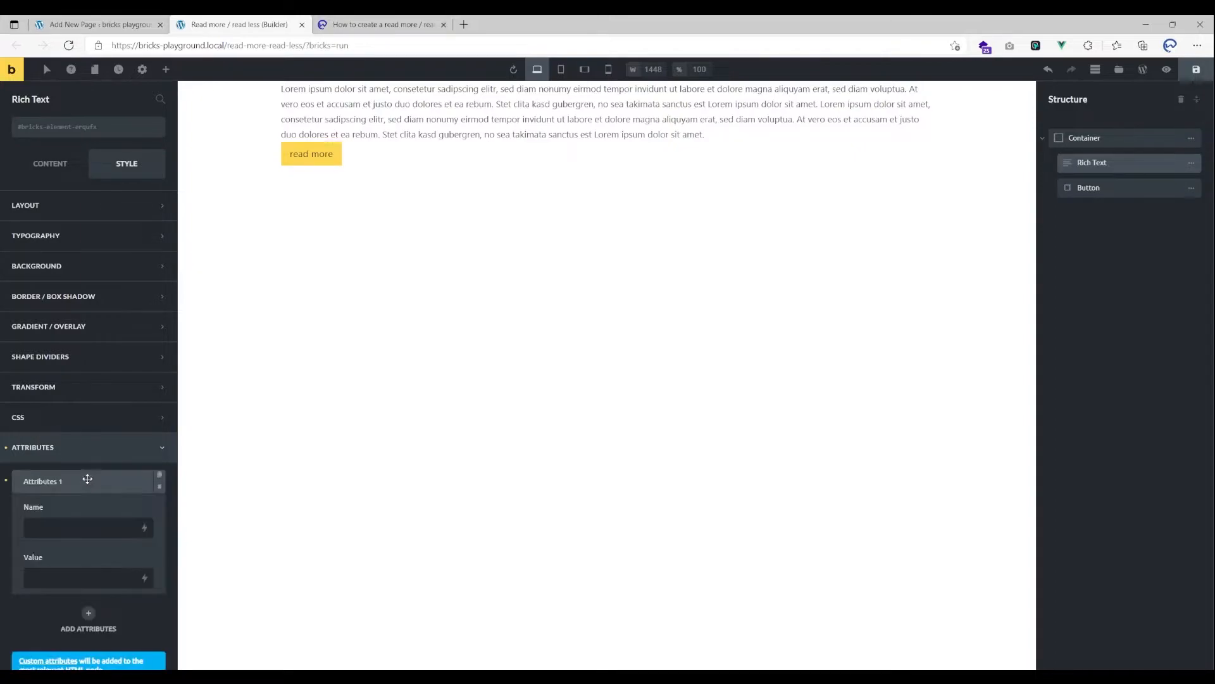
left_click(87, 528)
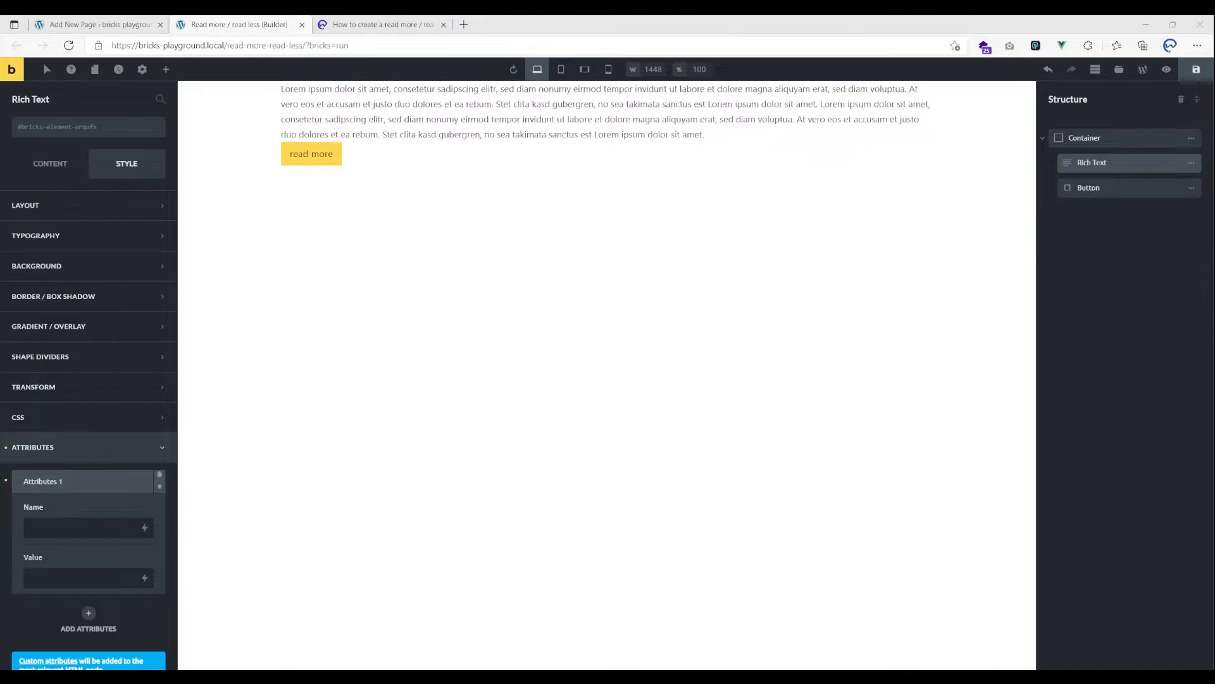
type("w")
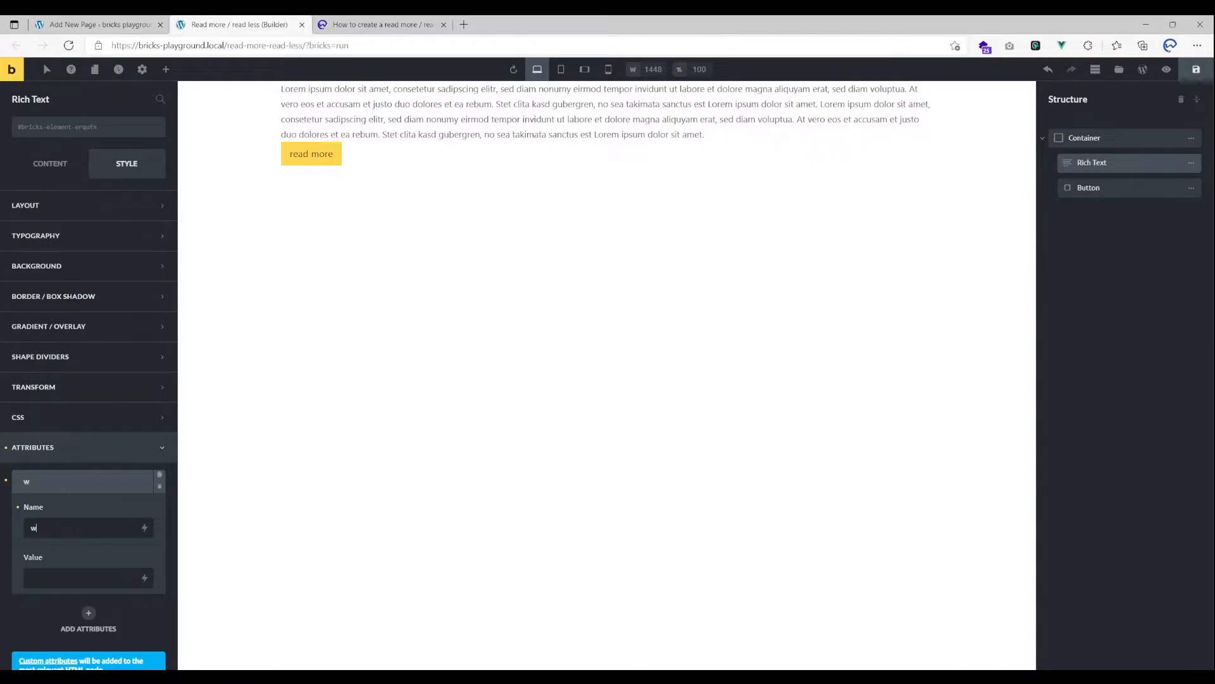
type("cd_")
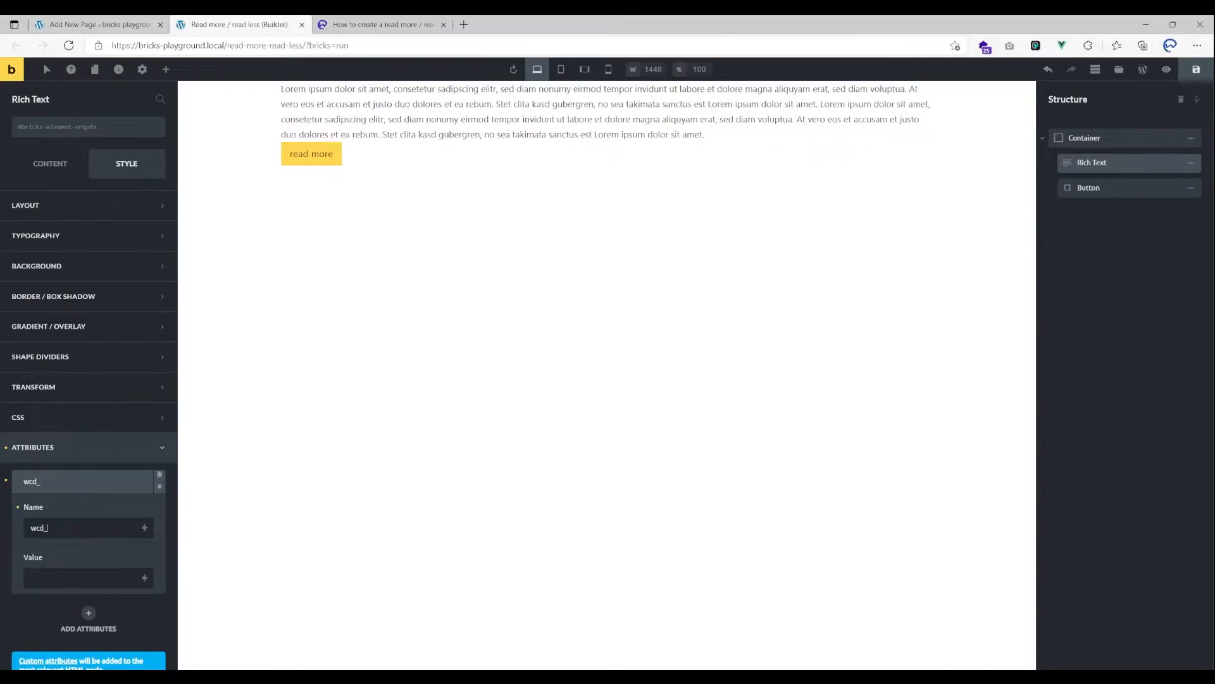
type("rmrl")
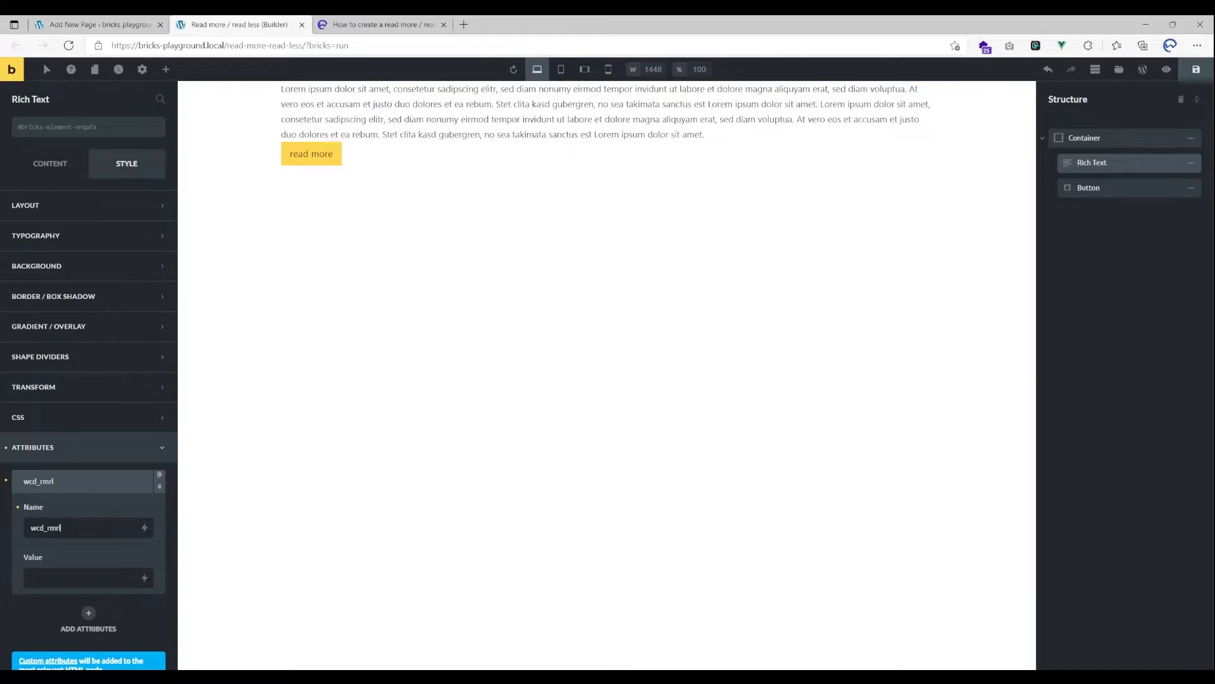
type("_percentage")
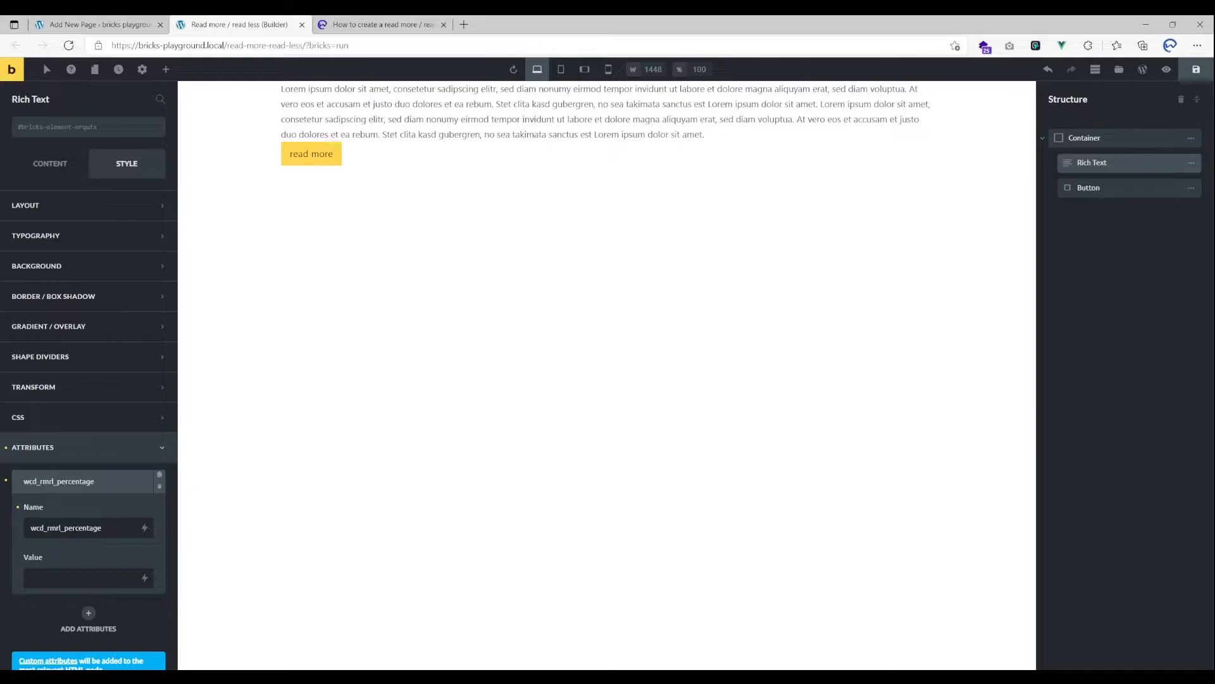
left_click(85, 577)
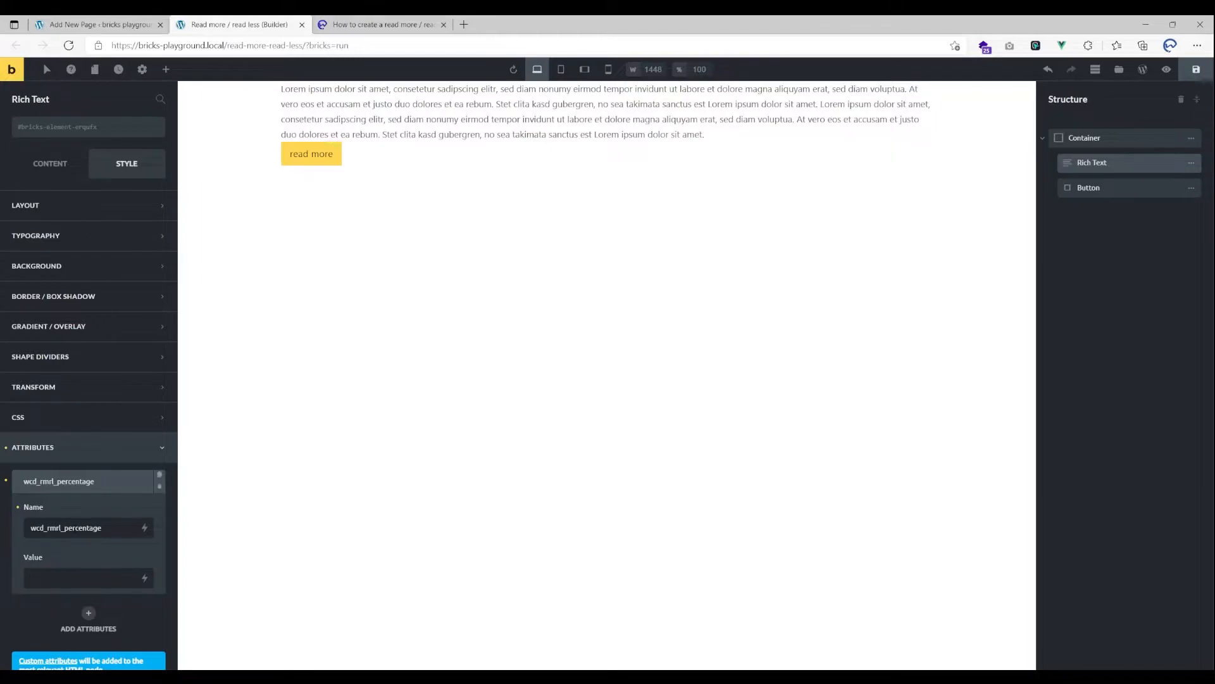
left_click(83, 578)
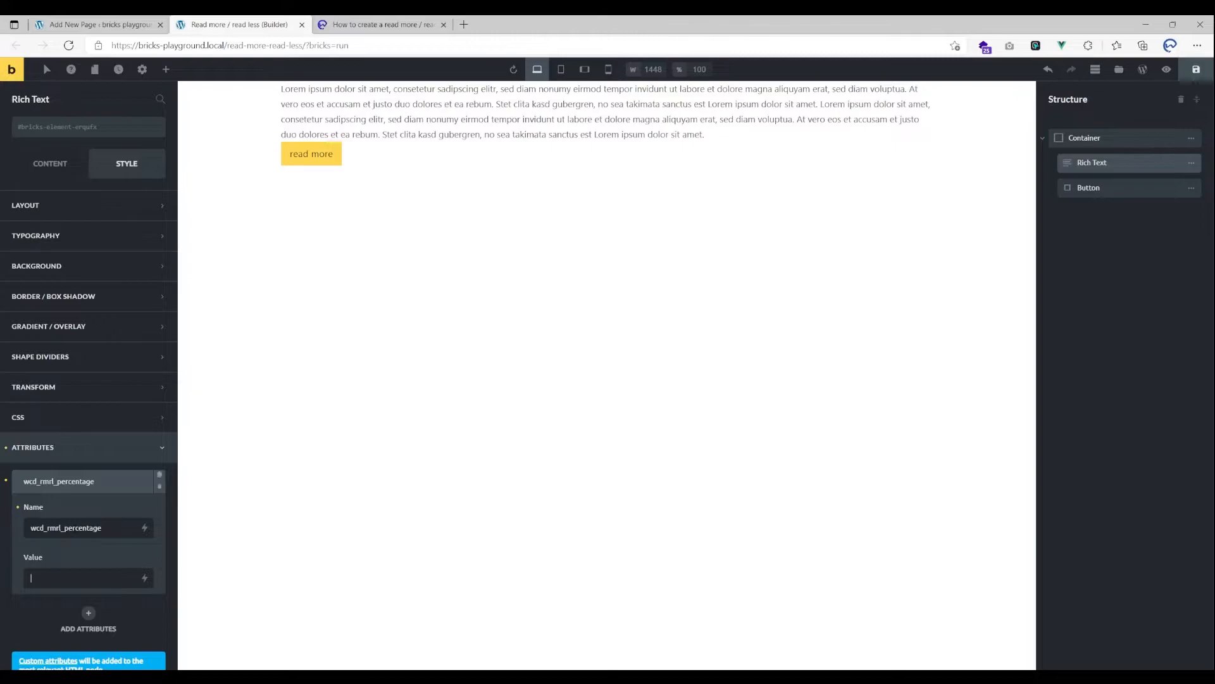
type("60")
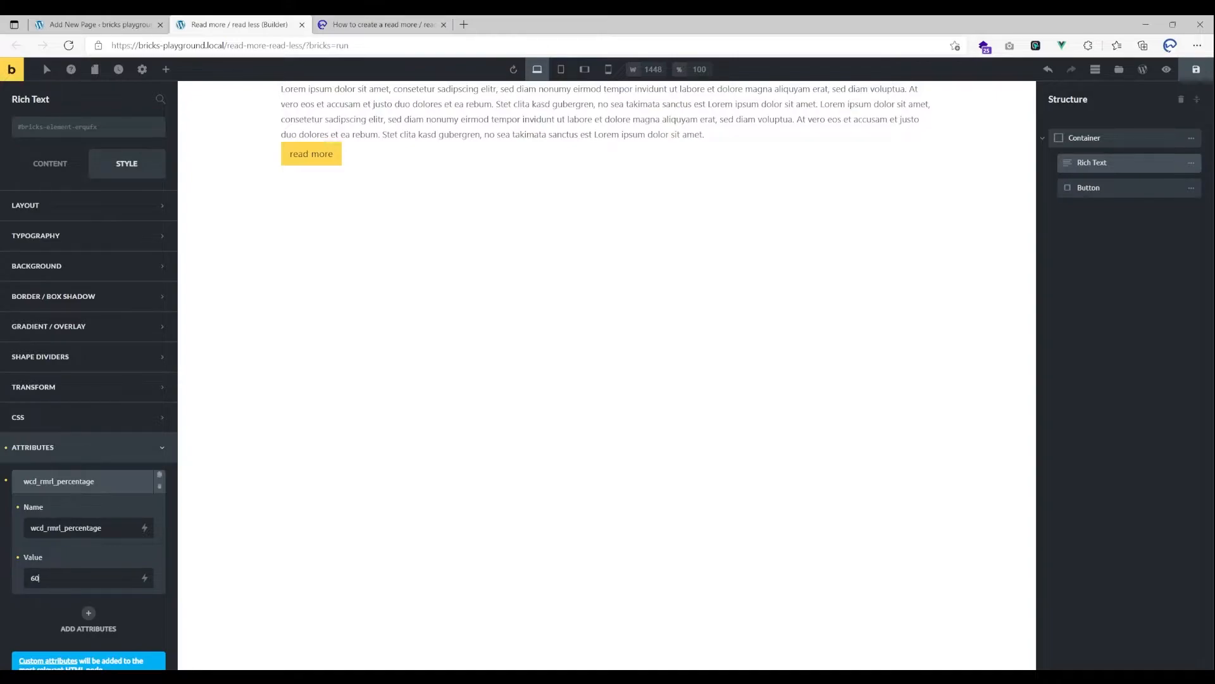
left_click(1088, 187)
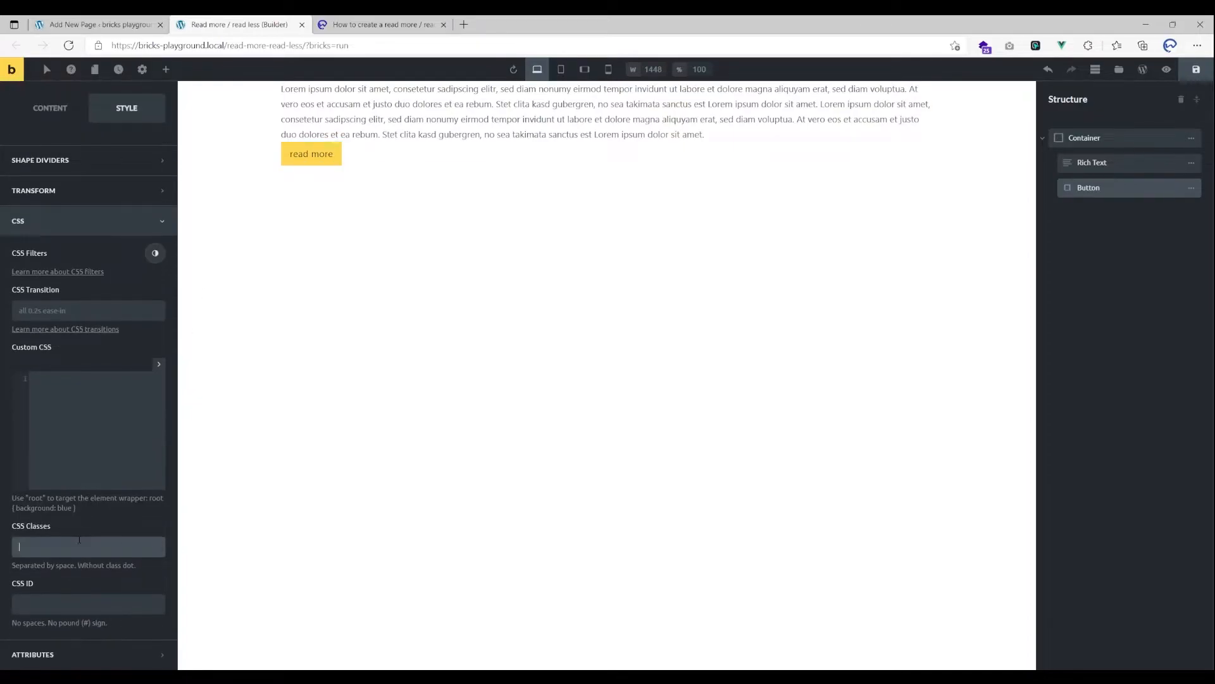
mouse_move(643, 509)
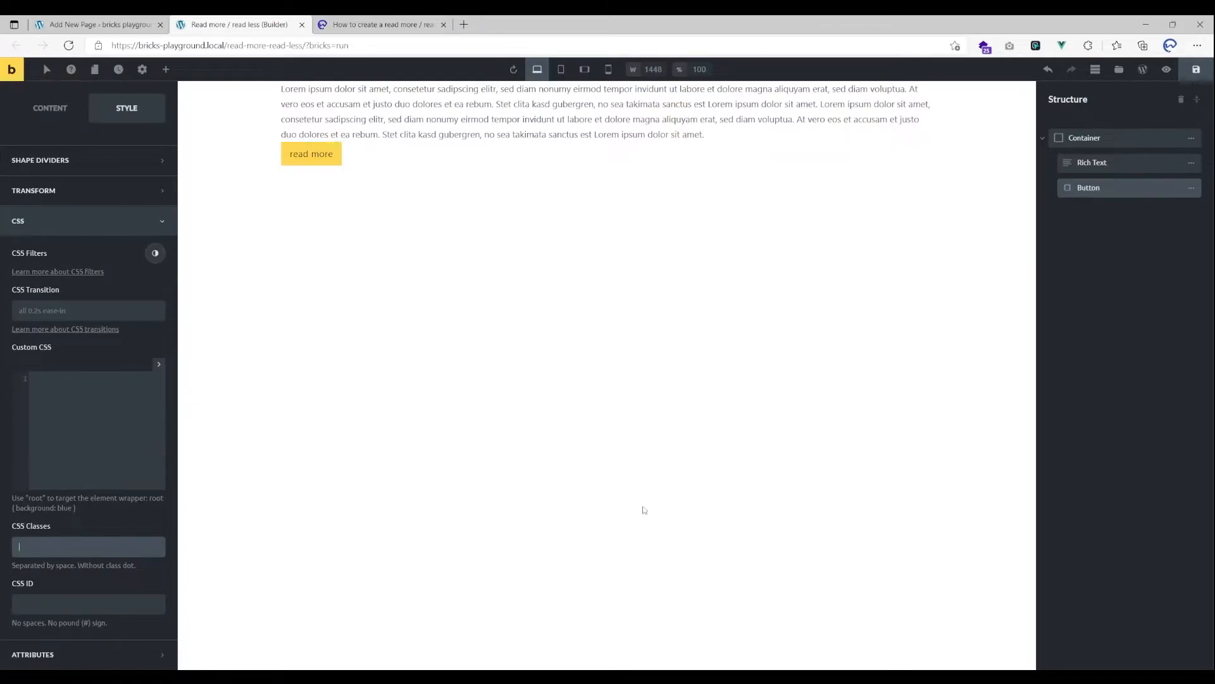
type("wcd")
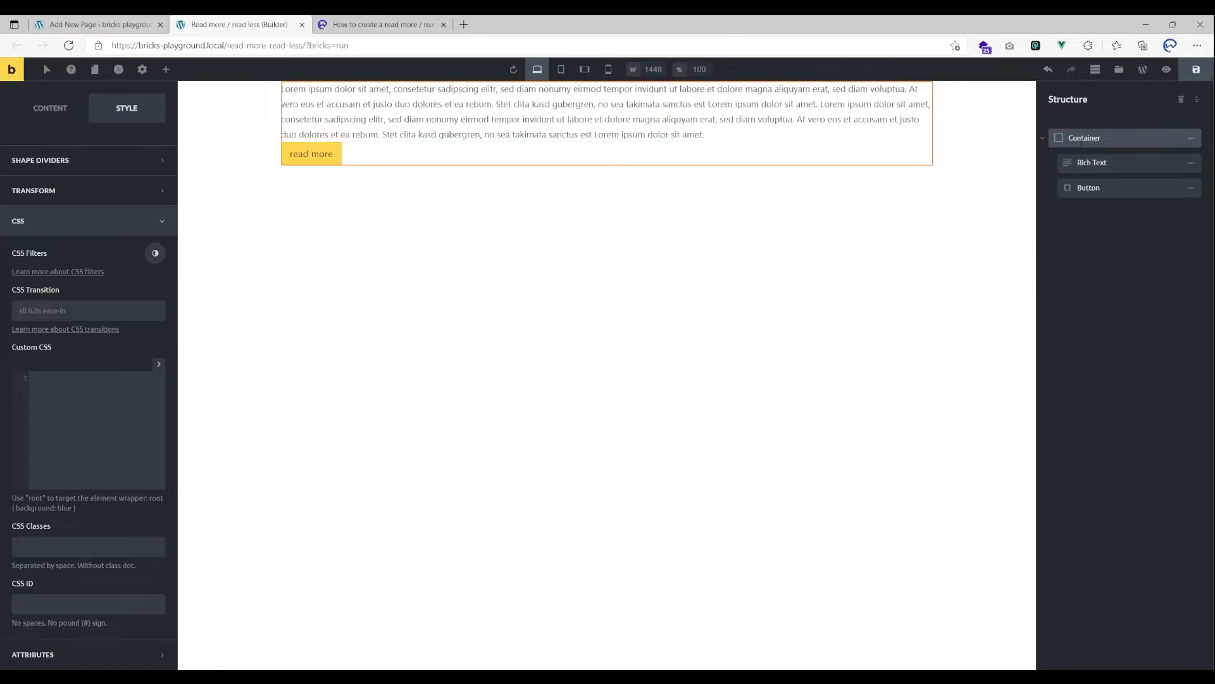
Rename the container 'Read more Read less' and bring up the Elements panel.
left_click(1042, 138)
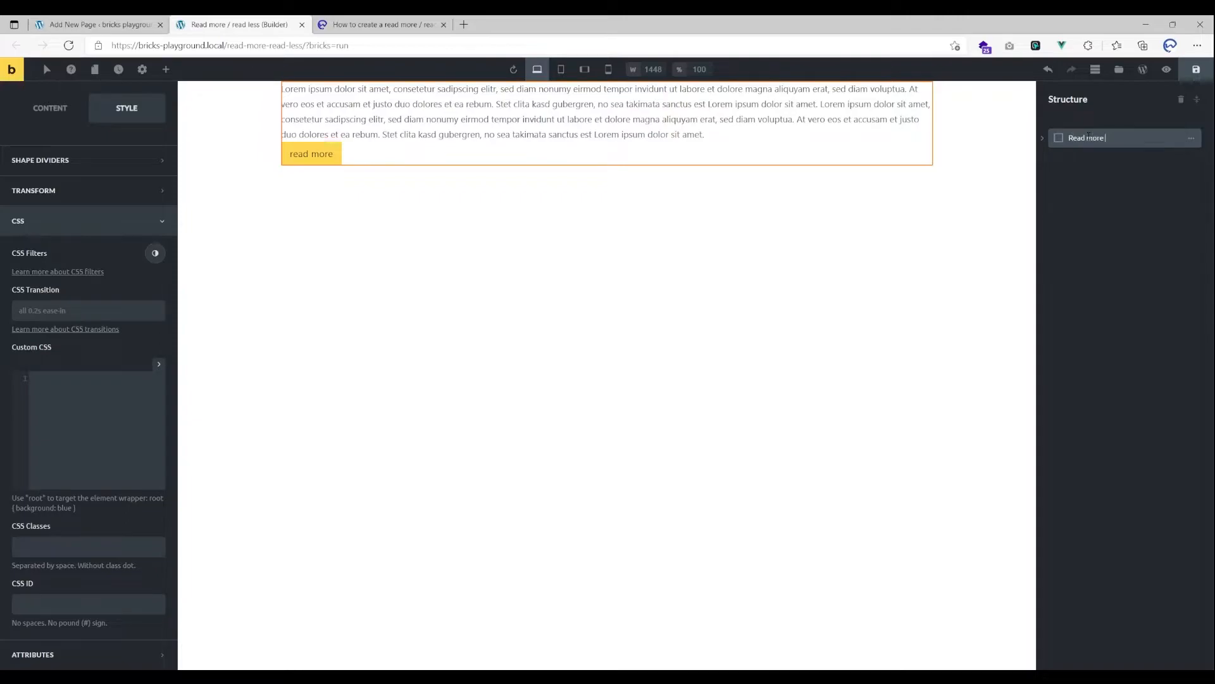
type("Read less")
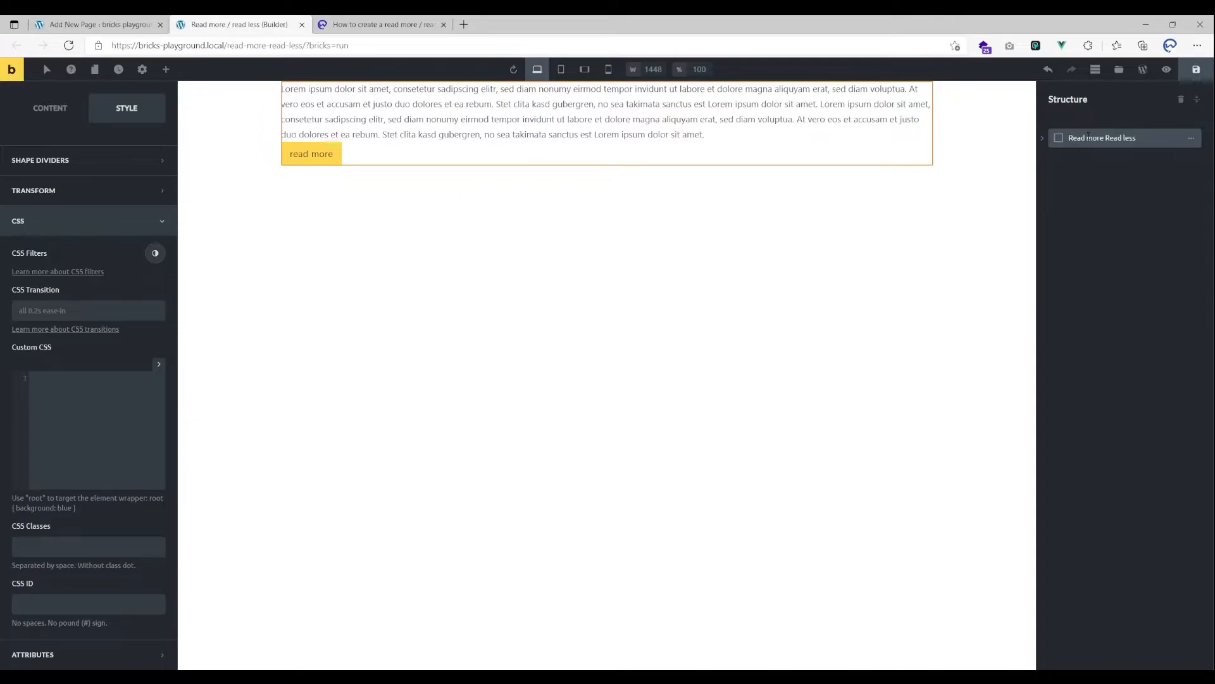
left_click(1102, 137)
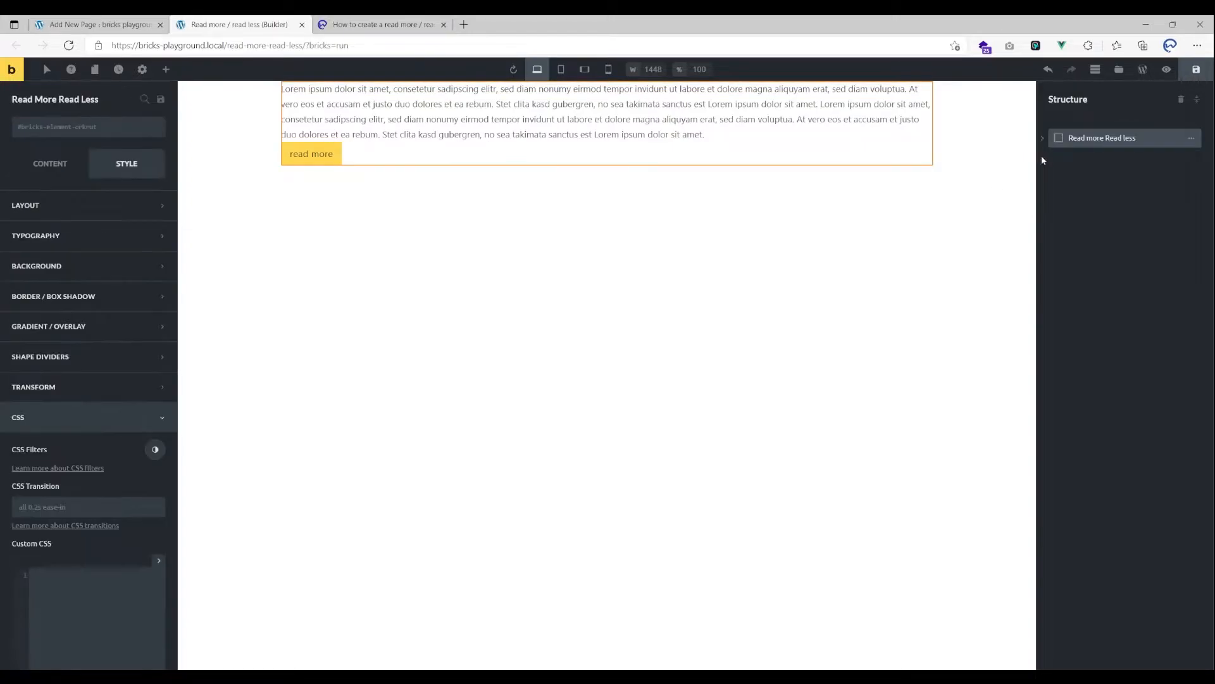
left_click(166, 69)
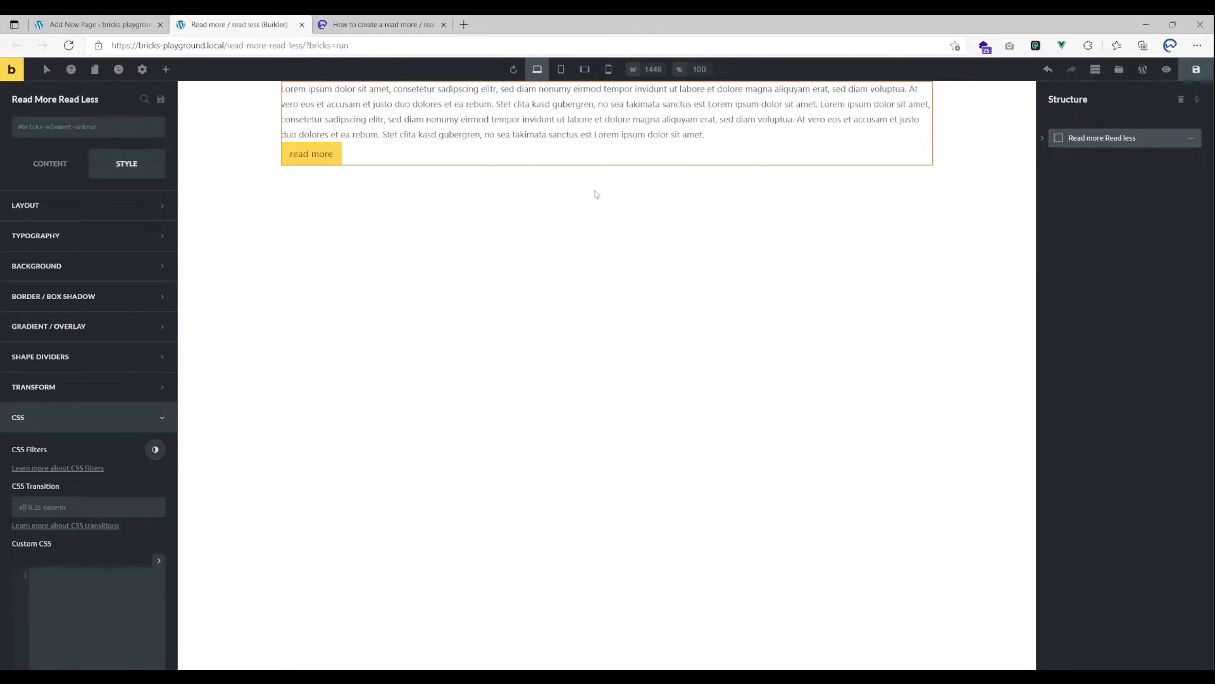
left_click(165, 69)
type("code")
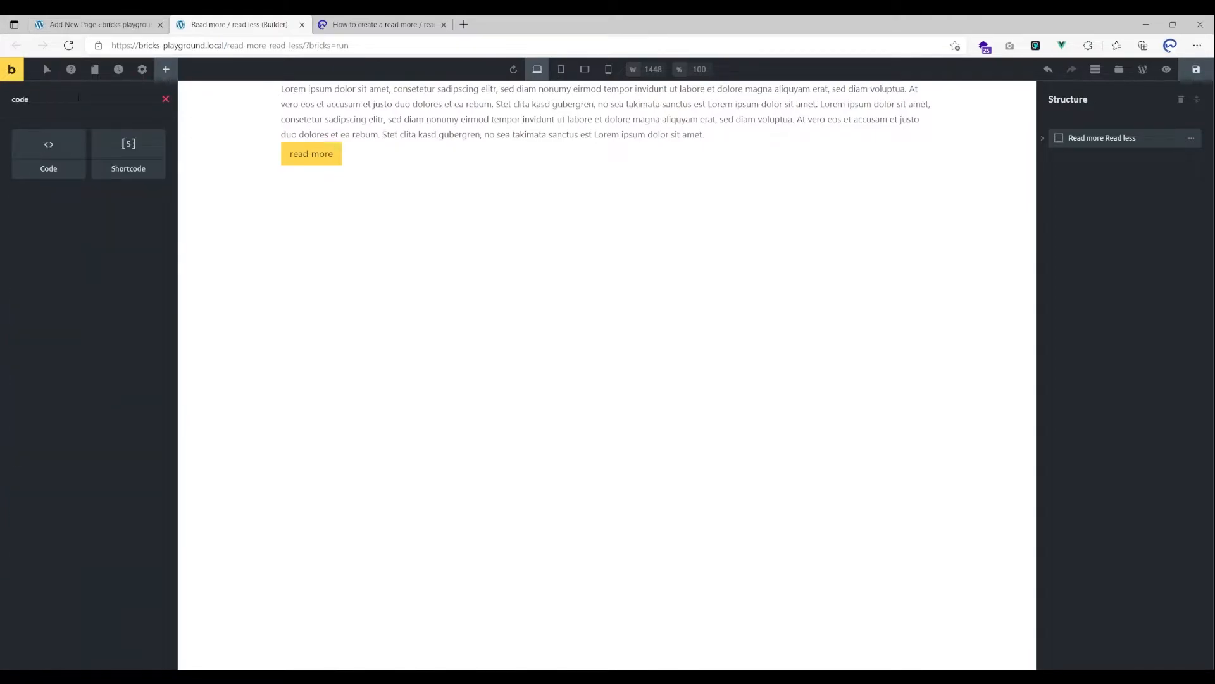
Add script tags to the Code element and start the jQuery(document).ready script inside them.
left_click(48, 151)
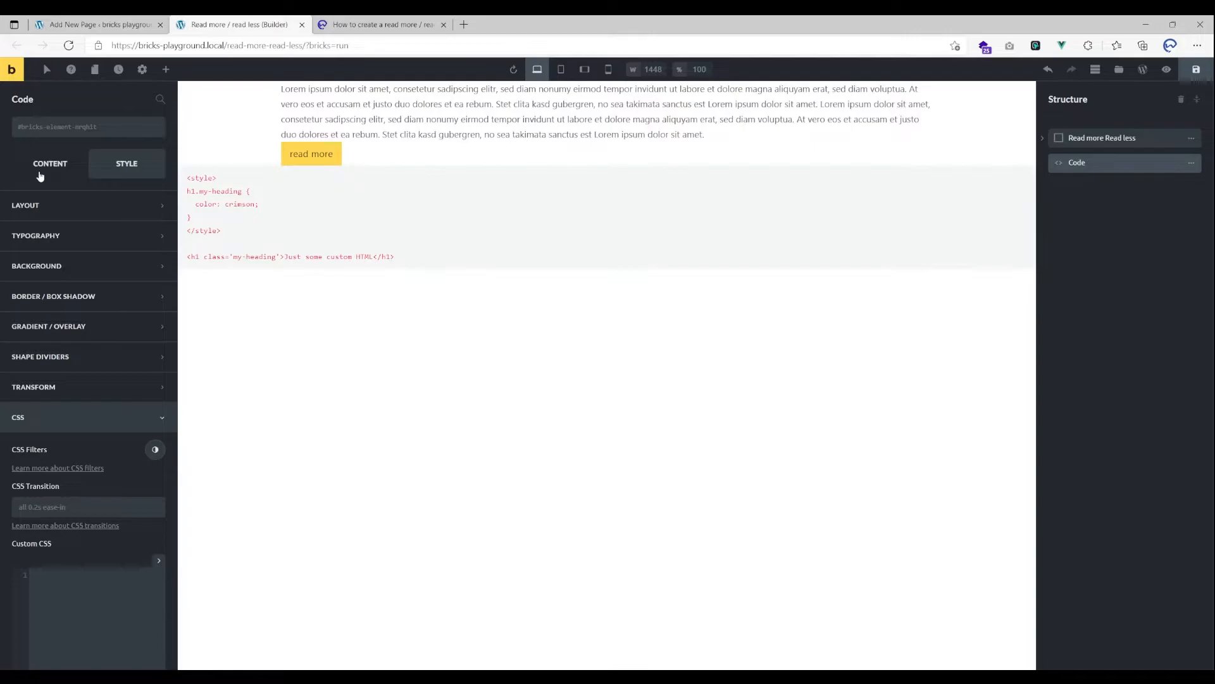
left_click(381, 24)
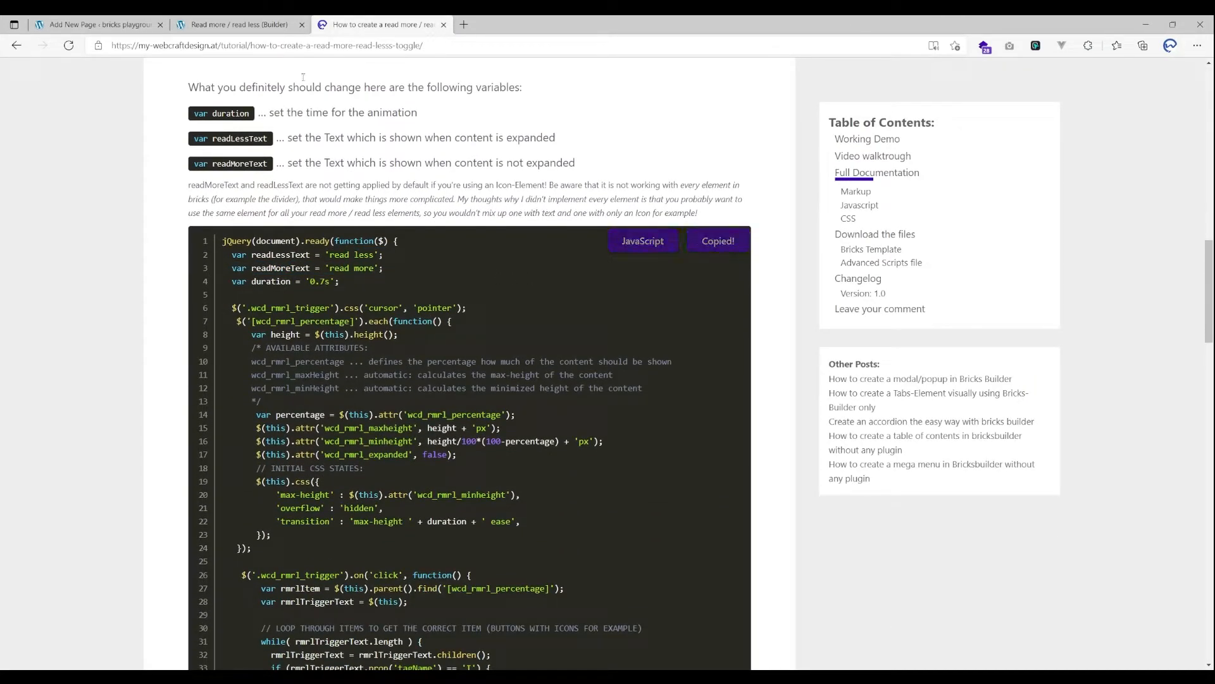
left_click(239, 24)
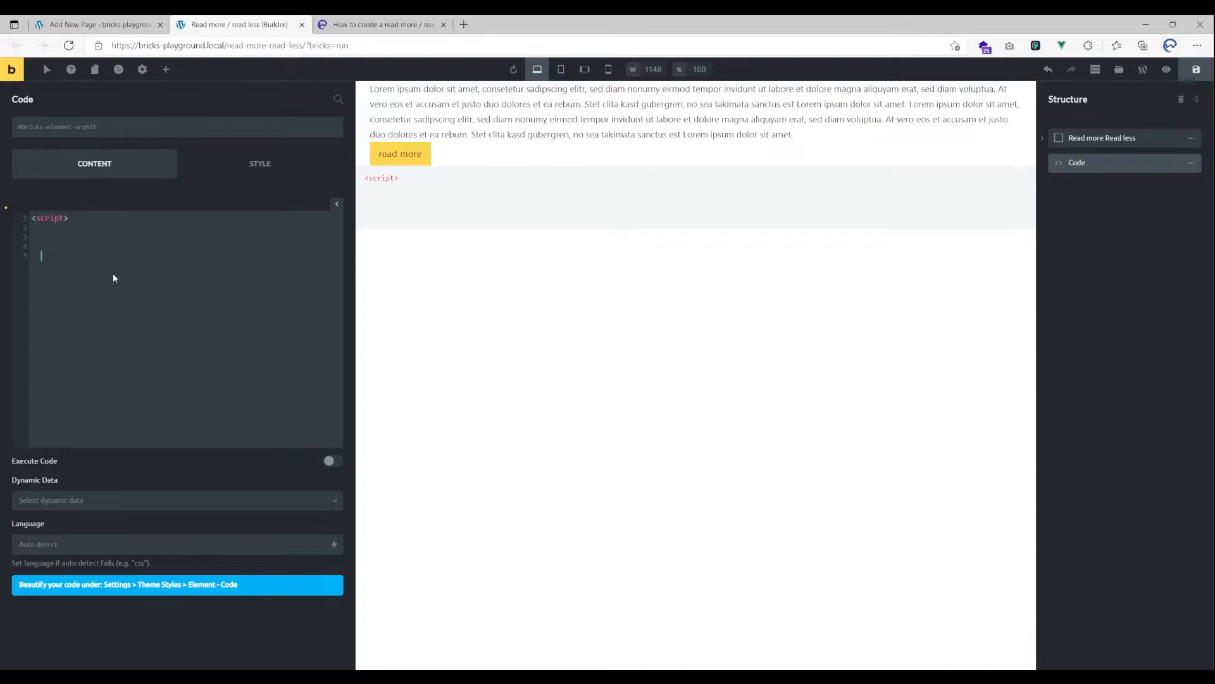
type("</script>")
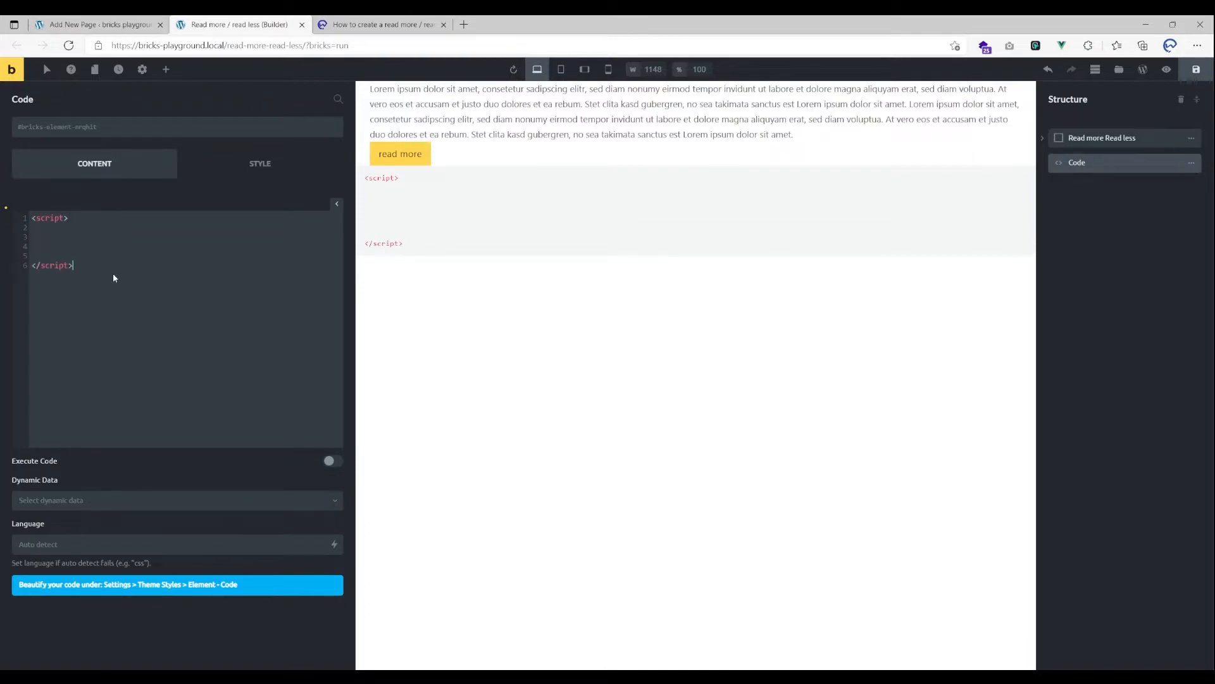
left_click(32, 228)
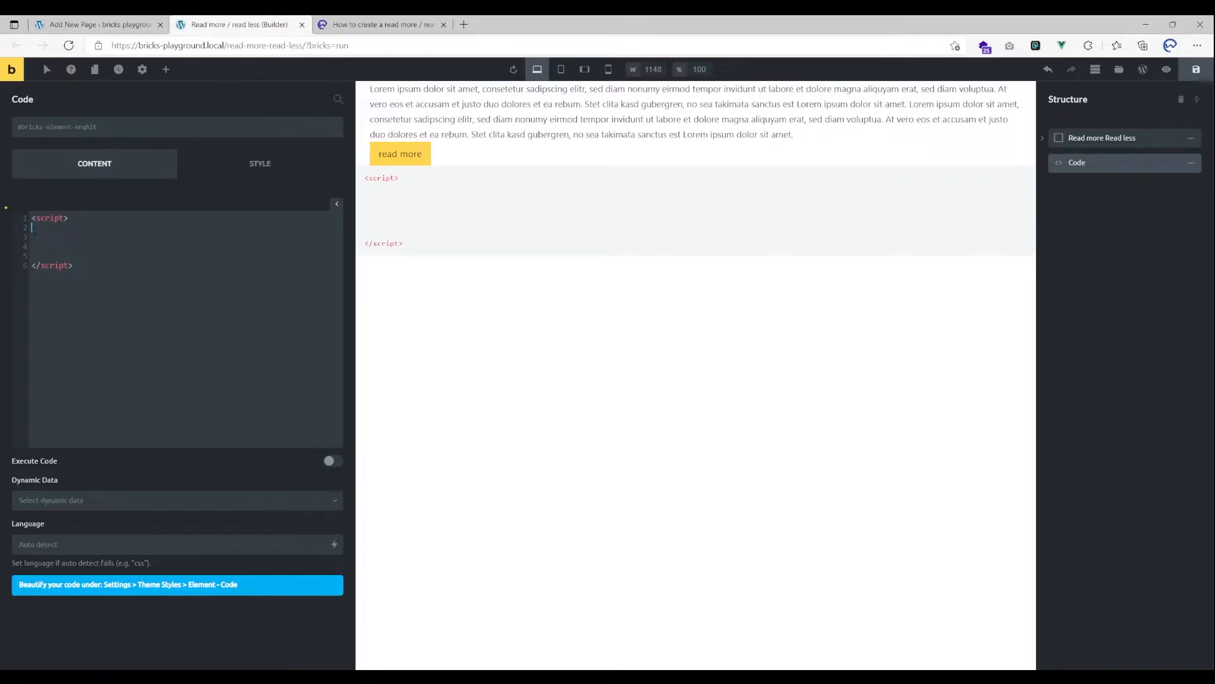
type("jQuery(document).ready(function($) {")
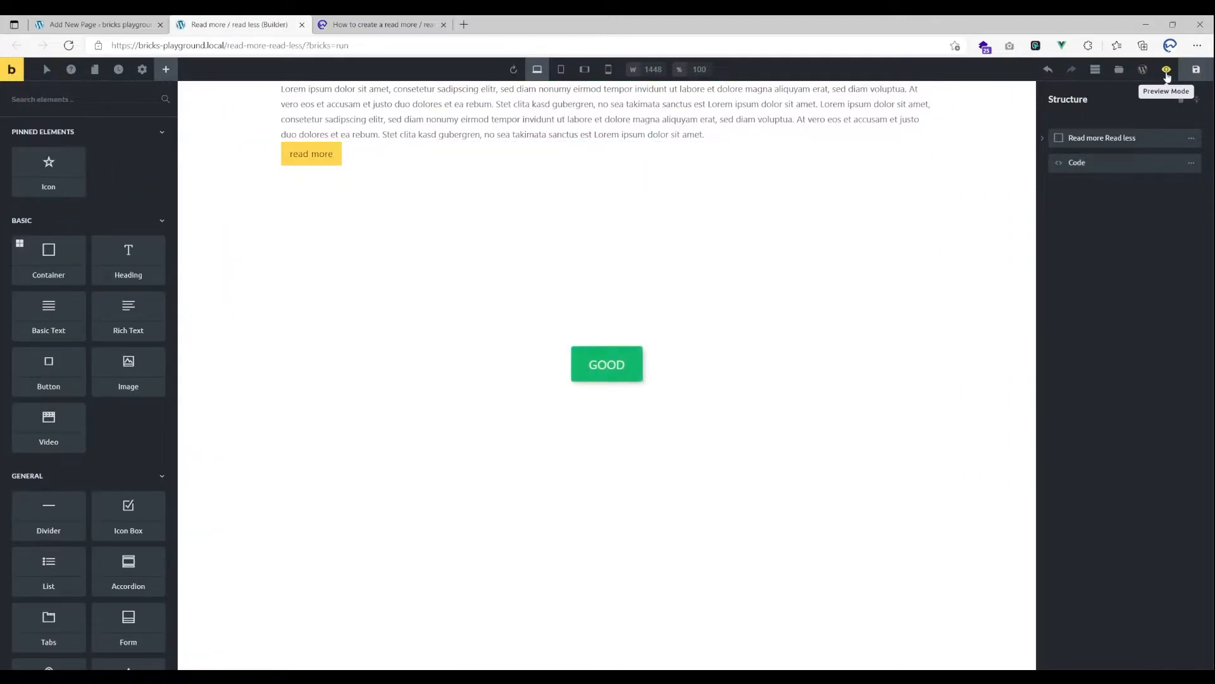
View the page on the frontend, test read more and read less, then return to the builder.
left_click(1166, 70)
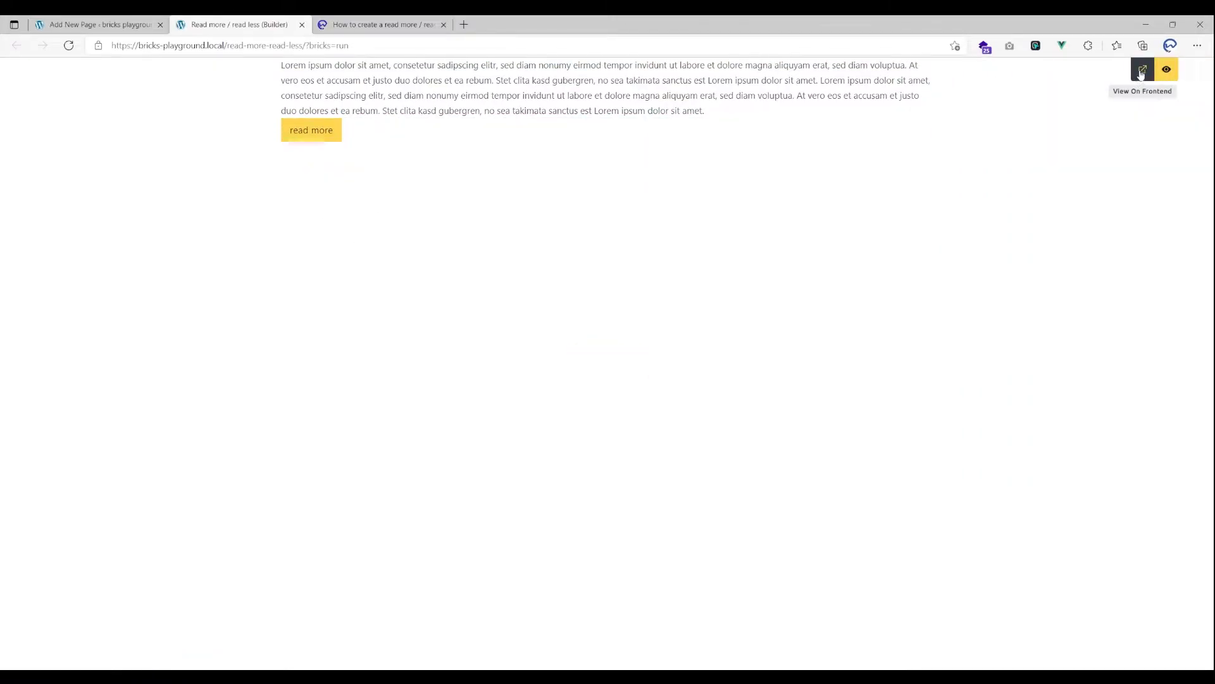
left_click(1142, 70)
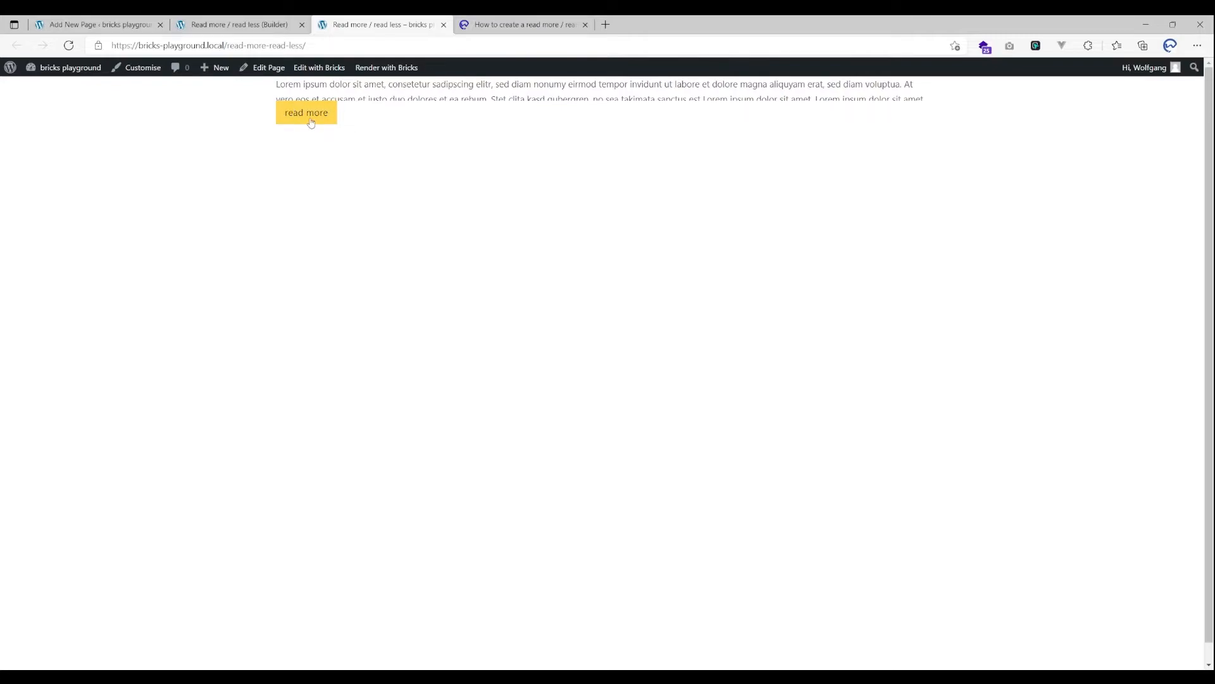
left_click(305, 113)
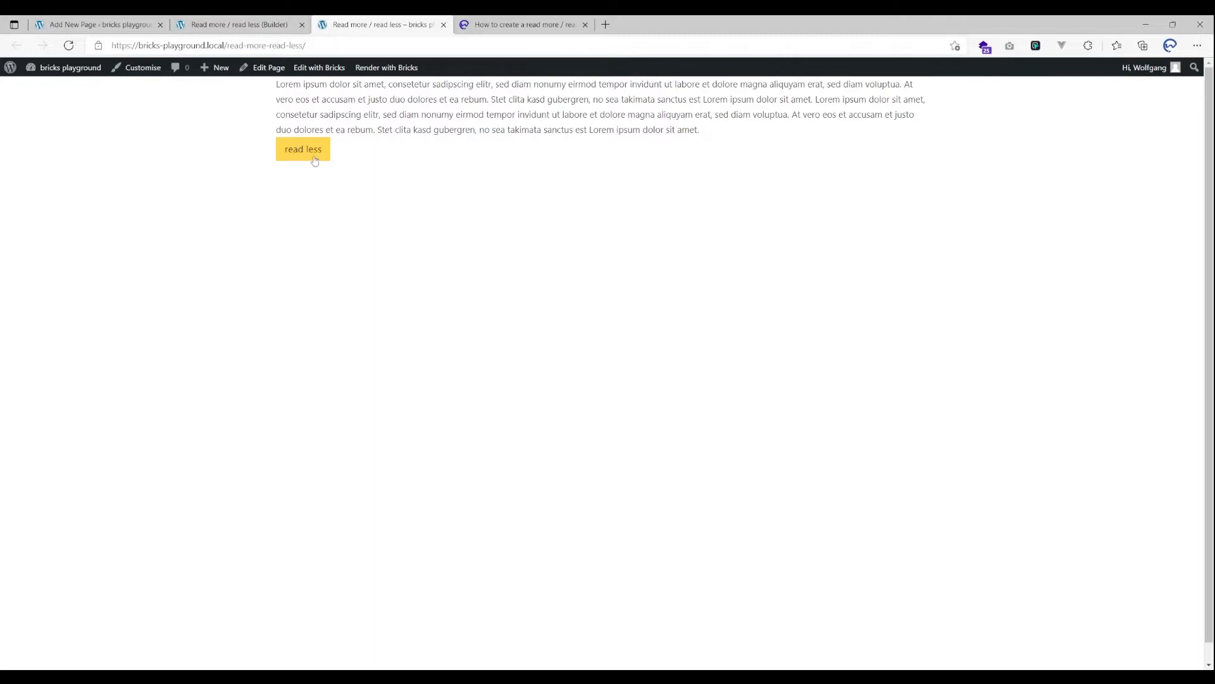
left_click(303, 149)
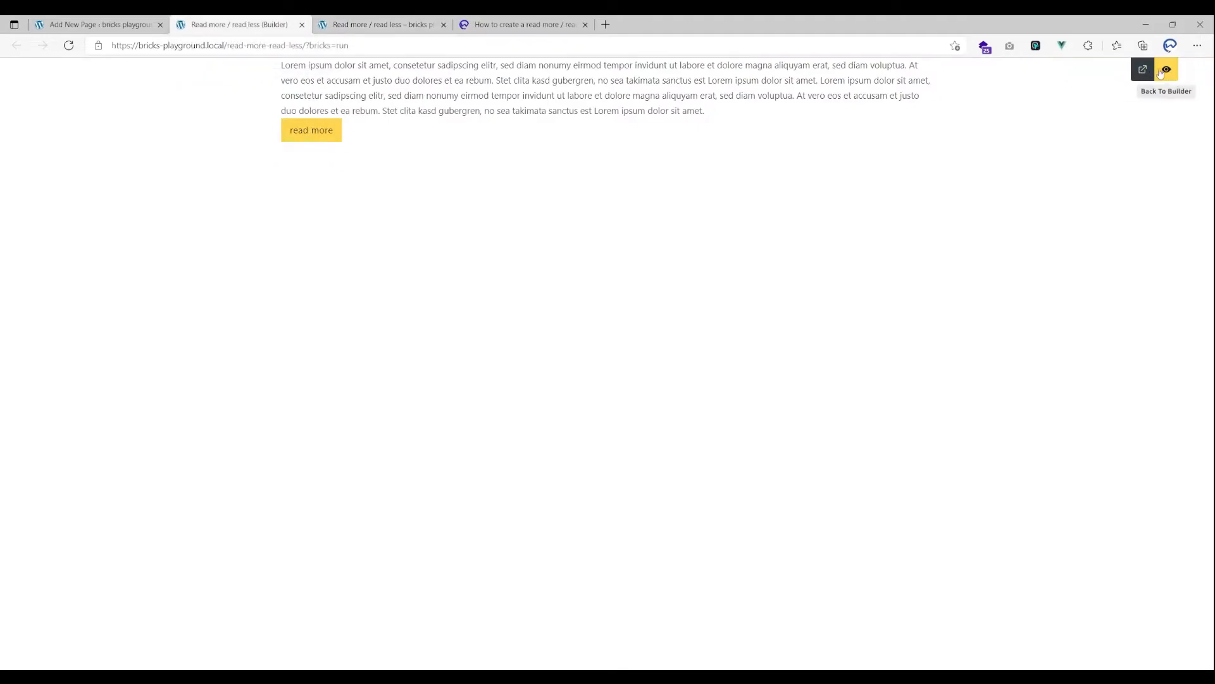
left_click(1163, 69)
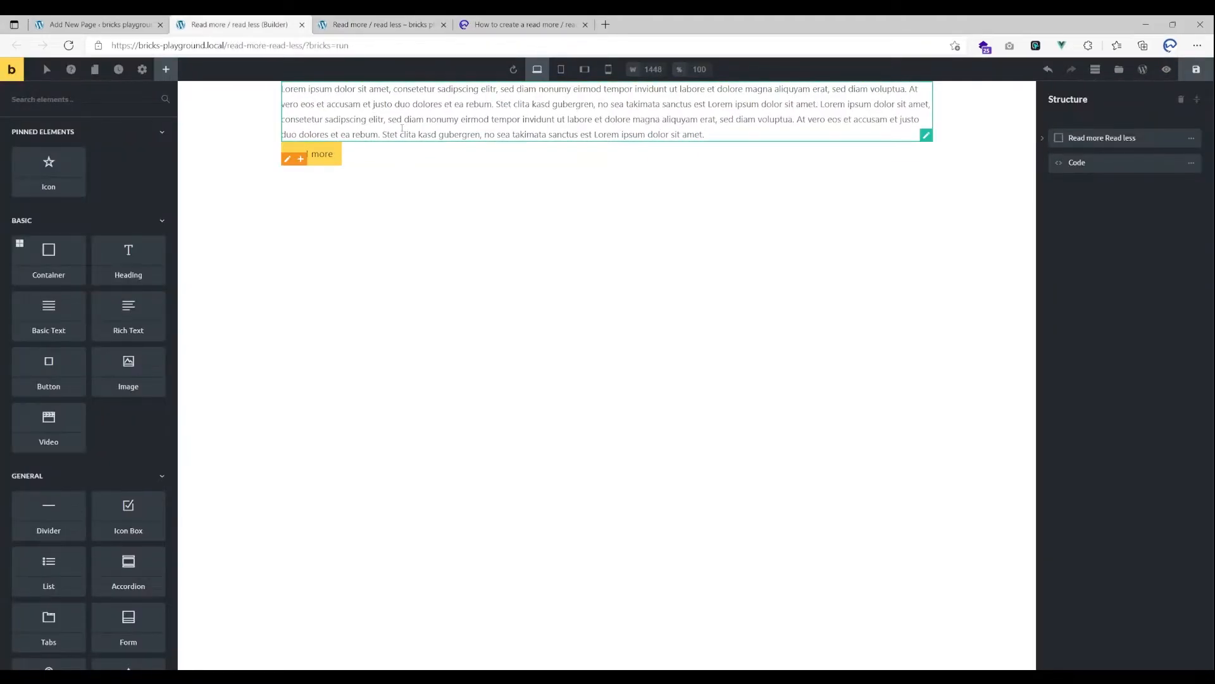
Set the script's readLessText to 'weniger lesen' and readMoreText to 'mehr lesen', then save.
left_click(542, 111)
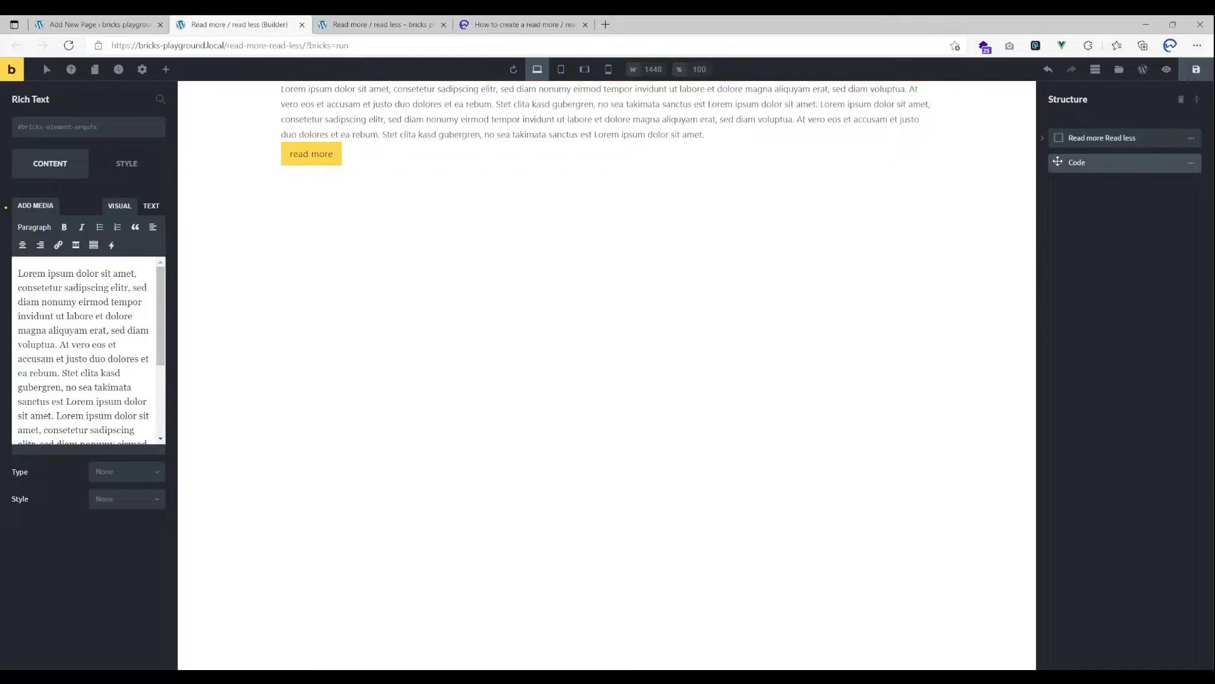
left_click(1077, 162)
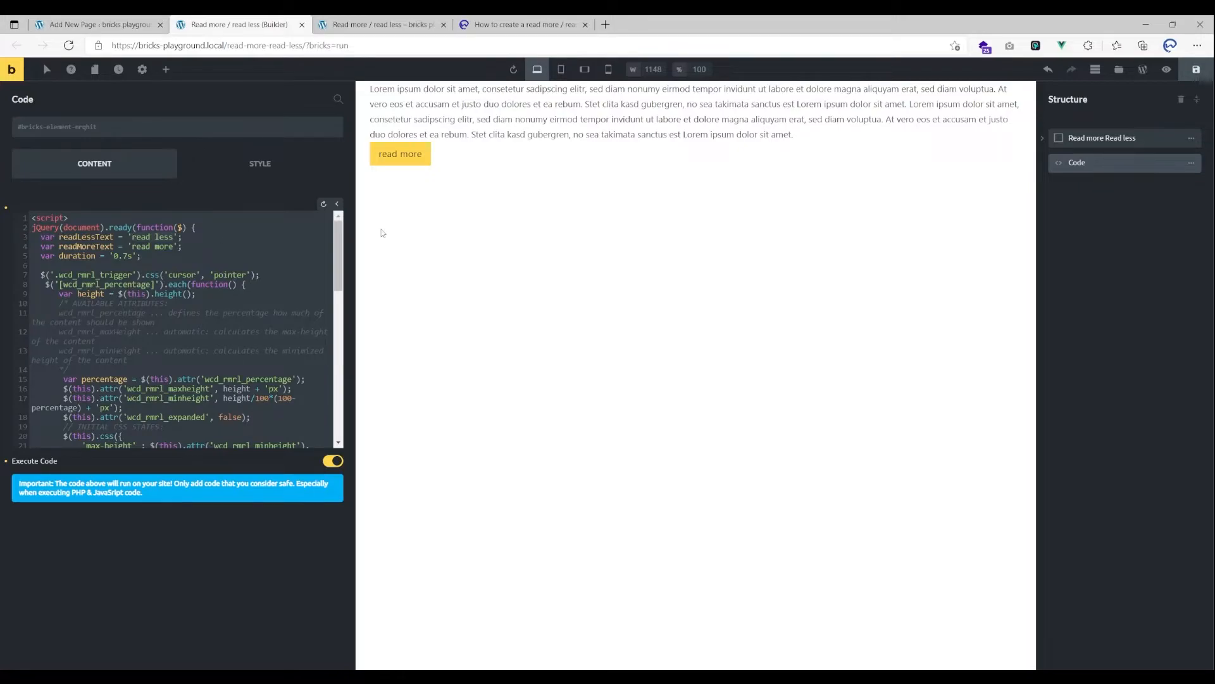
type("weniger le")
type("mehr lesen")
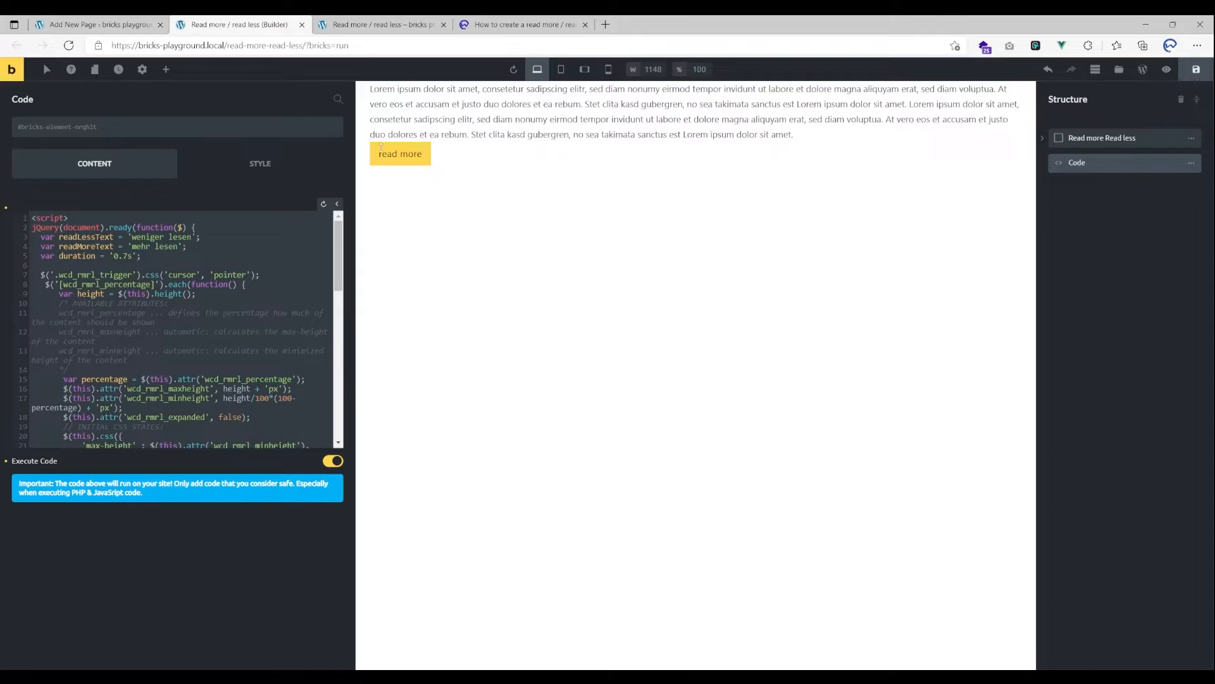
left_click(165, 69)
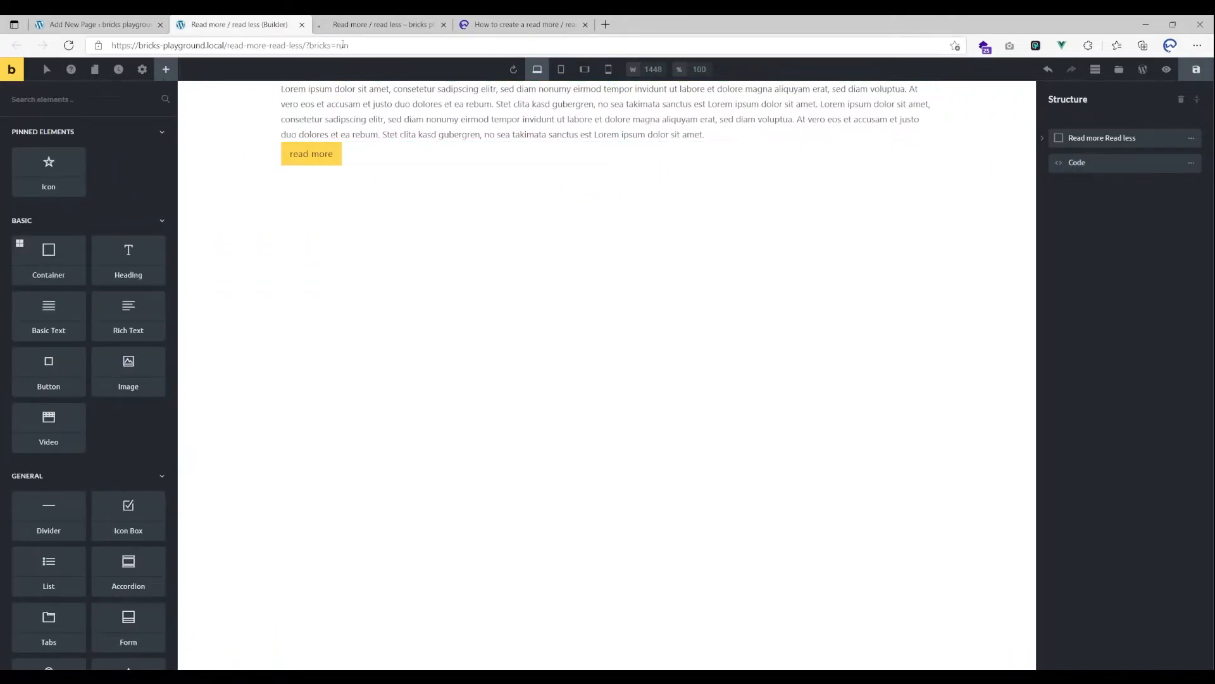
Test the 'weniger lesen' / 'mehr lesen' toggle on the live page, then return to the builder.
left_click(380, 24)
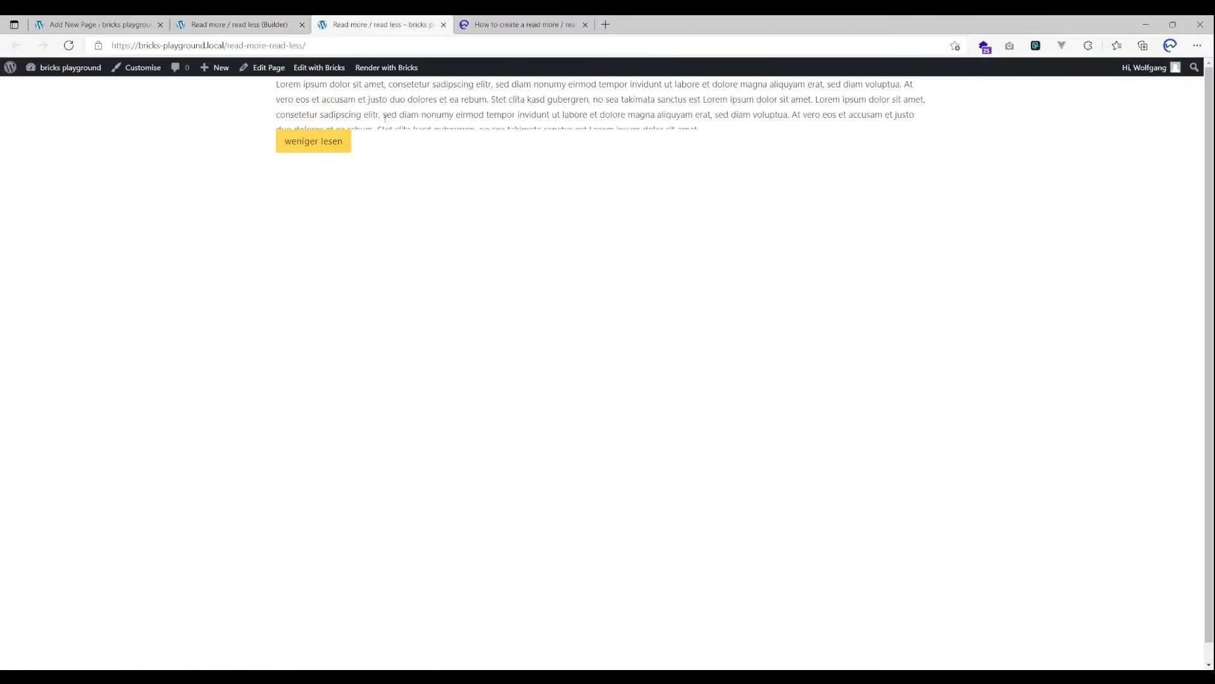
left_click(313, 140)
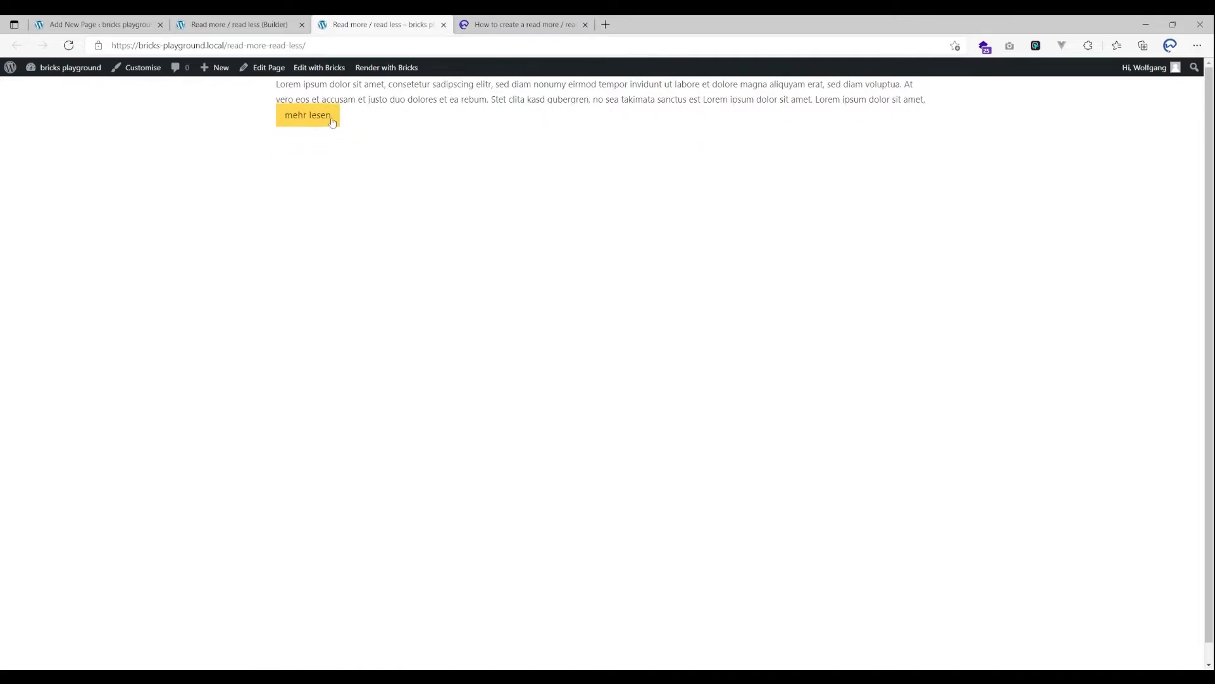
left_click(307, 115)
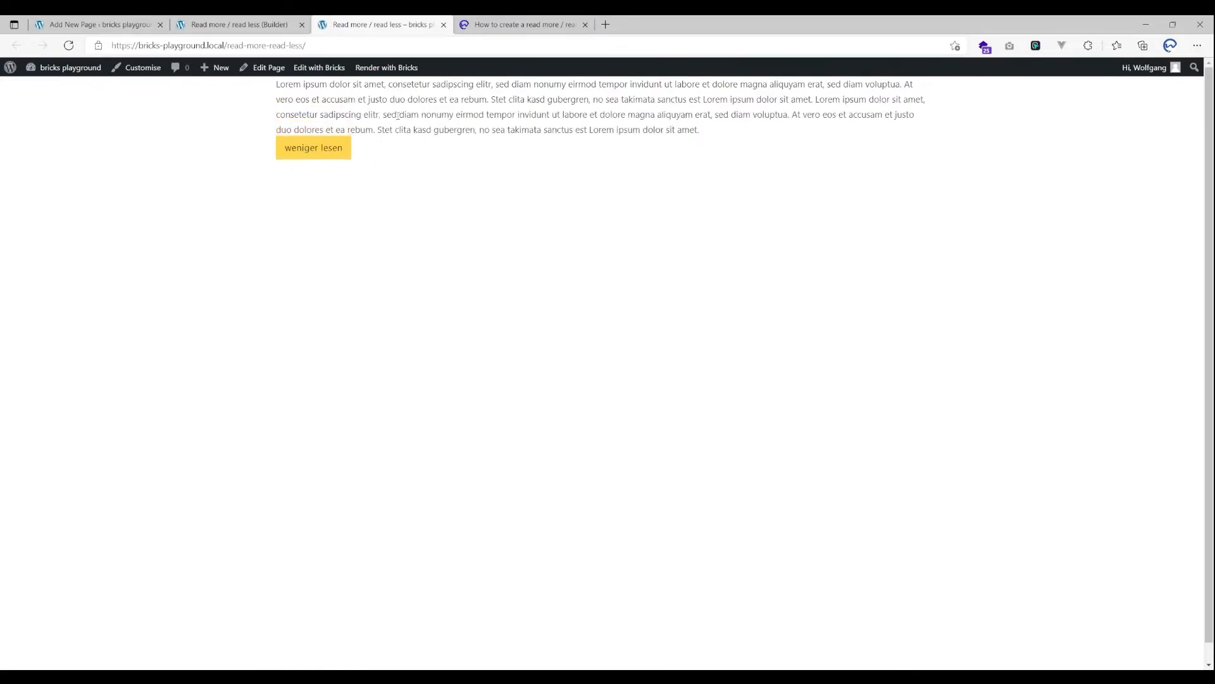
left_click(318, 68)
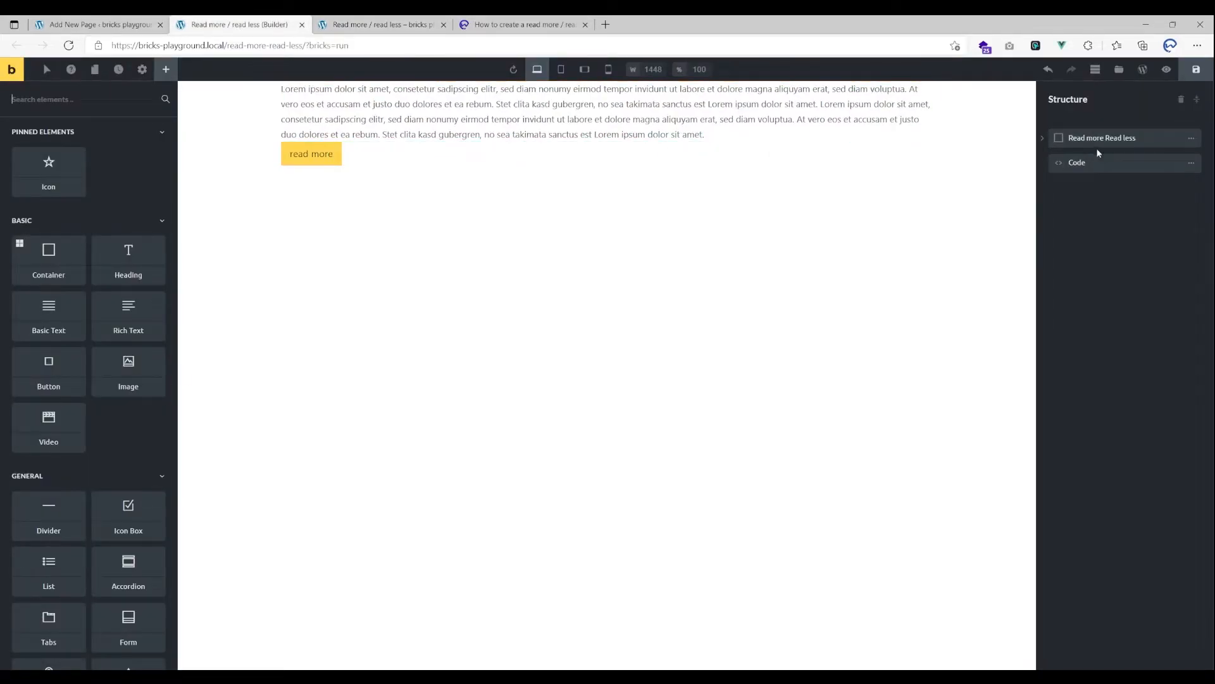
Change the script's duration from 0.7s to 3s and test the slower toggle live.
left_click(1077, 162)
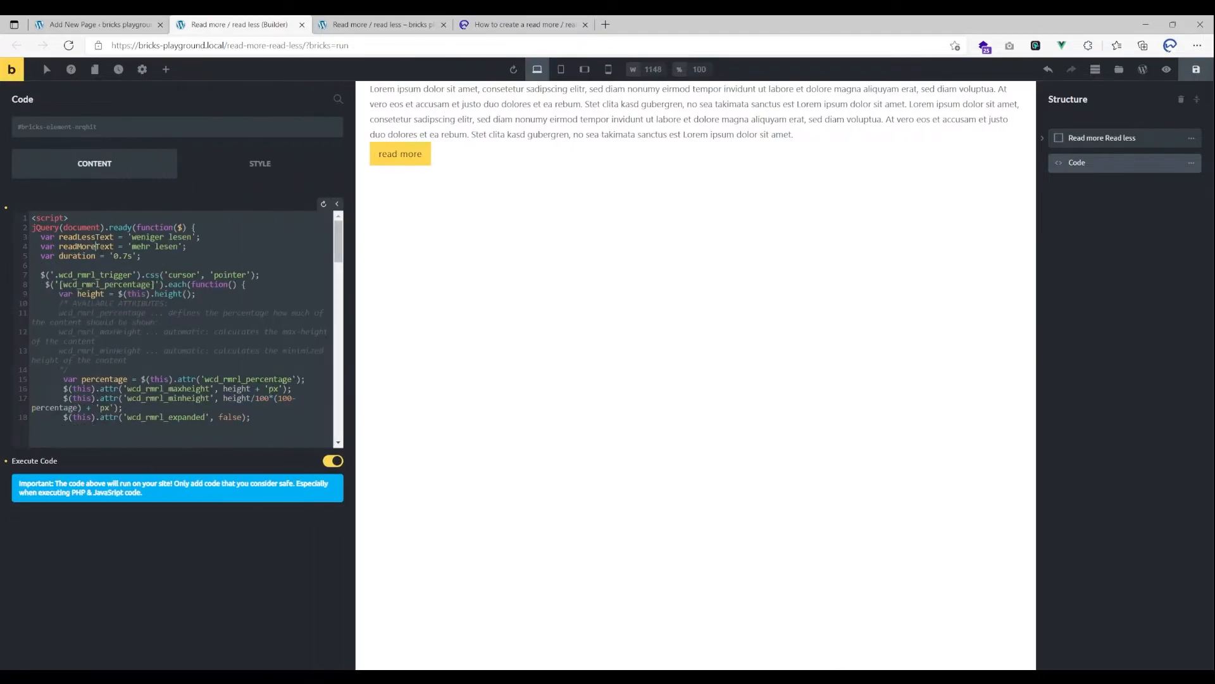
scroll("down", 3)
type("3")
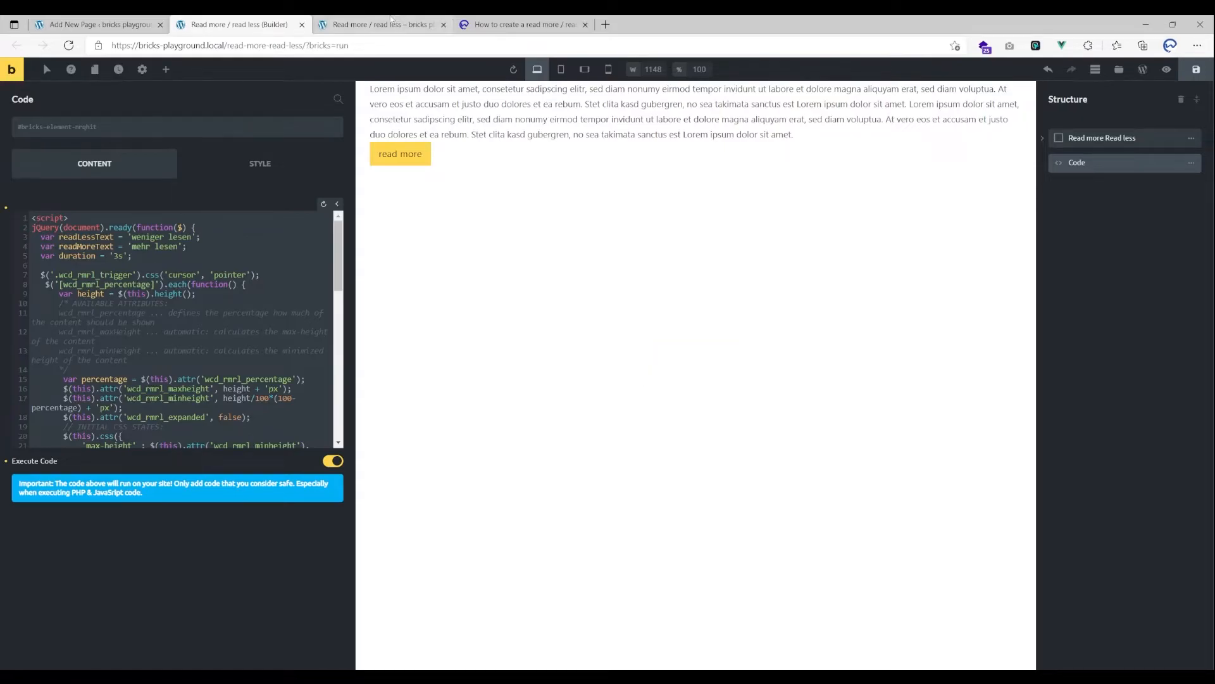
left_click(380, 24)
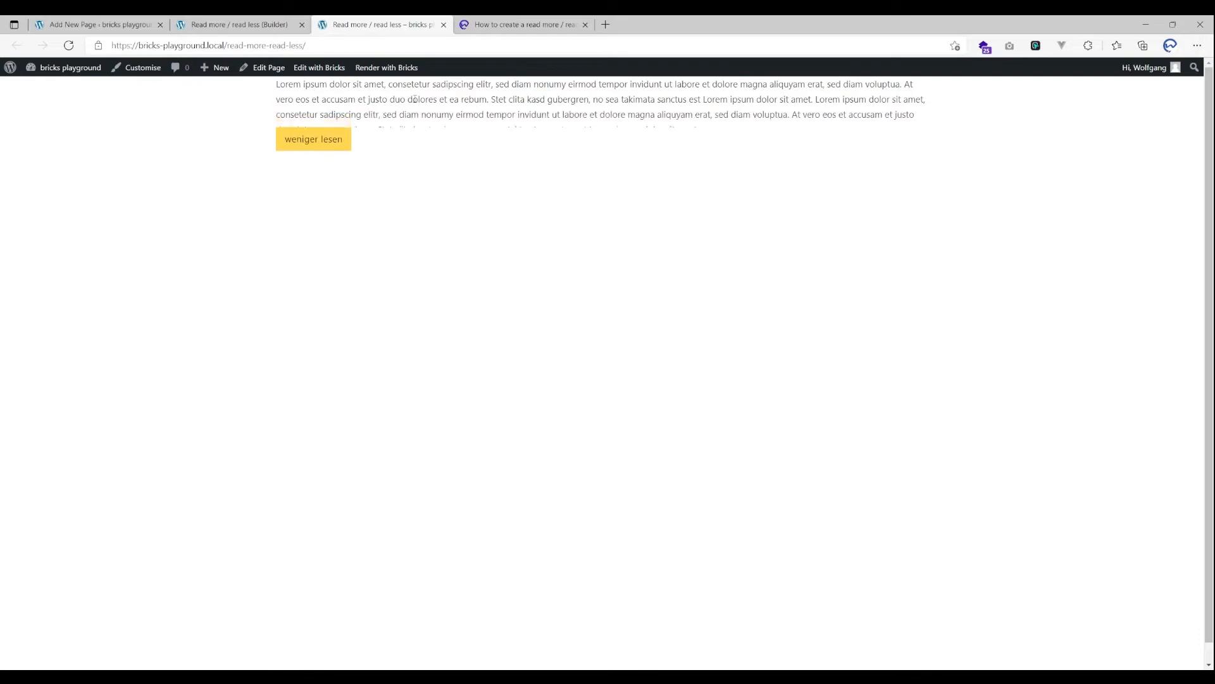
left_click(314, 139)
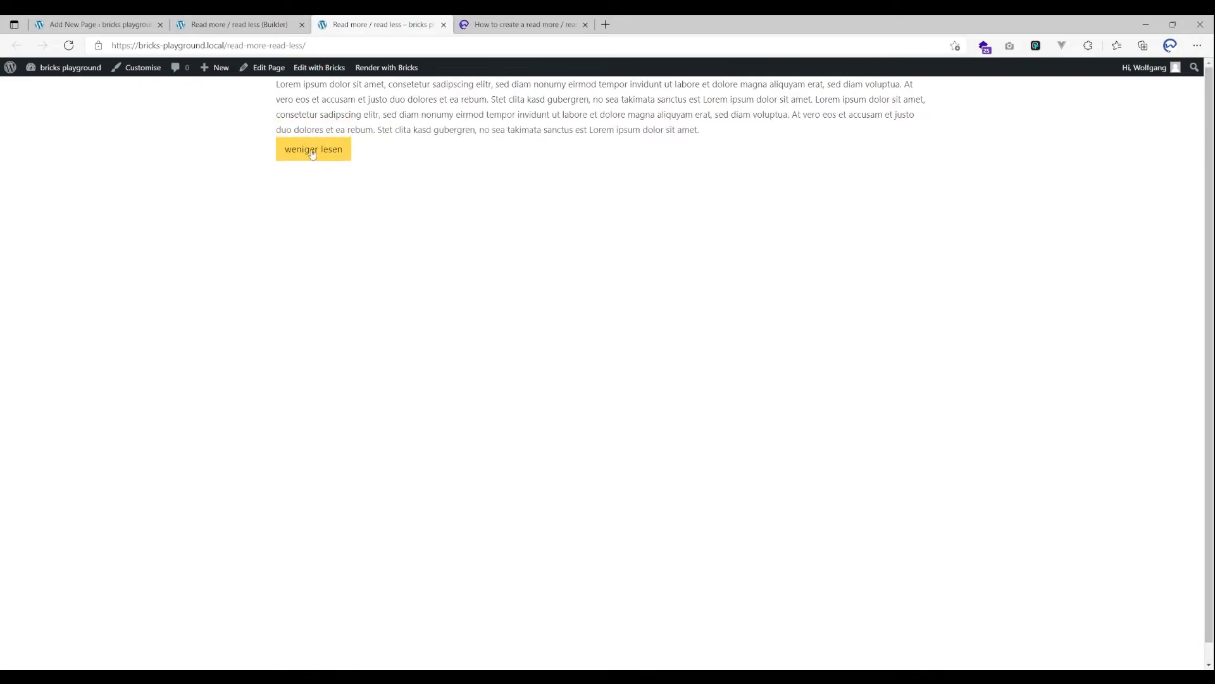
left_click(314, 148)
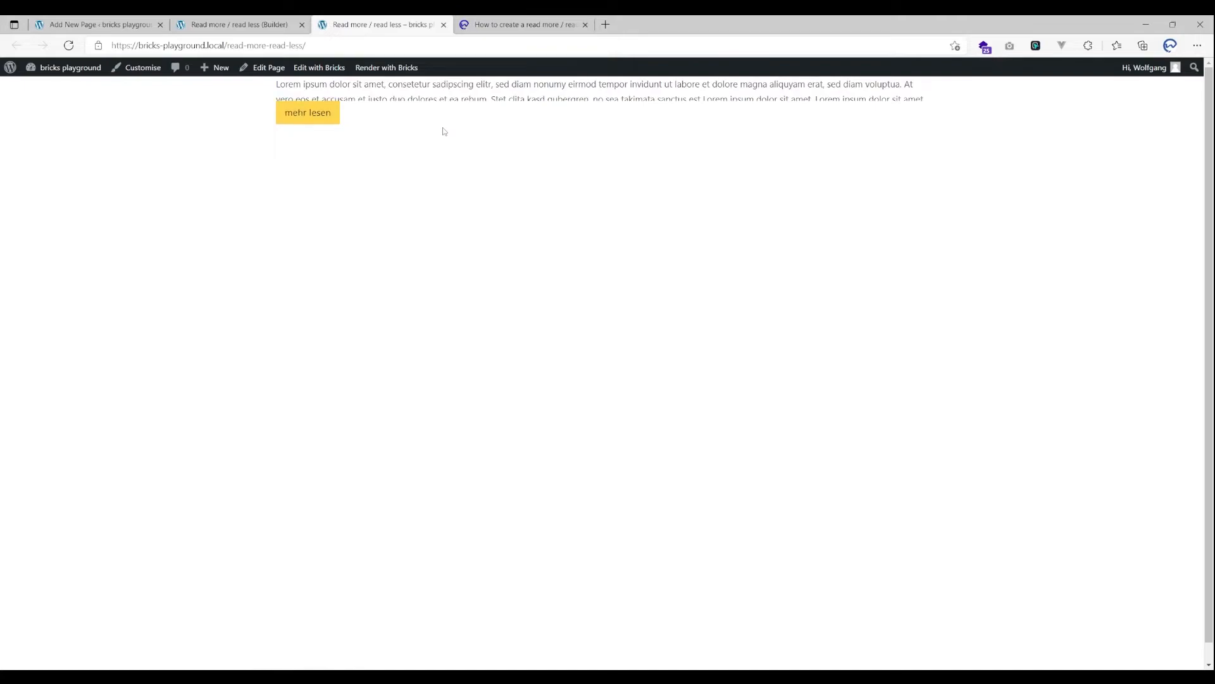
left_click(307, 113)
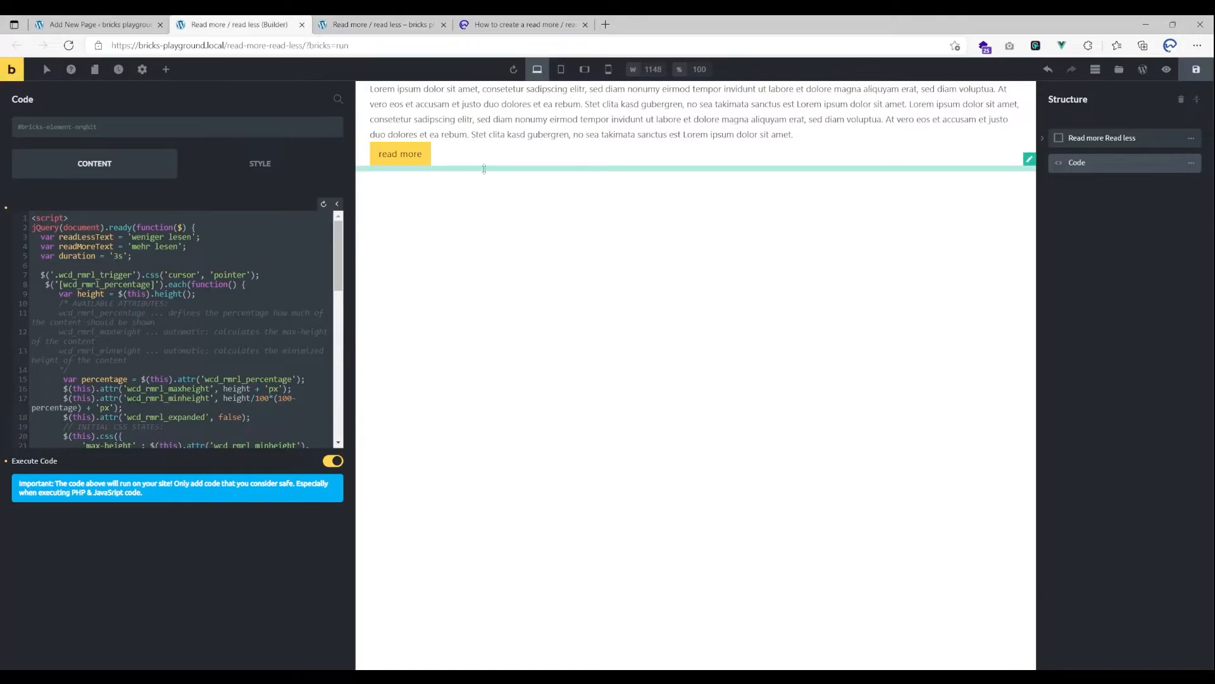
Add another container with a Rich Text block inside it.
left_click(1101, 138)
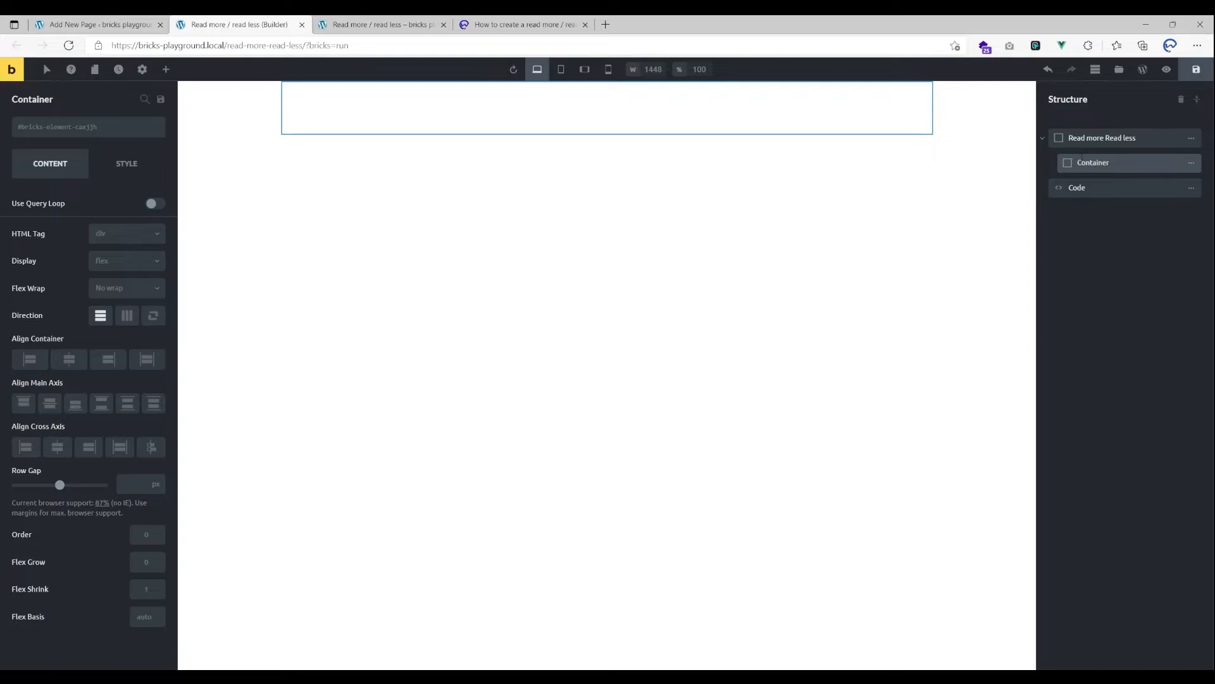
left_click(166, 69)
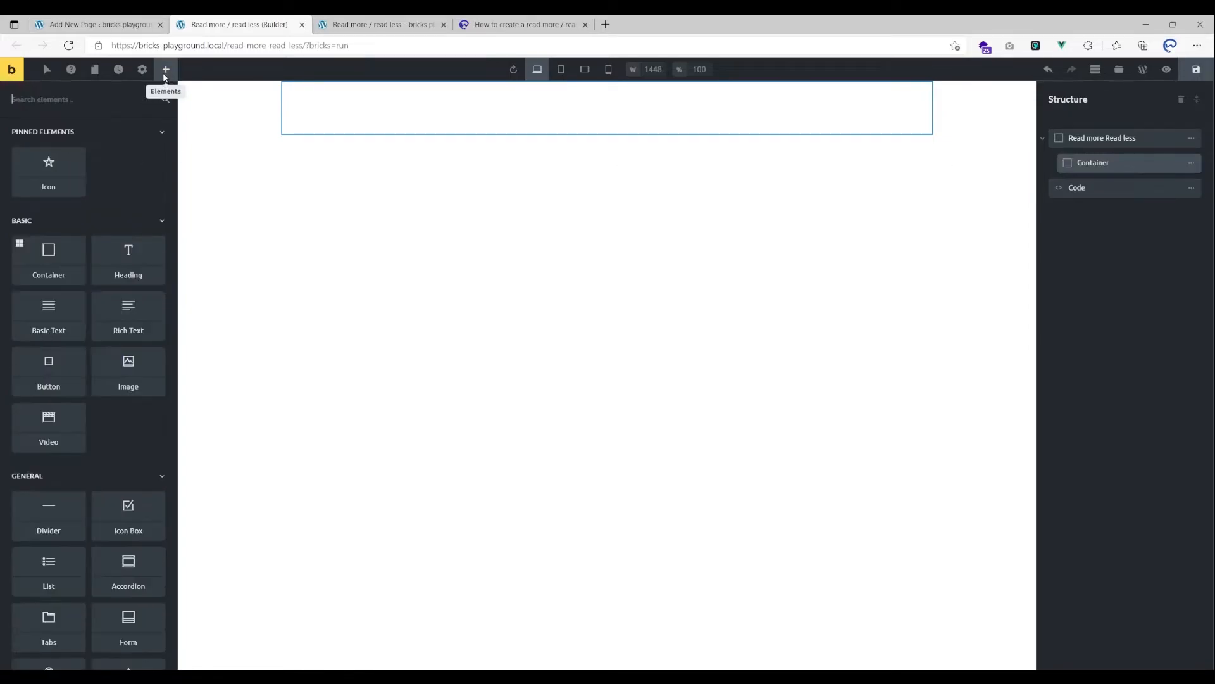
left_click(128, 315)
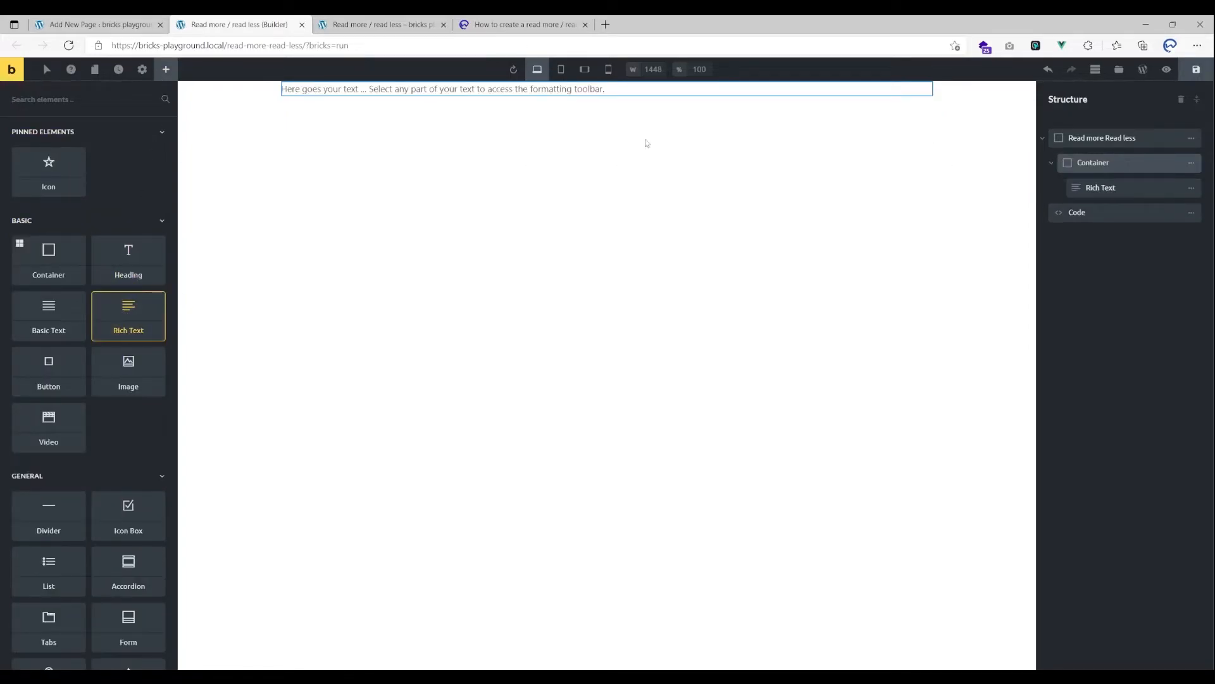
left_click(1101, 187)
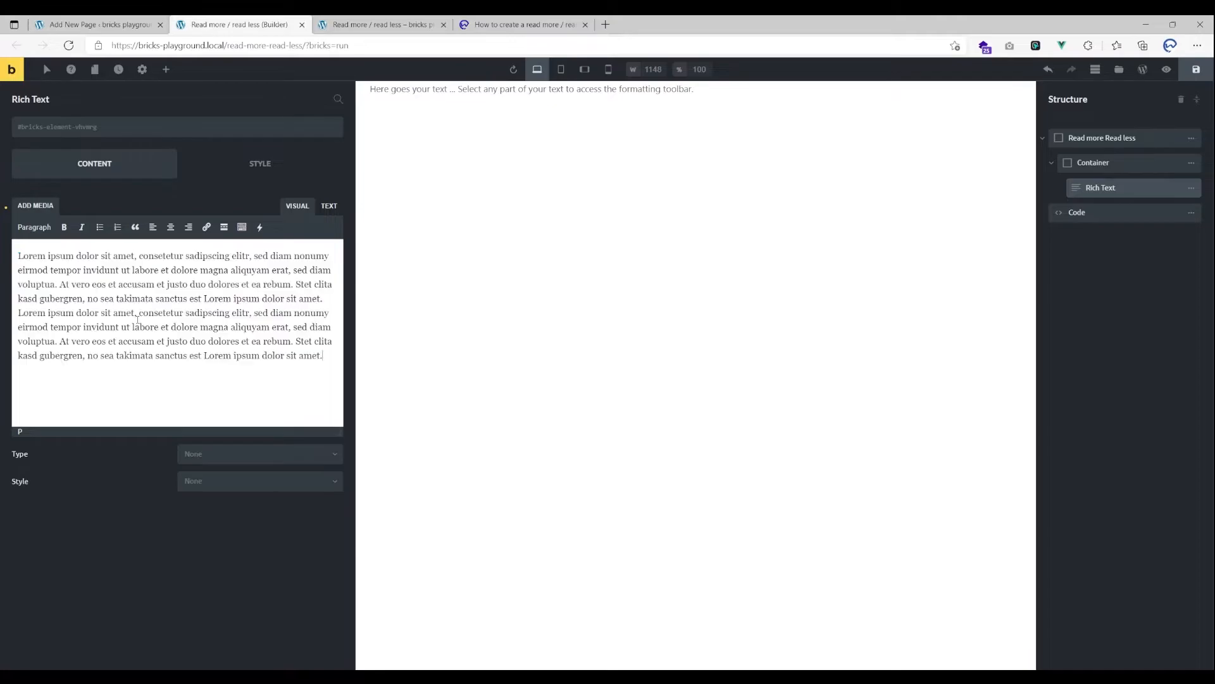
left_click(1093, 162)
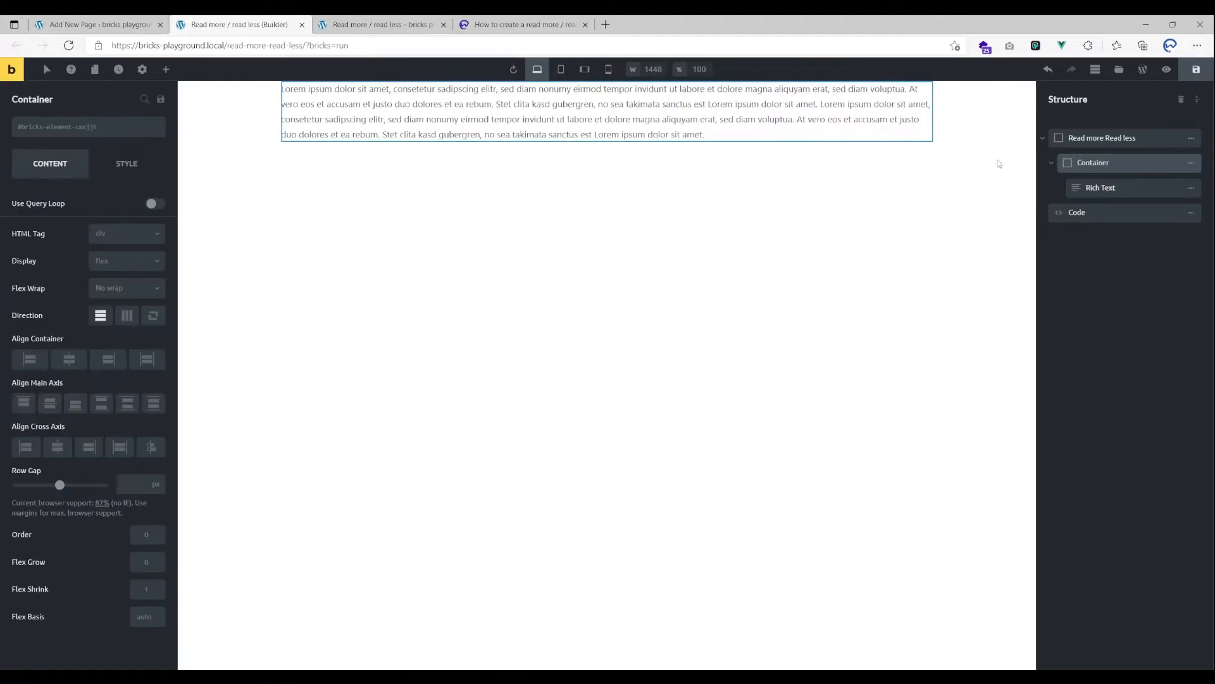
Add a Countdown and an Icon Box inside the container, then reselect the container.
left_click(165, 69)
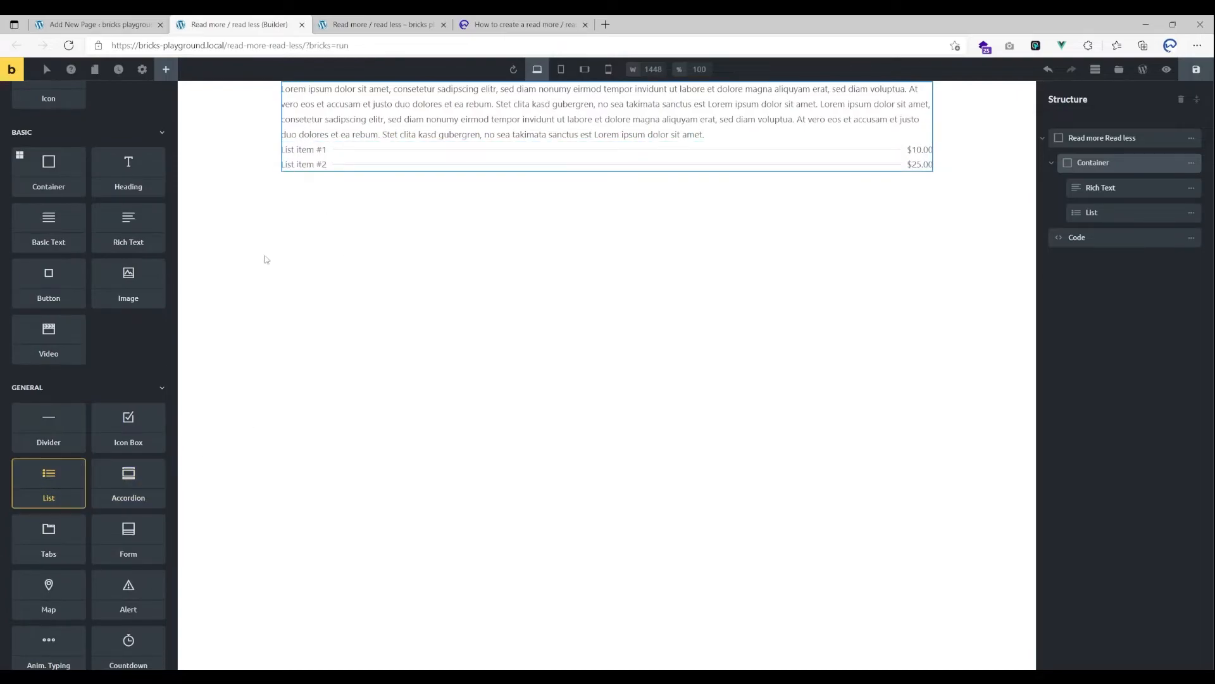
scroll("down", 3)
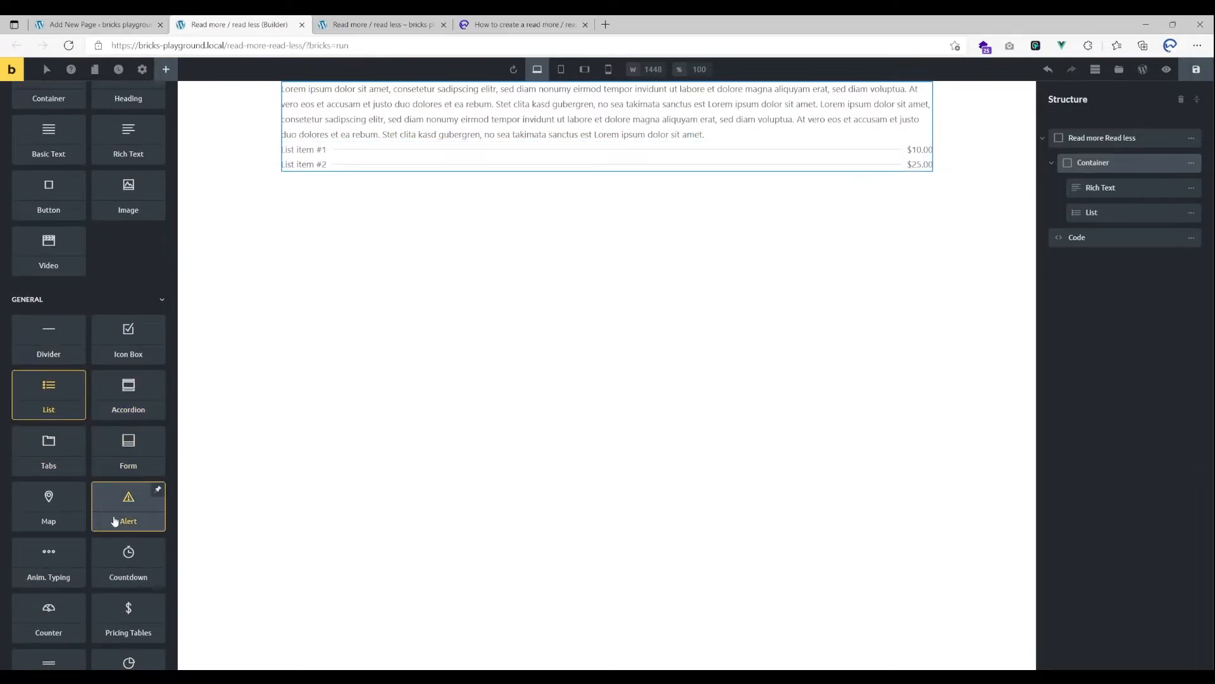
left_click(128, 562)
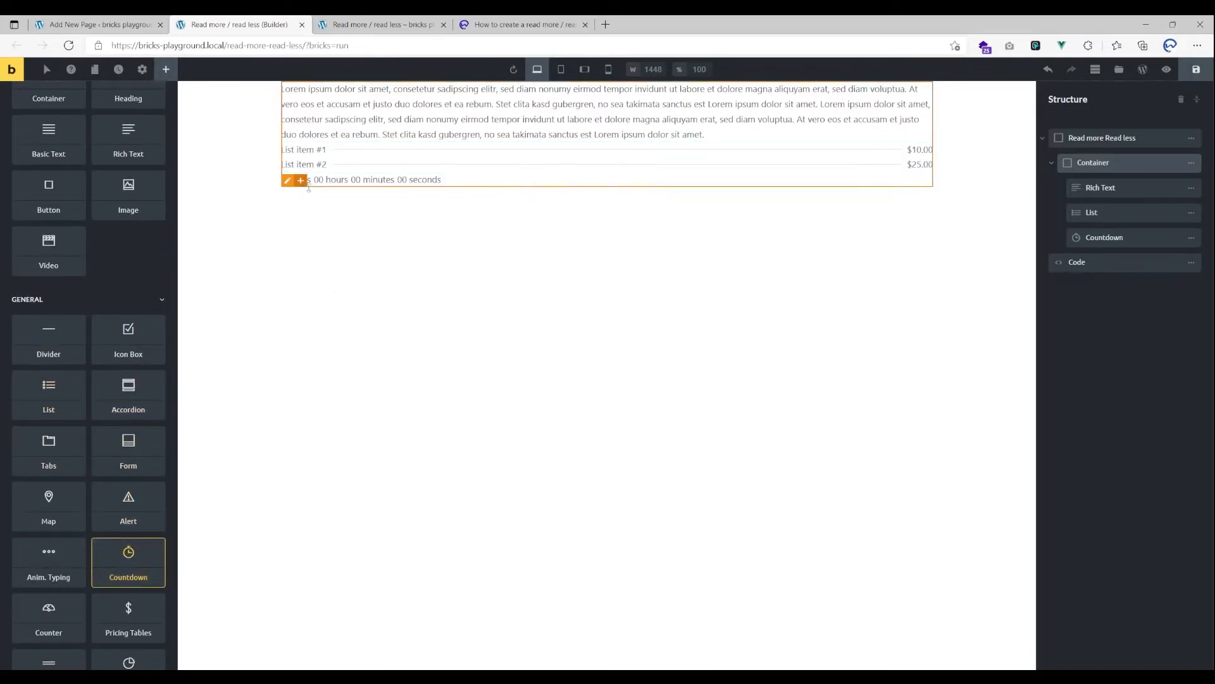
scroll("down", 3)
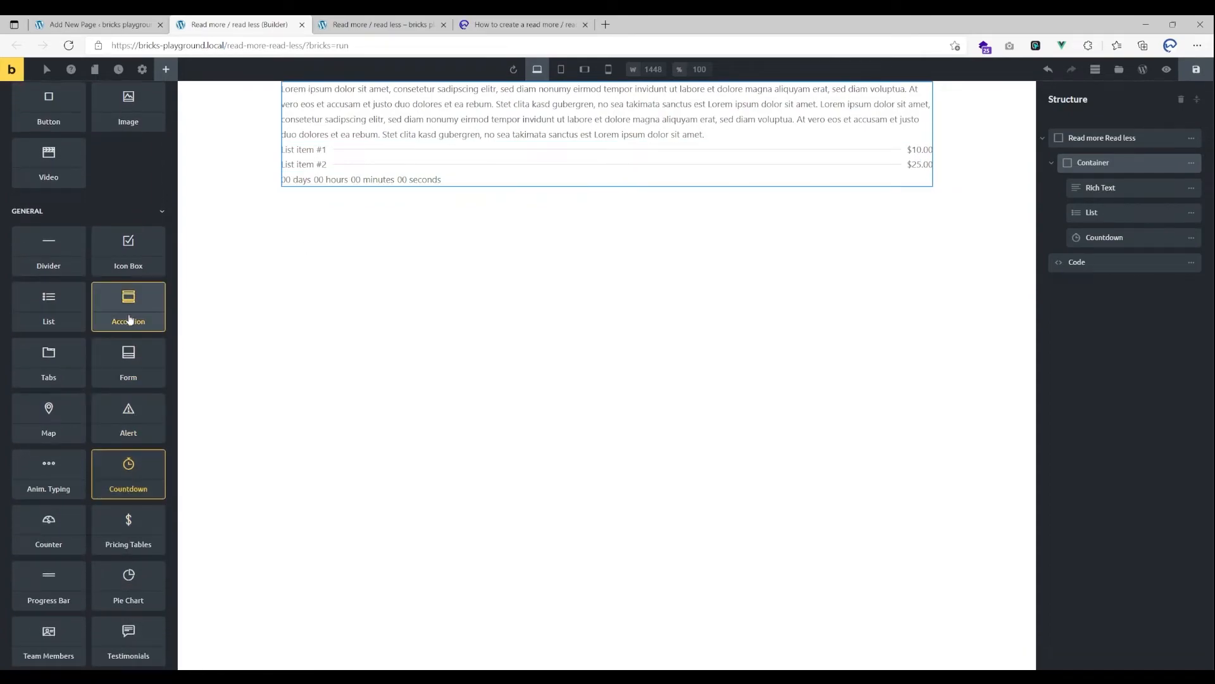
left_click(128, 251)
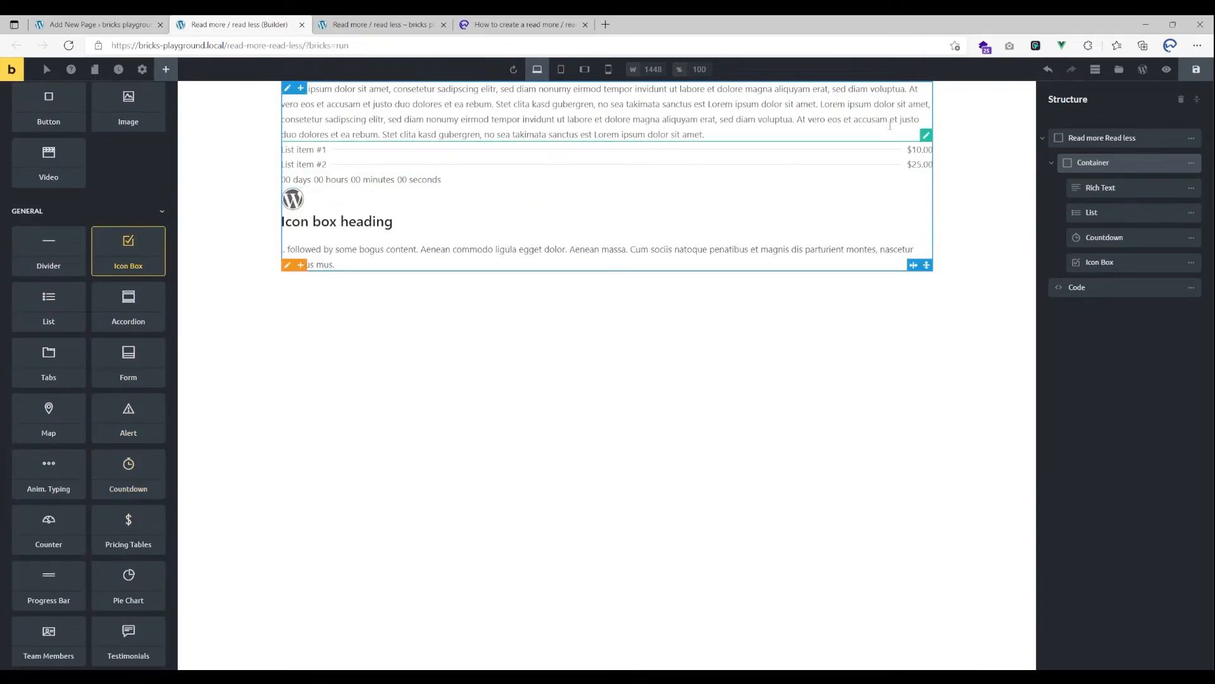
left_click(1093, 162)
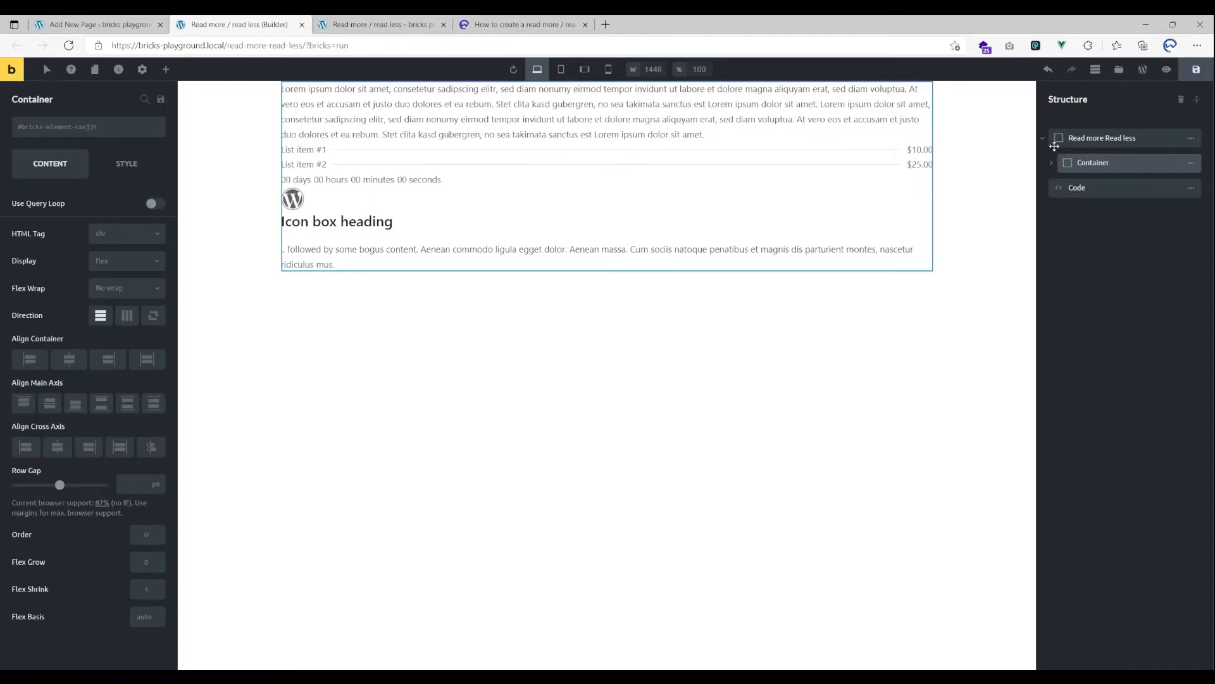
Add a Themify down-chevron Icon below the container with CSS class wcd_rmrl_tri.
left_click(166, 69)
type("down")
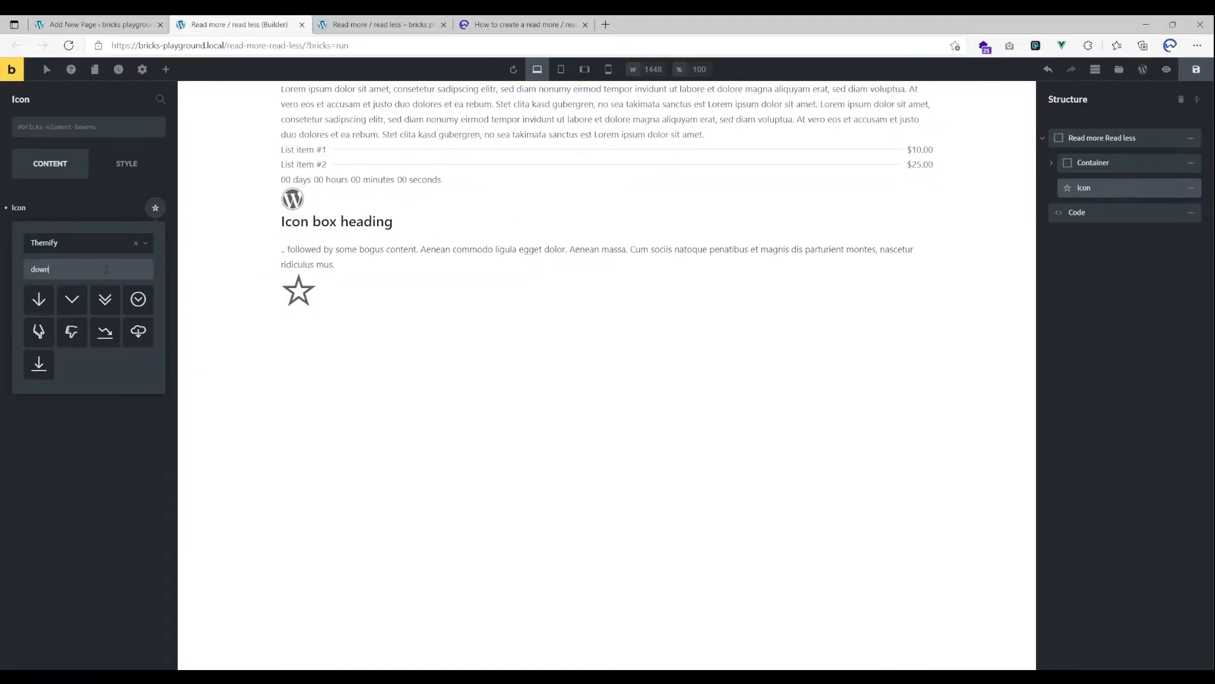
left_click(71, 299)
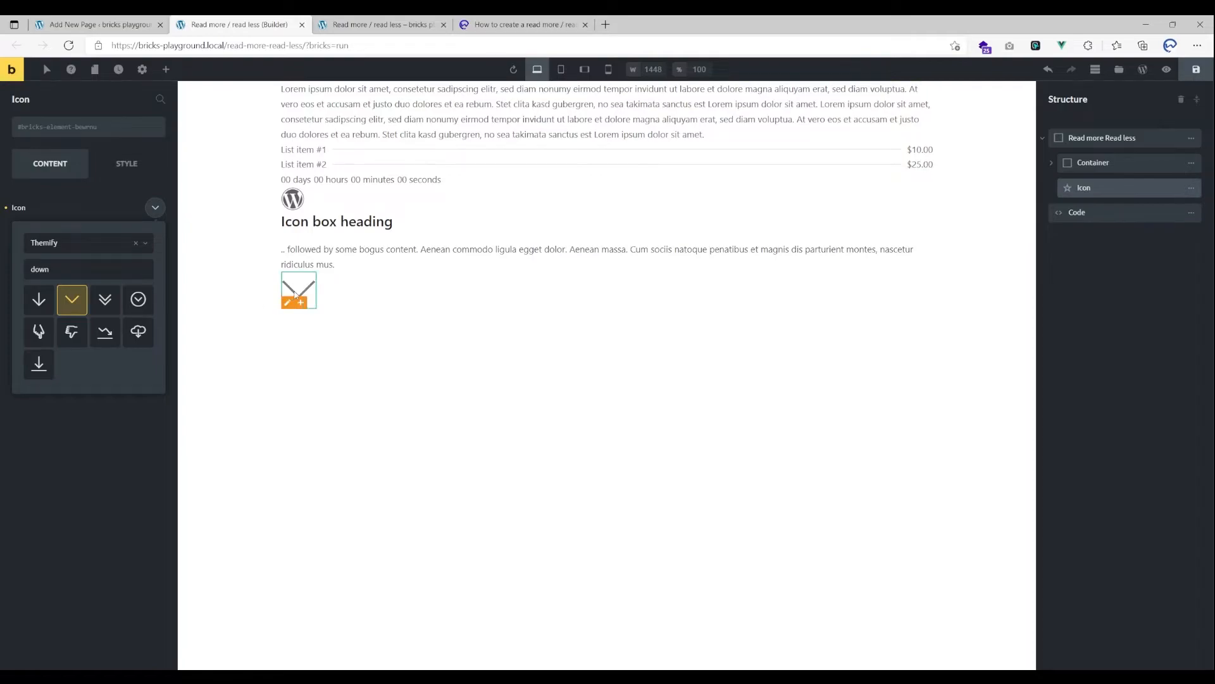
left_click(127, 163)
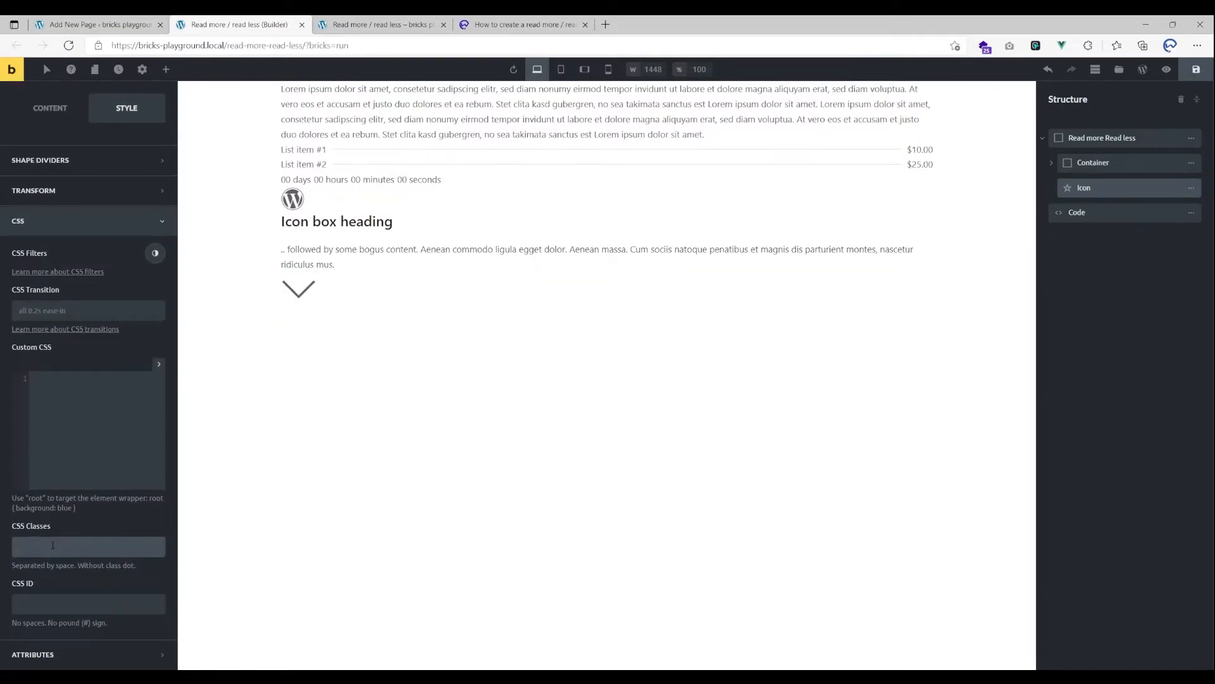
type("wcd_rmrl")
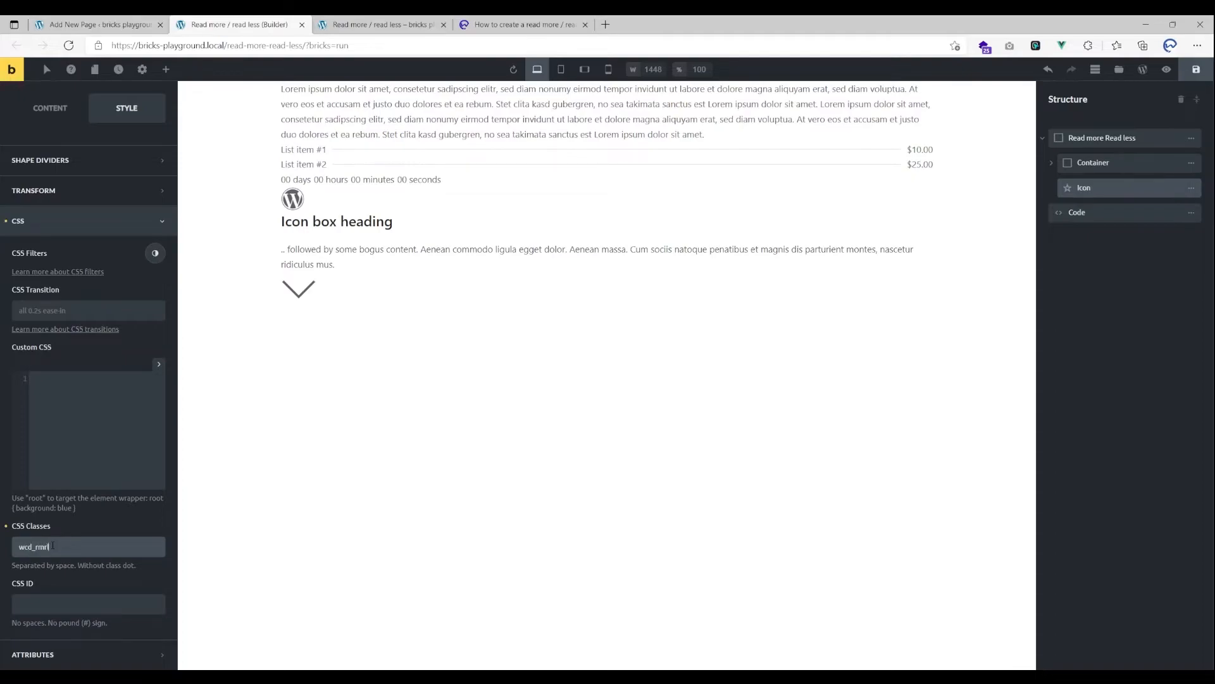
type("_tri")
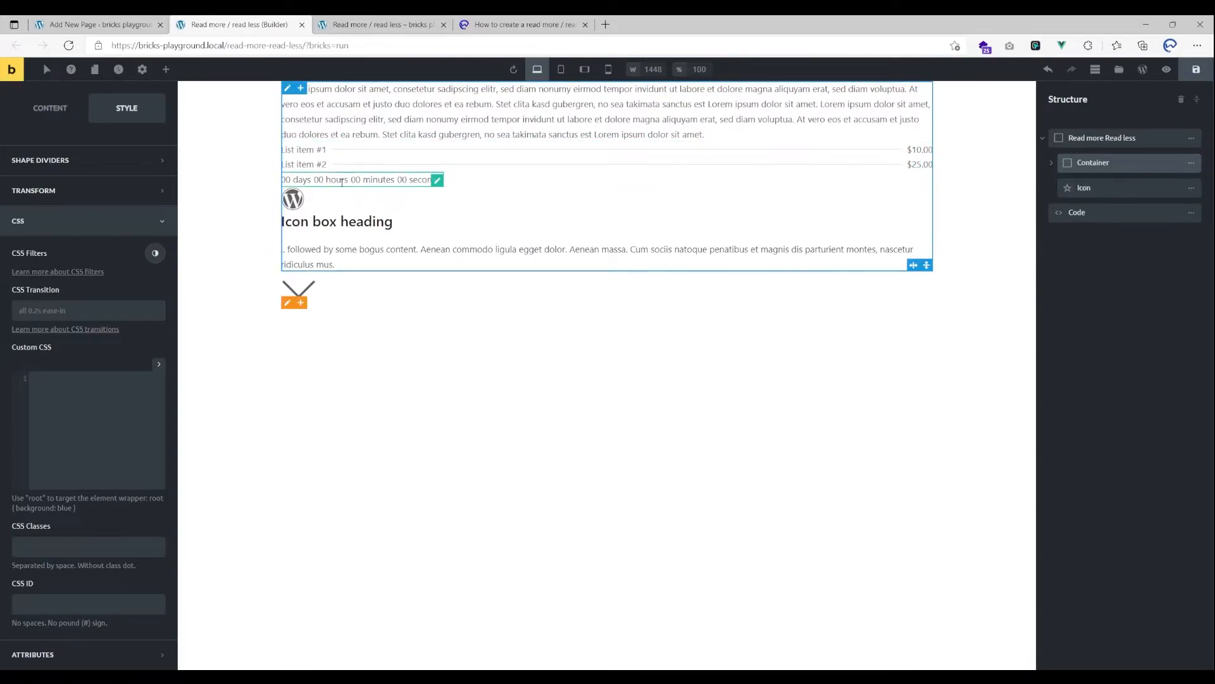
Give the Read more Read less container a custom attribute named wcd_rmrl_percentage.
left_click(1093, 162)
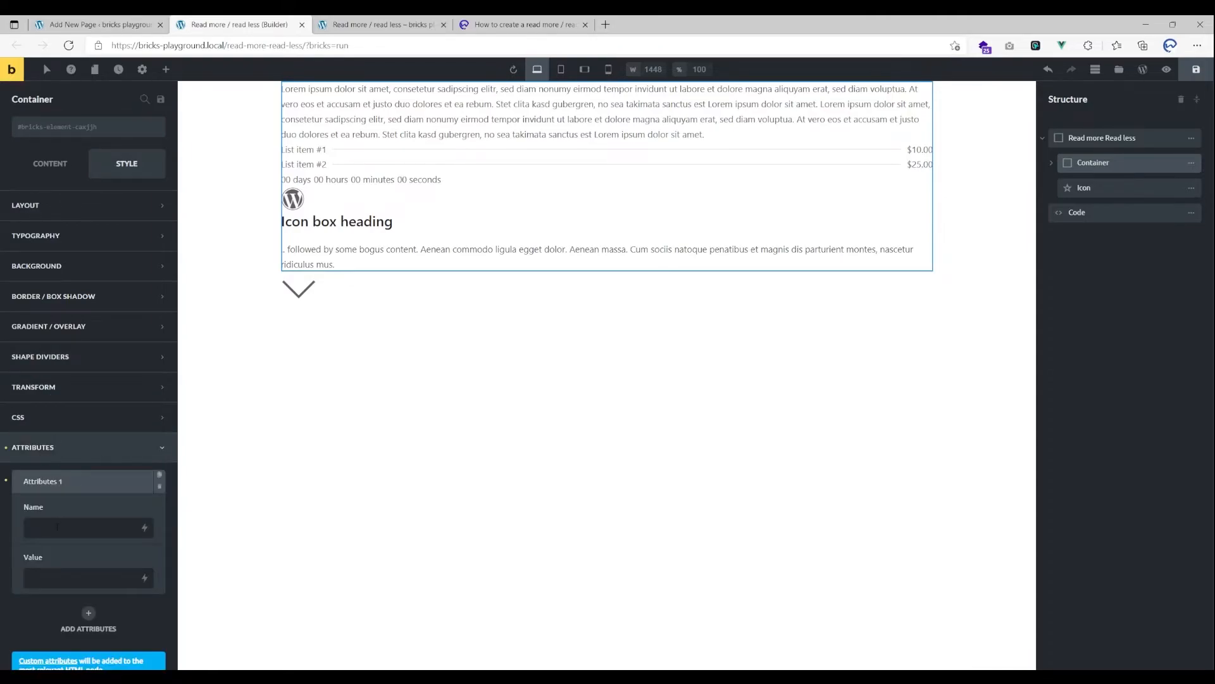
type("wcd_rmrl_percentage")
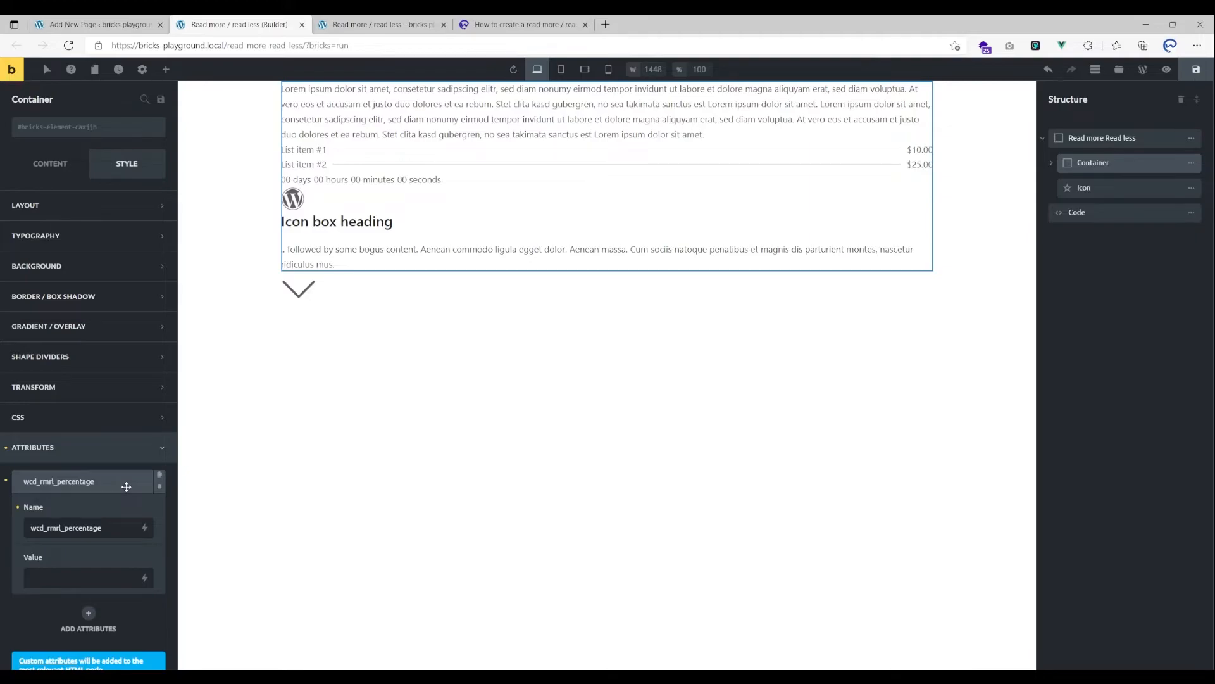
left_click(86, 577)
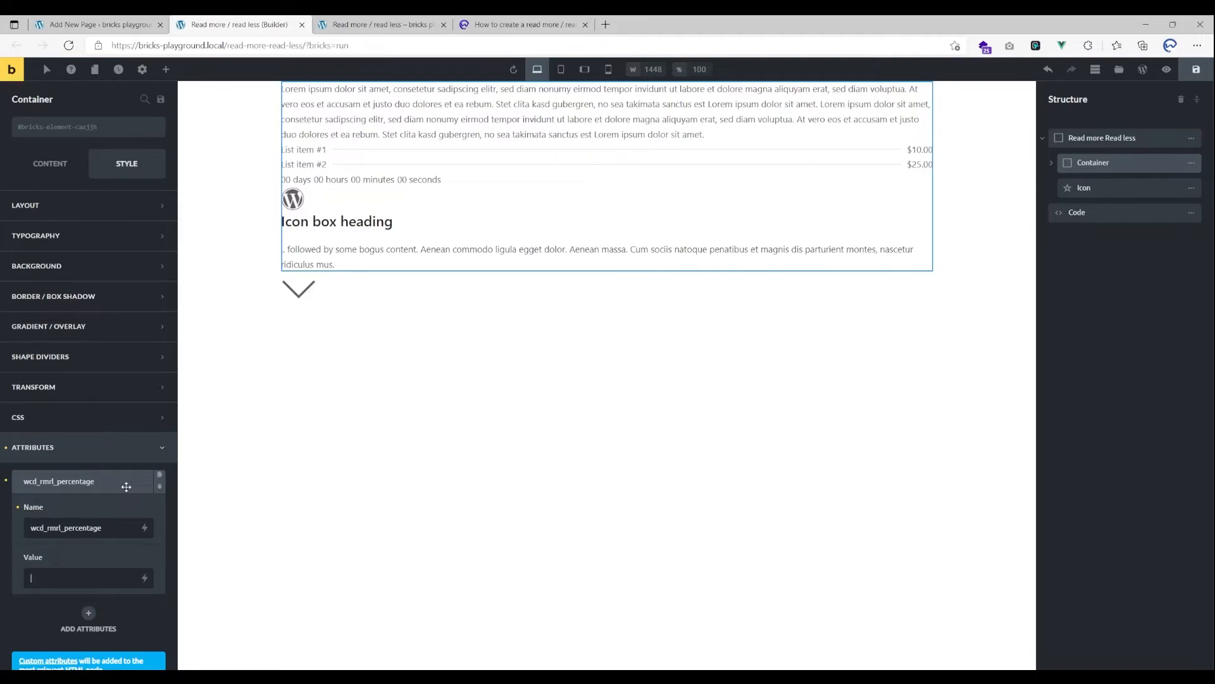
left_click(165, 69)
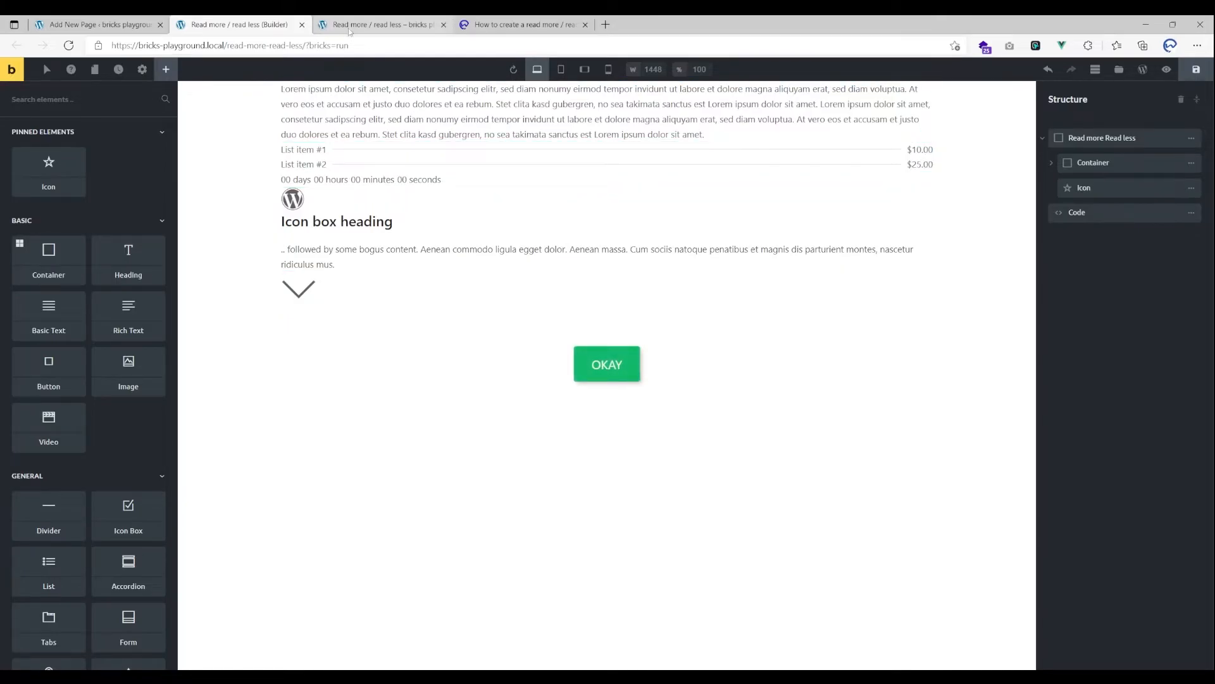
On the live page, expand and collapse the container with the chevron several times.
left_click(380, 24)
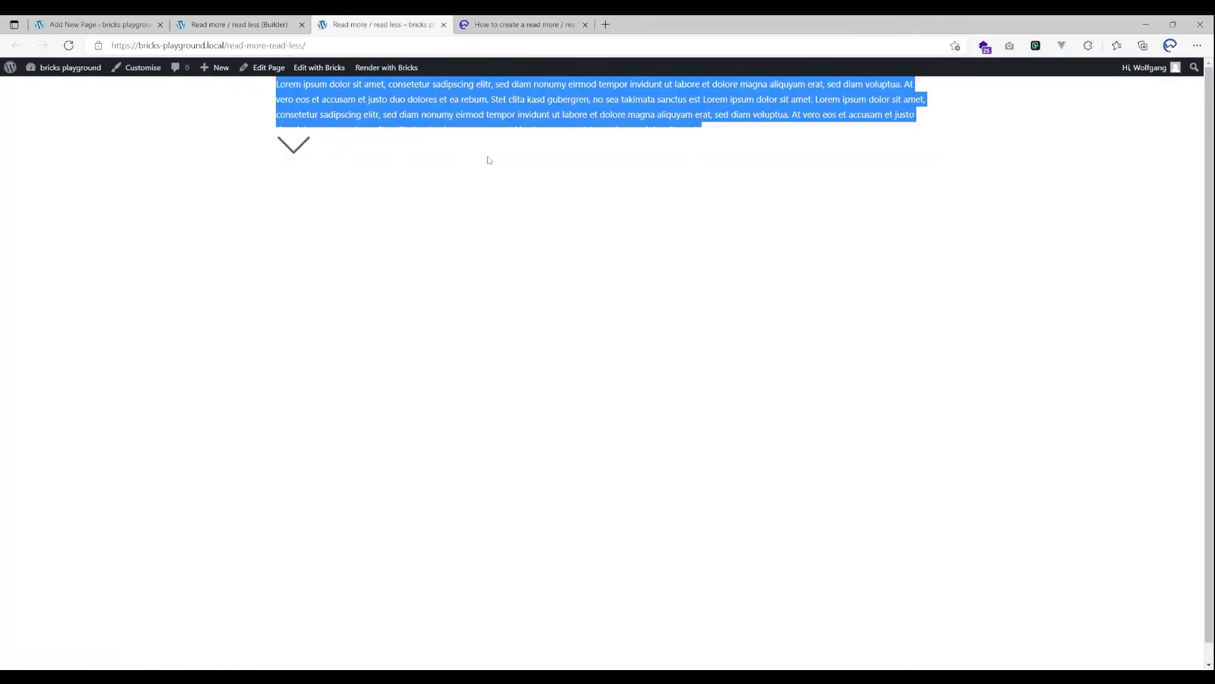
left_click(488, 160)
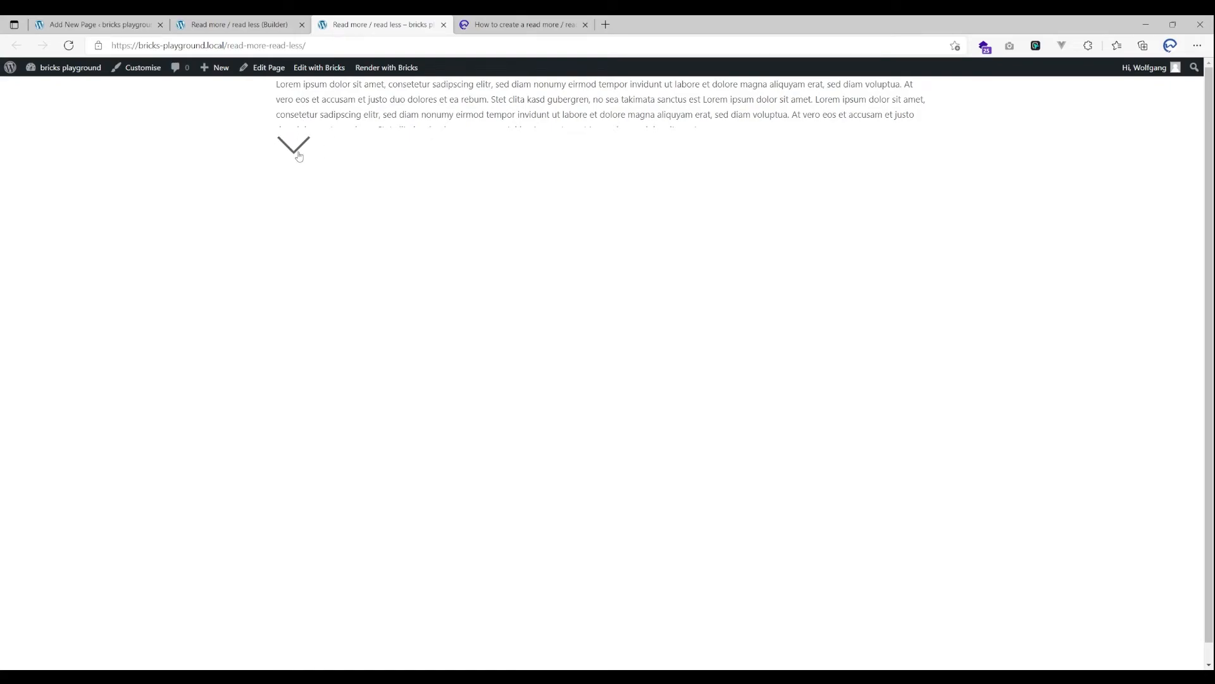
left_click(293, 146)
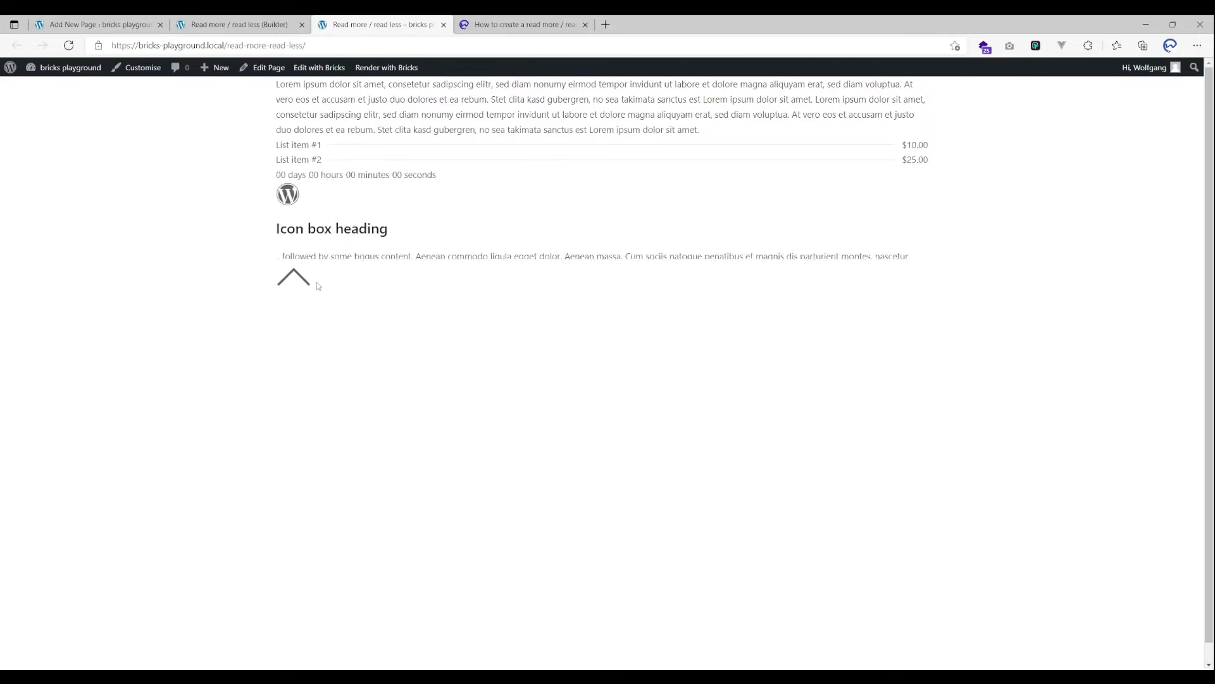
left_click(293, 281)
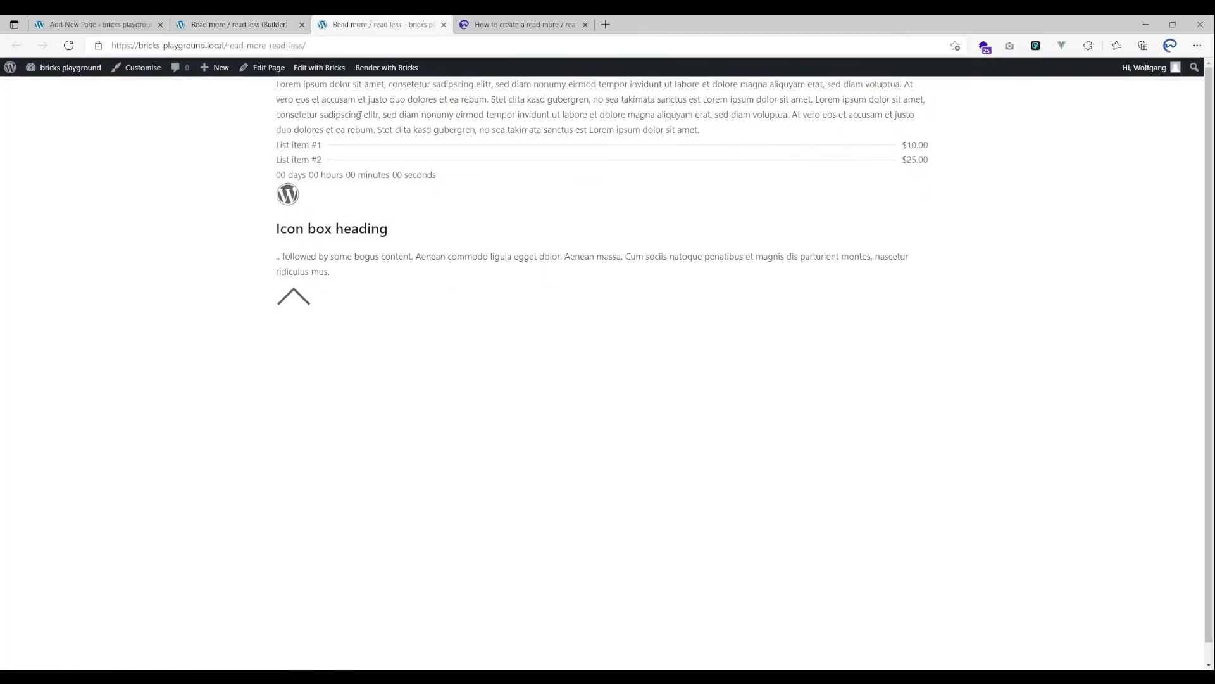
mouse_move(376, 148)
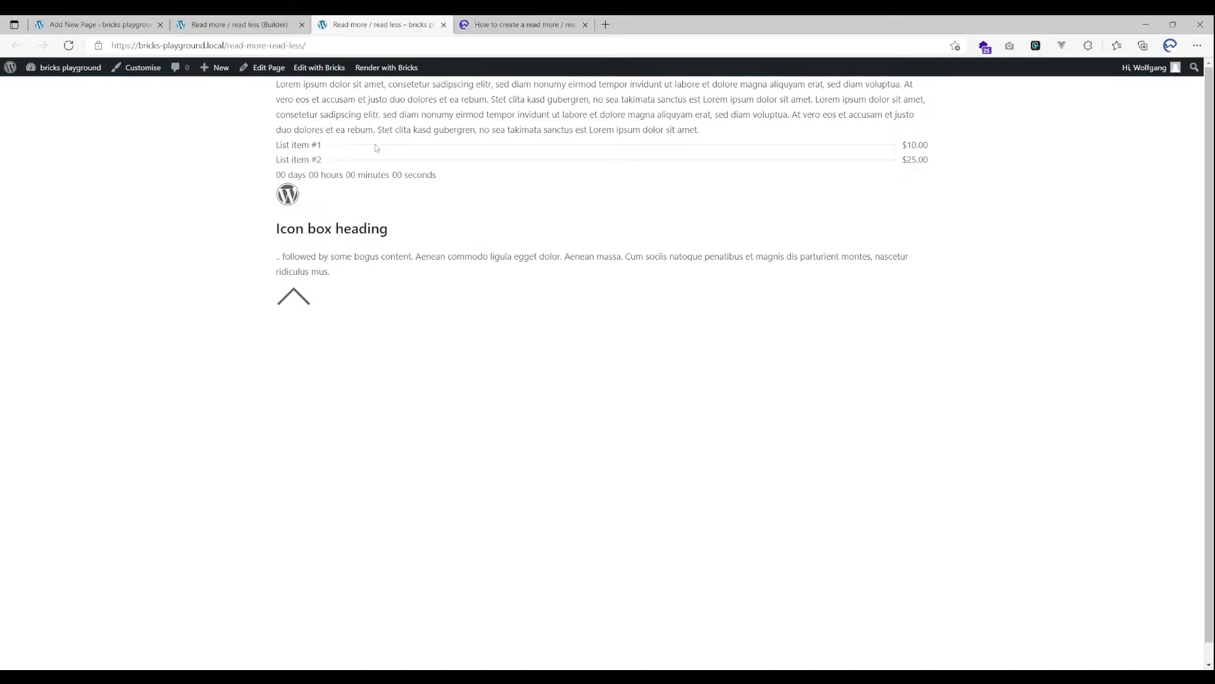
left_click(293, 297)
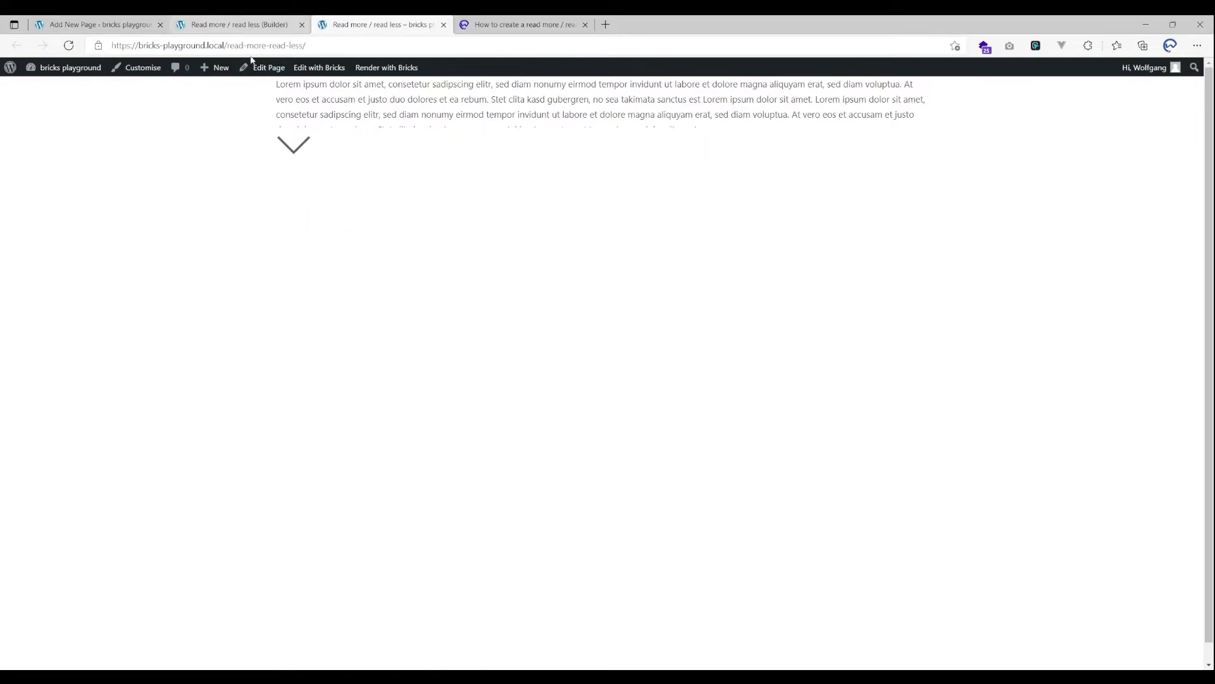
left_click(293, 145)
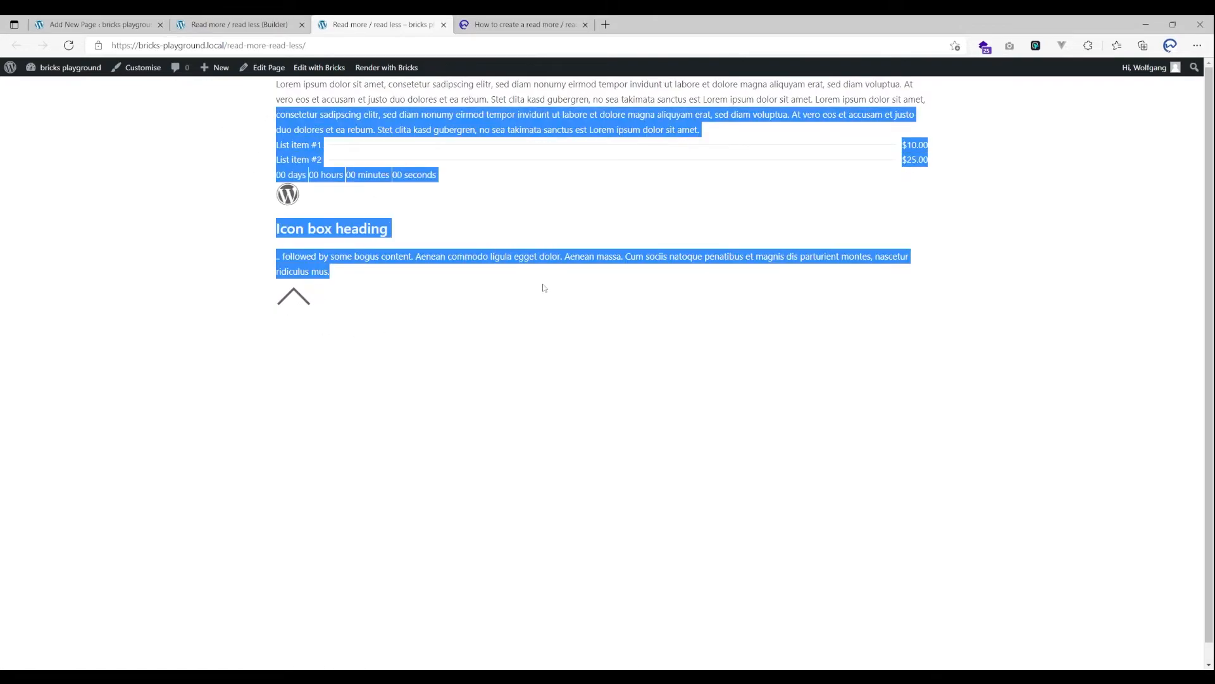
left_click(335, 205)
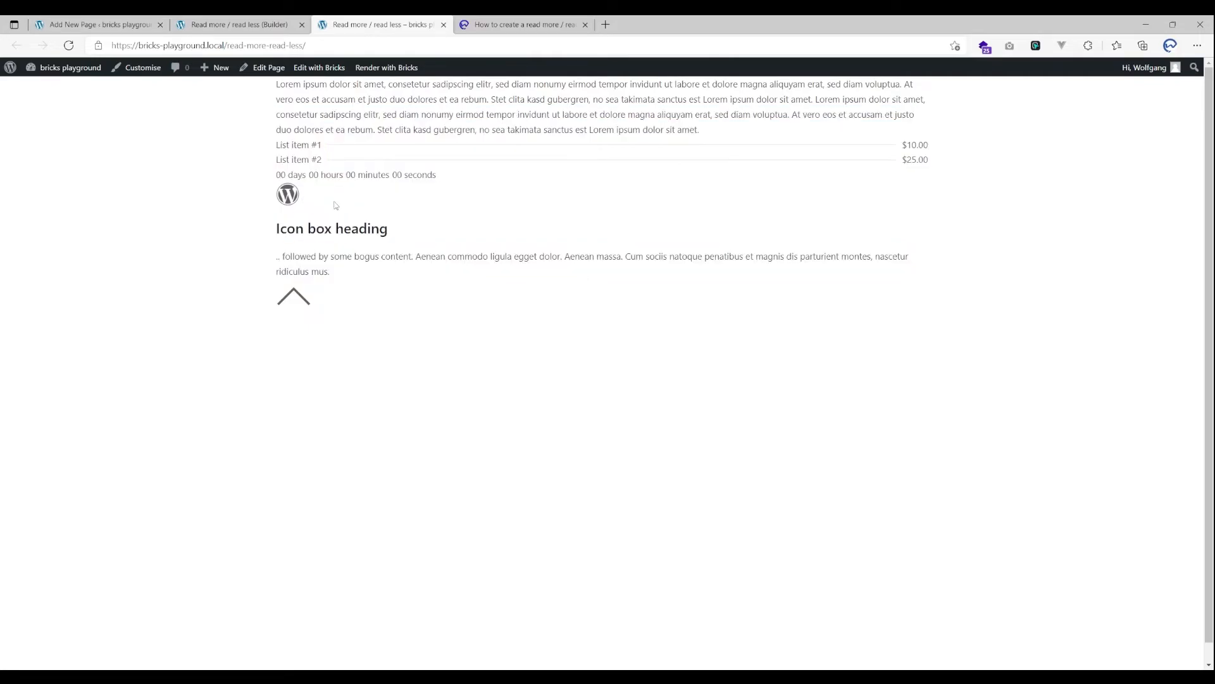
left_click(293, 297)
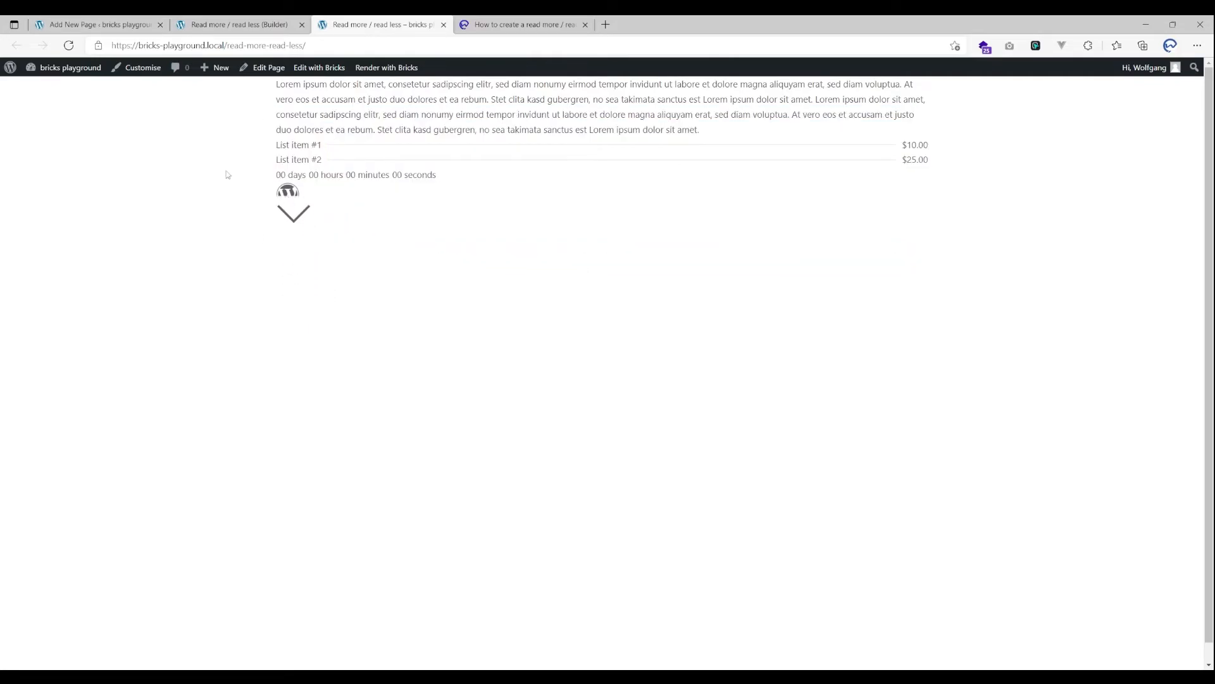
left_click(293, 213)
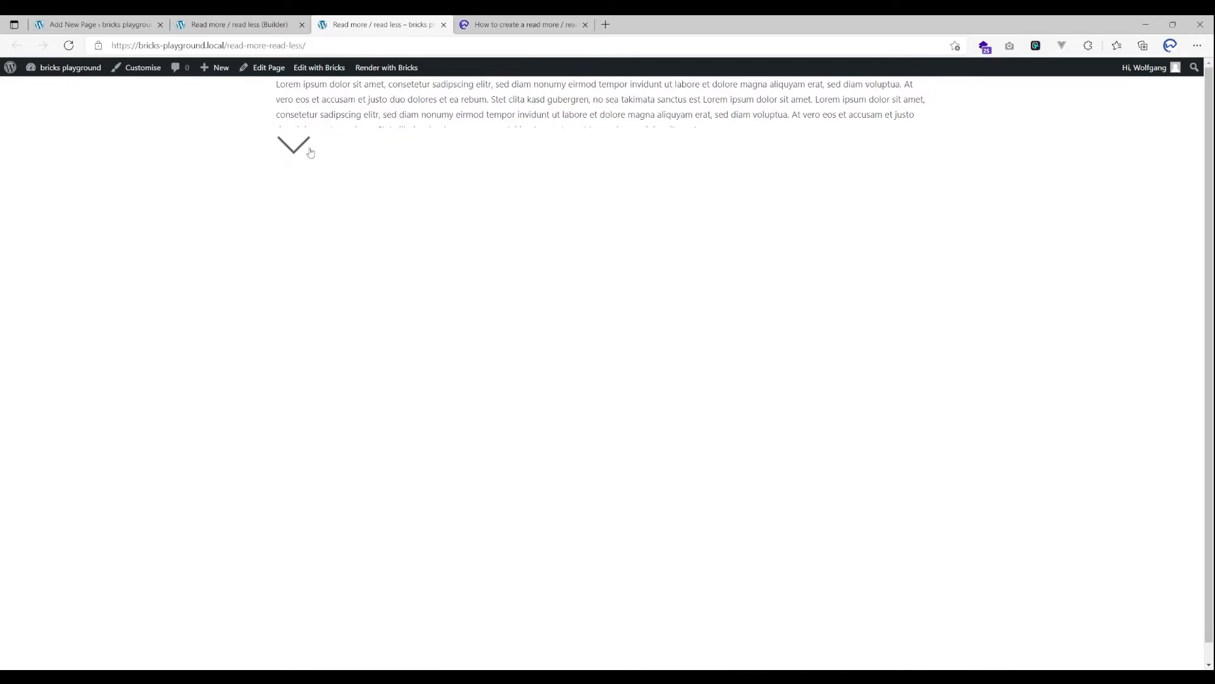
left_click(293, 145)
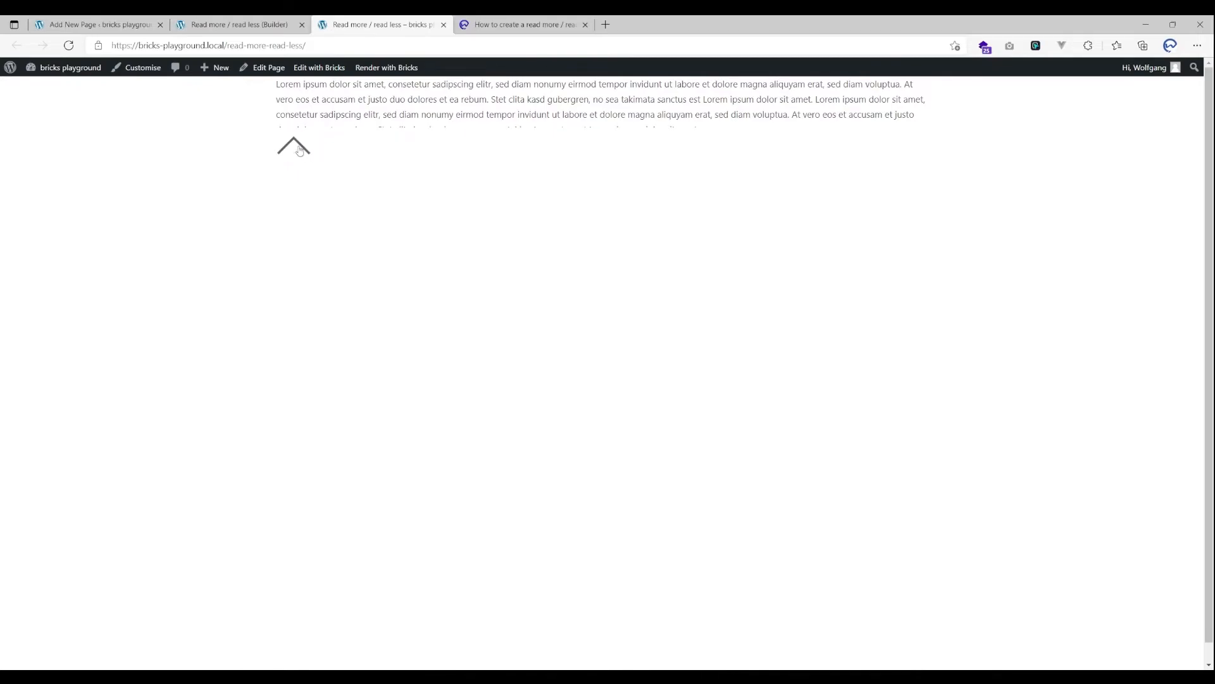
left_click(318, 68)
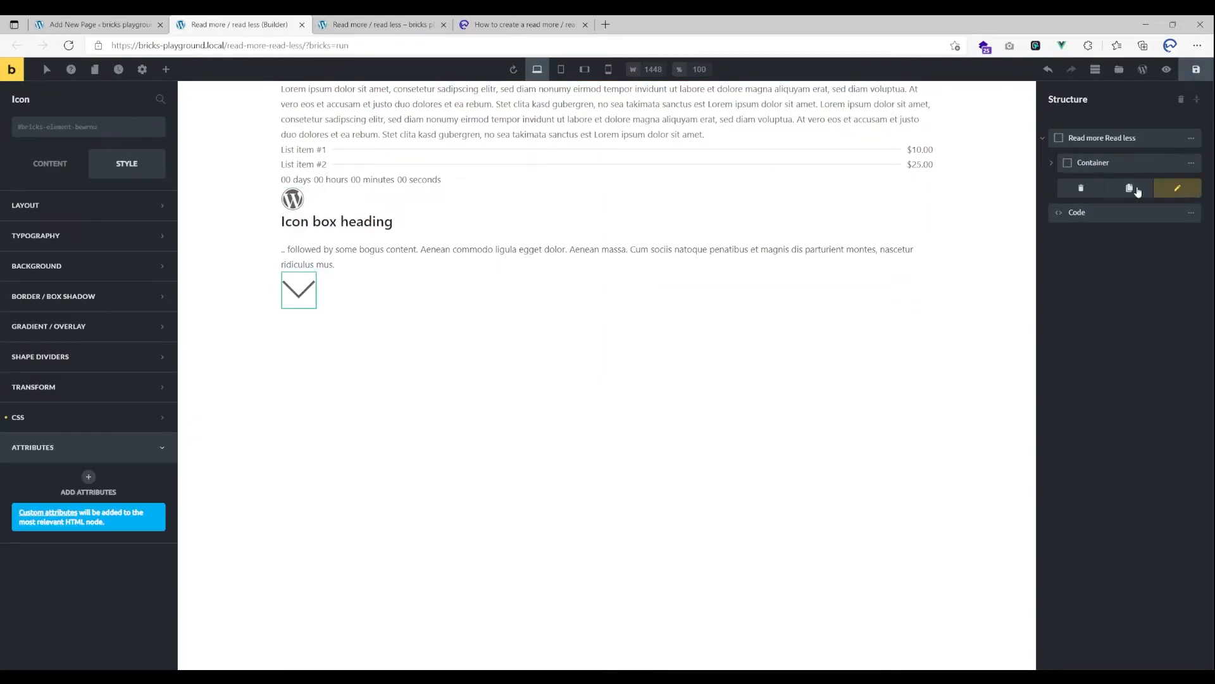
Replace the chevron with a red, centred 'Read more' Rich Text and view it live.
left_click(166, 70)
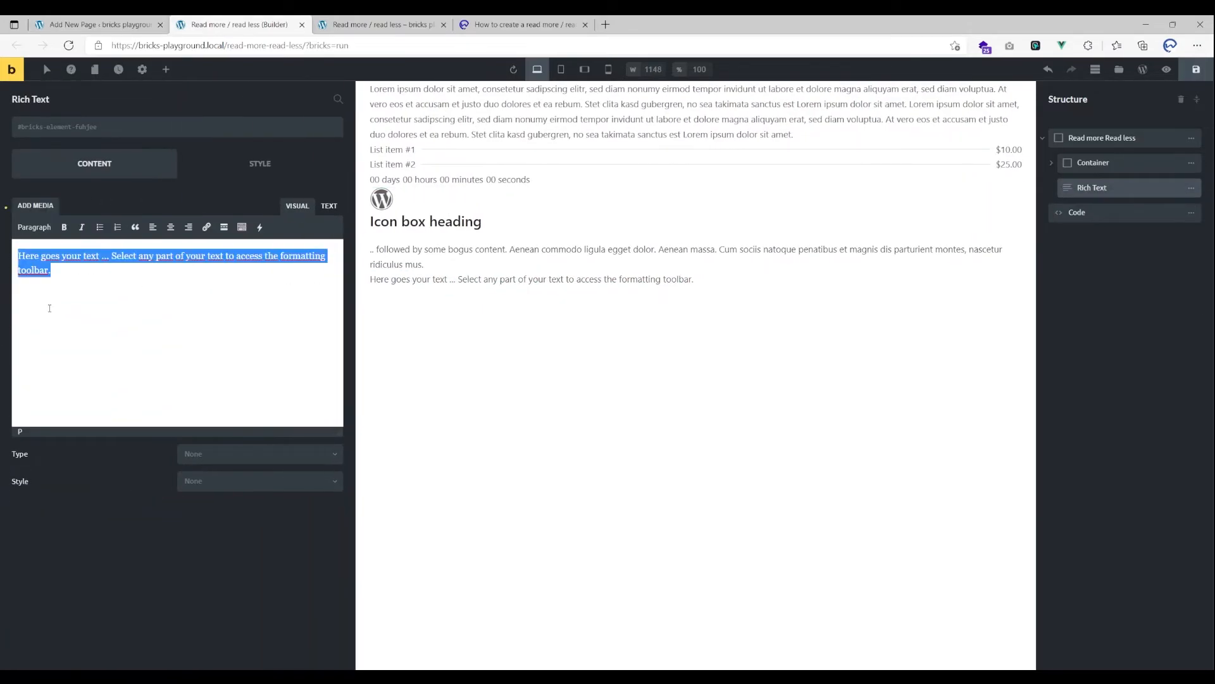
type("Read more")
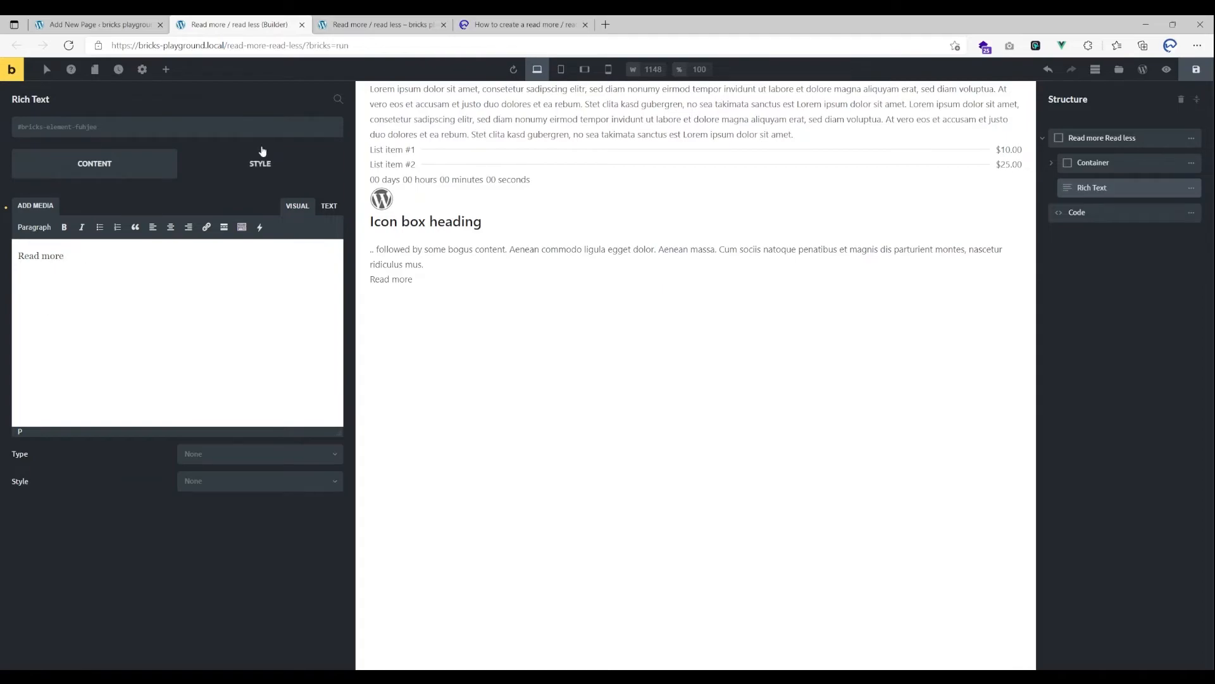
left_click(259, 162)
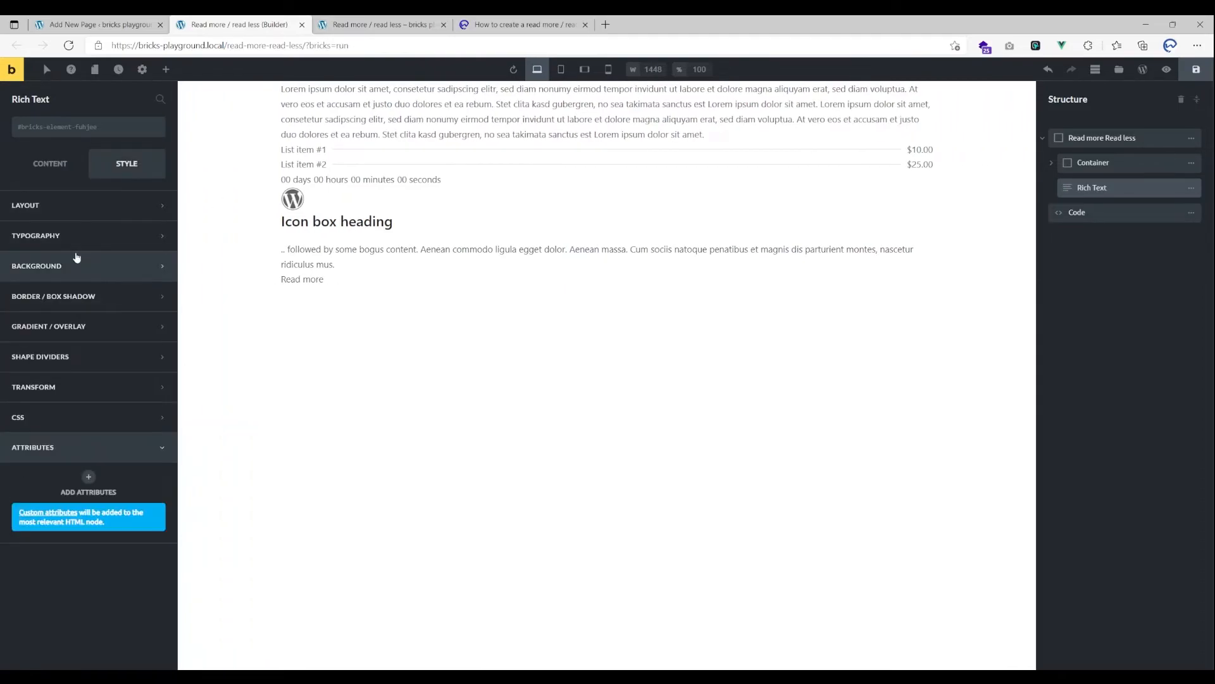
left_click(35, 235)
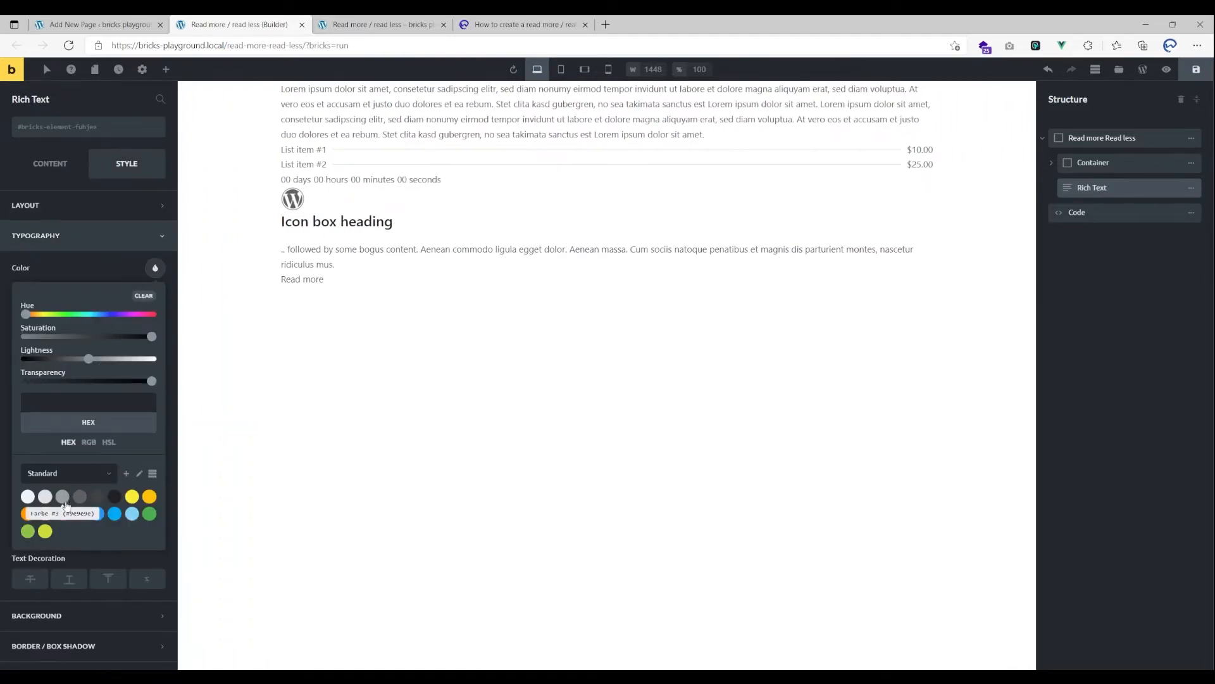
left_click(62, 514)
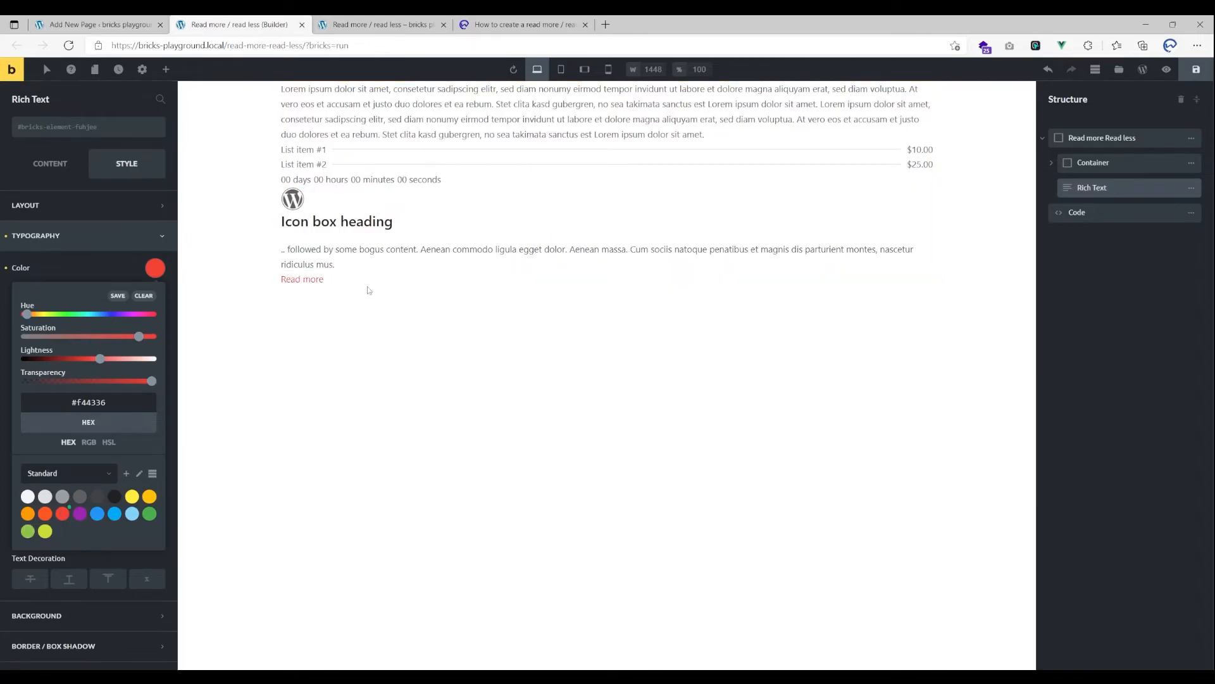
left_click(25, 204)
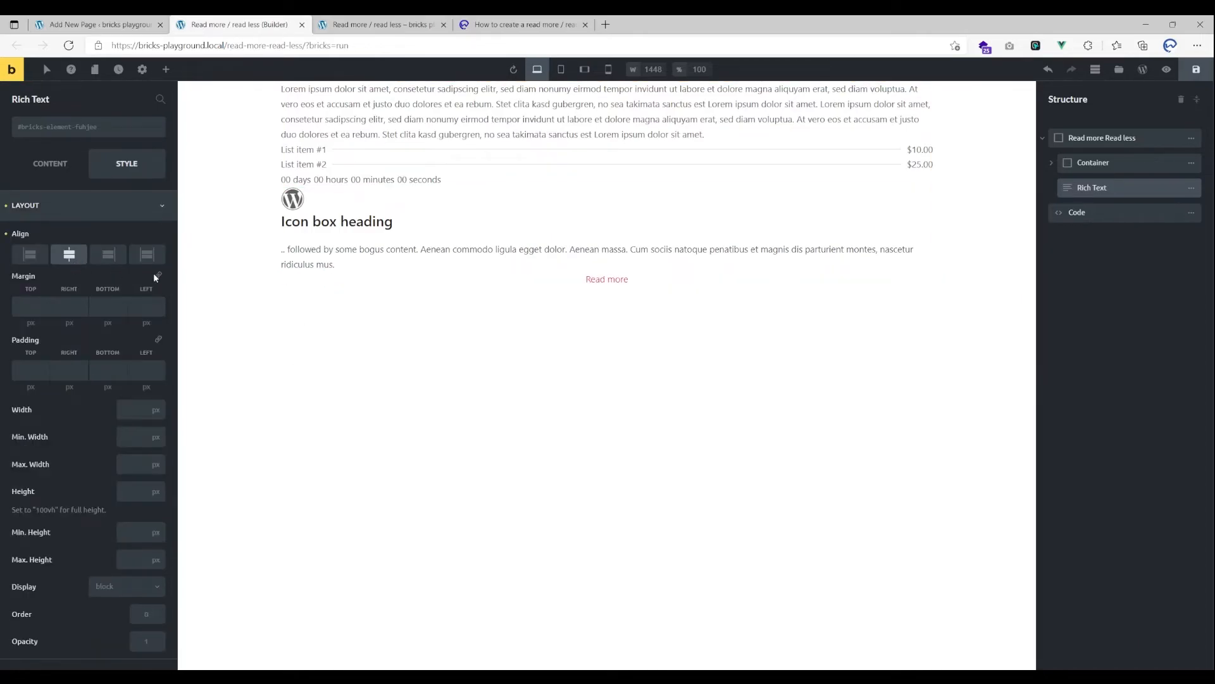
left_click(380, 24)
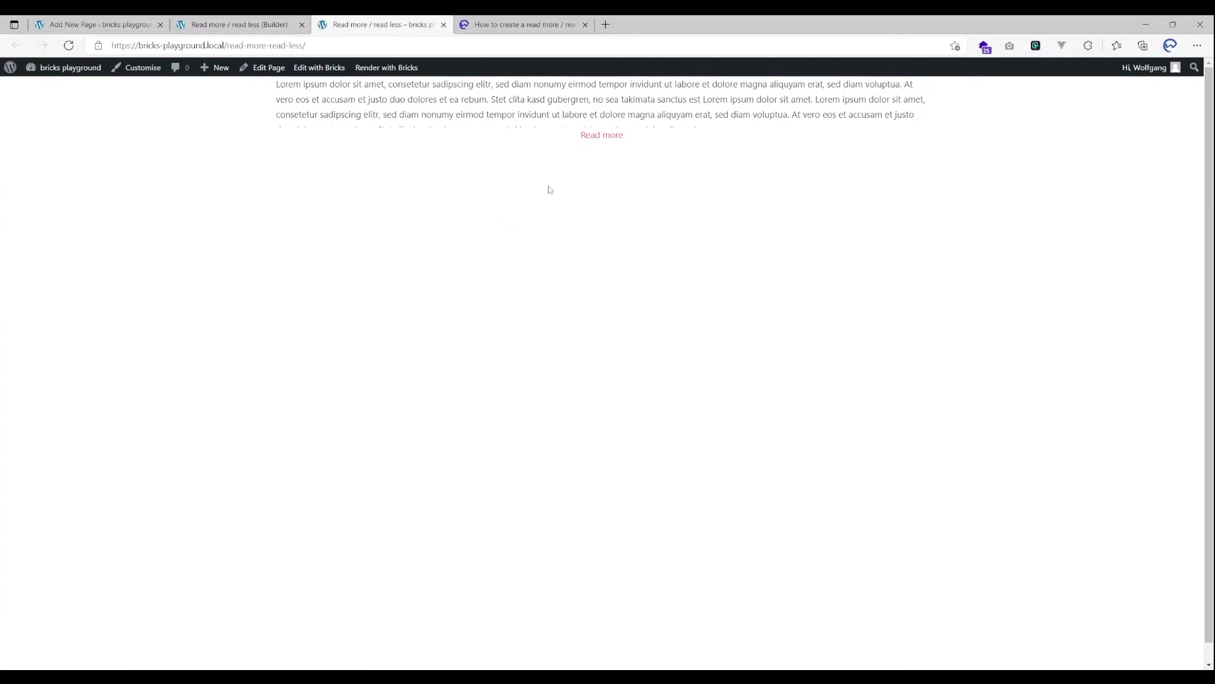
mouse_move(535, 148)
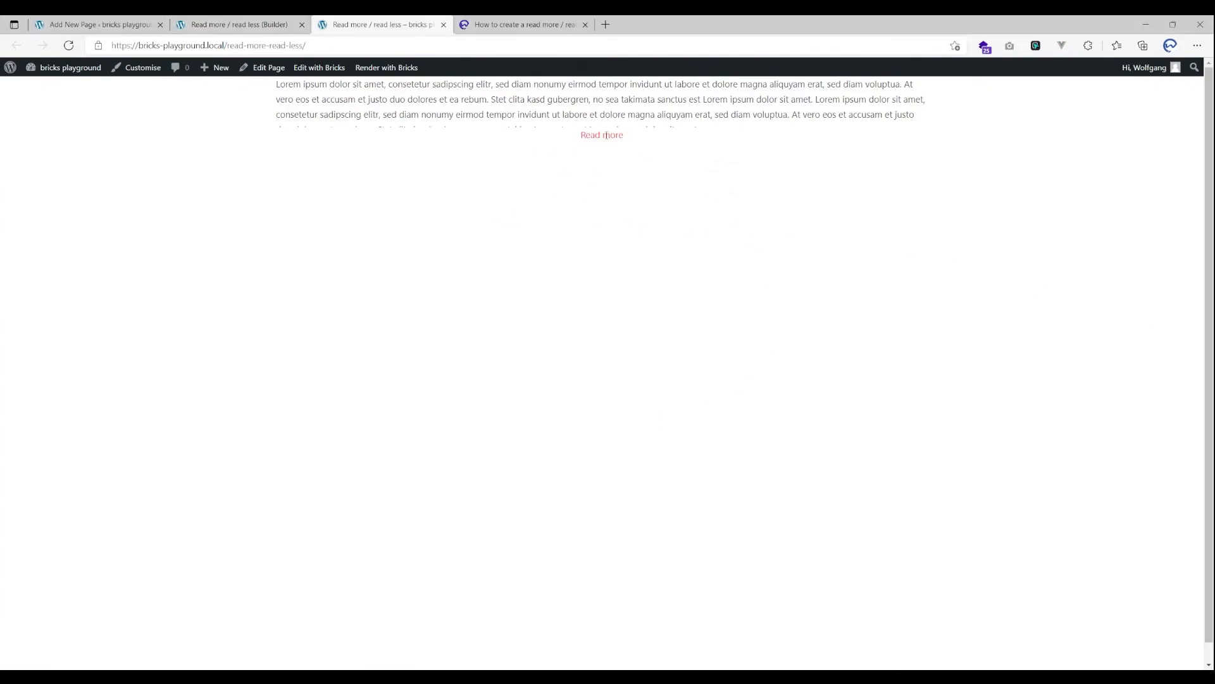
left_click(318, 68)
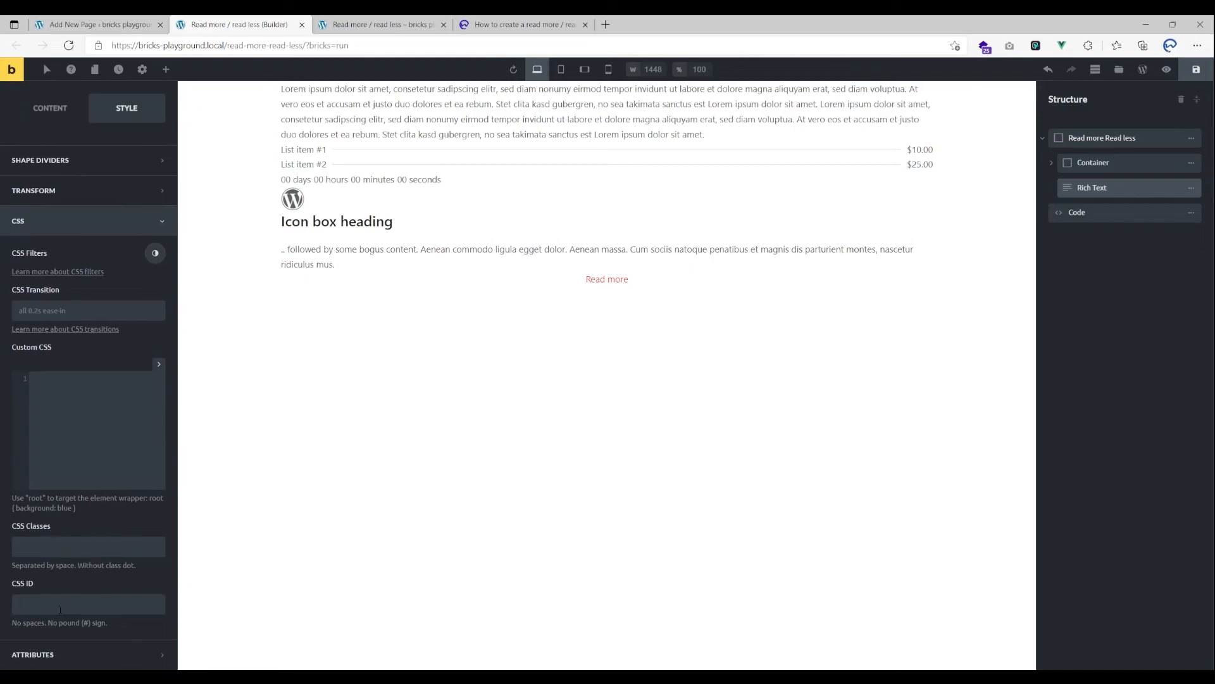
Give the Read more text the wcd_rmrl_trigger CSS class, checking the tutorial script.
type("w")
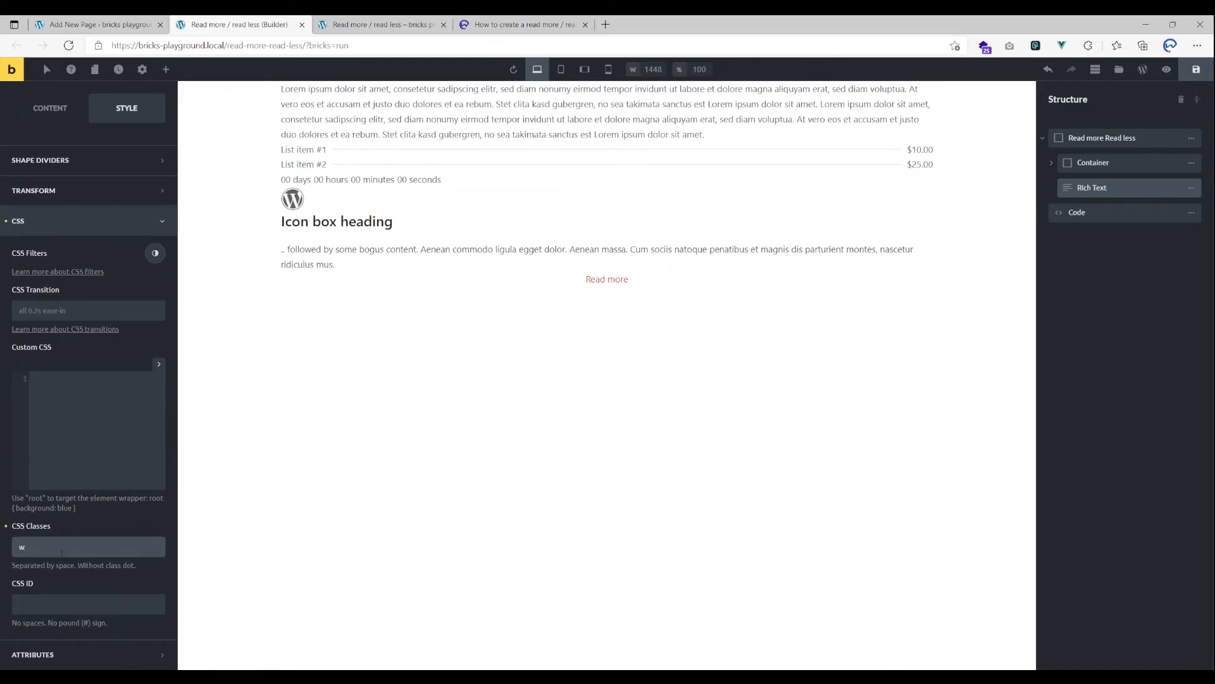
type("cd_rmrl_trigger")
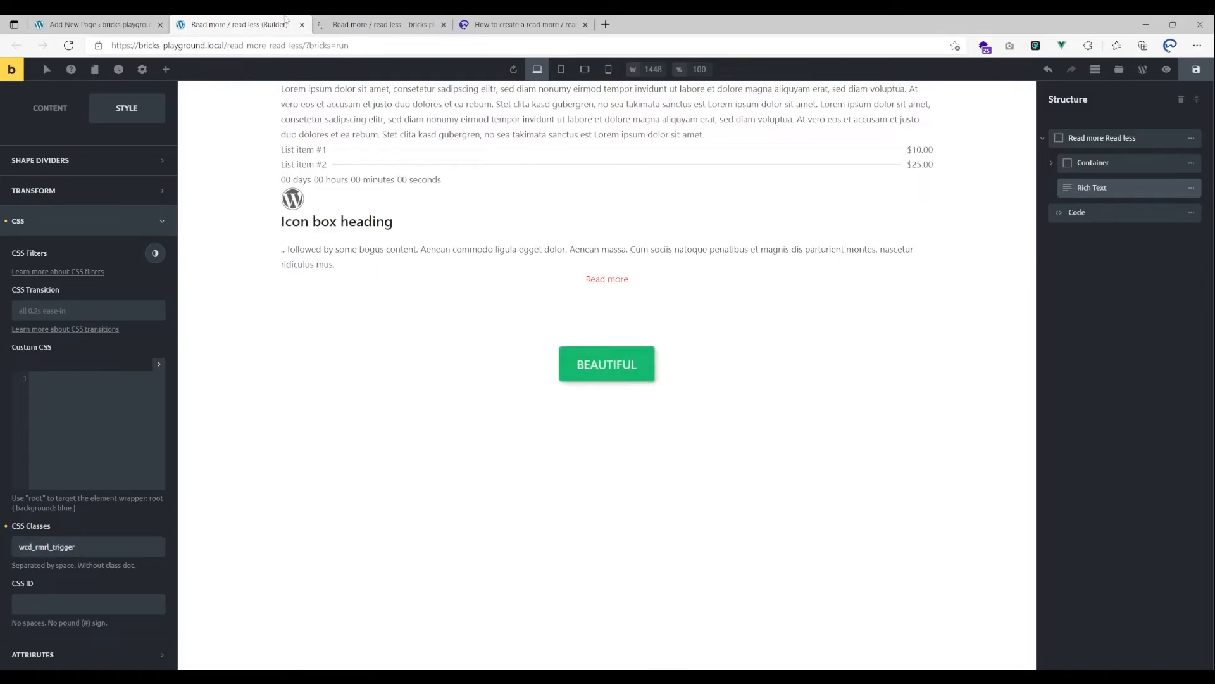
left_click(523, 24)
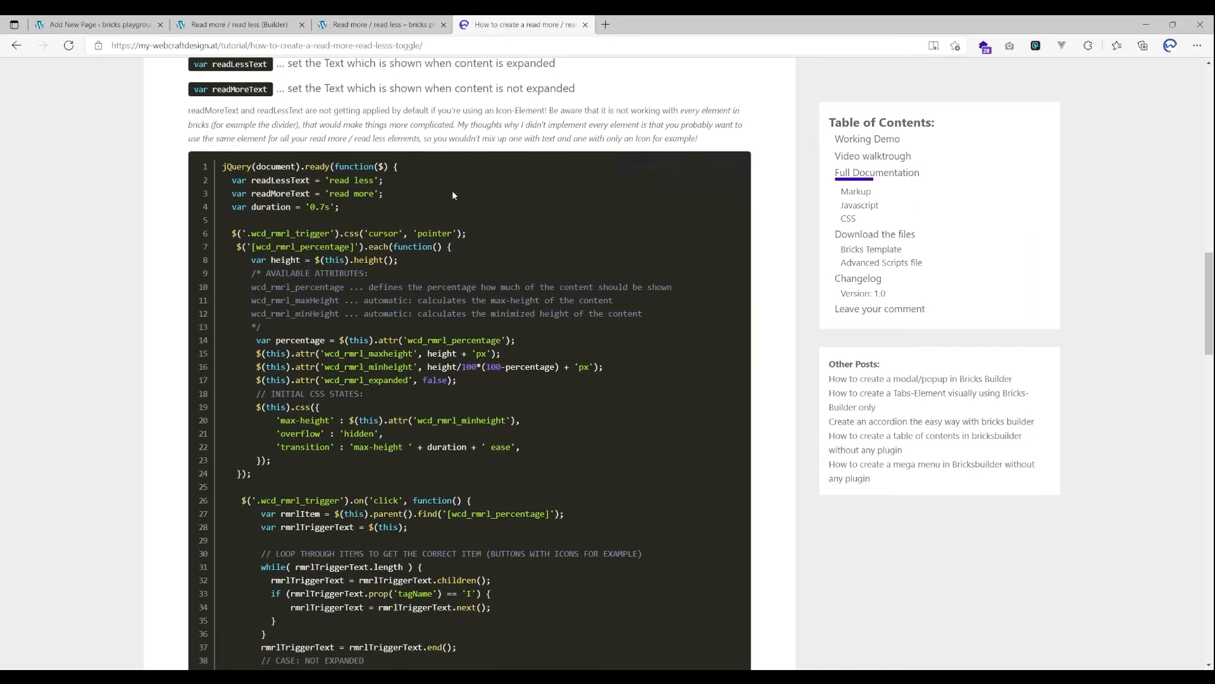
scroll("down", 3)
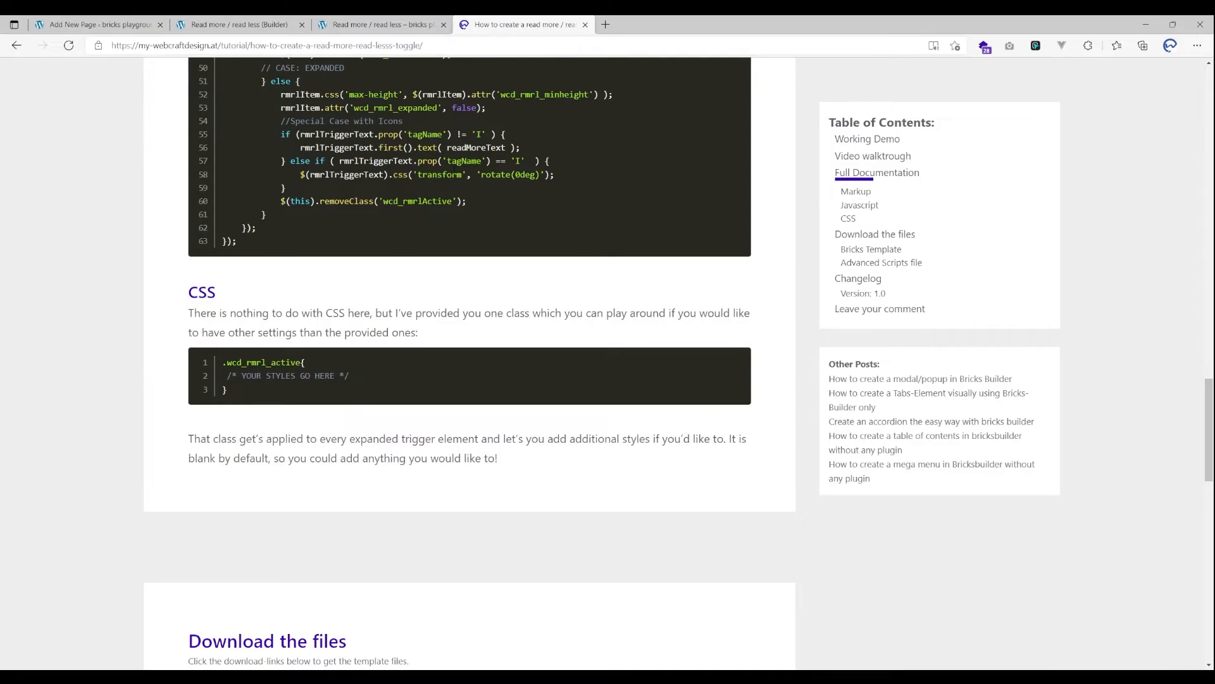
scroll("up", 3)
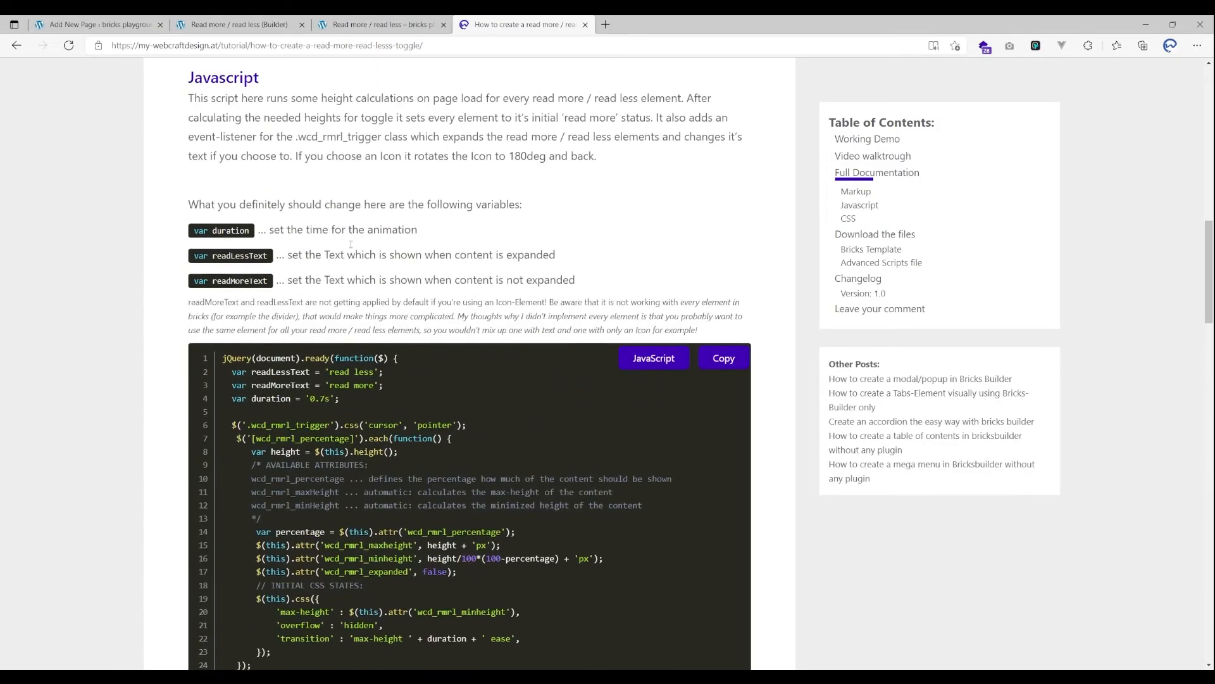
left_click(380, 24)
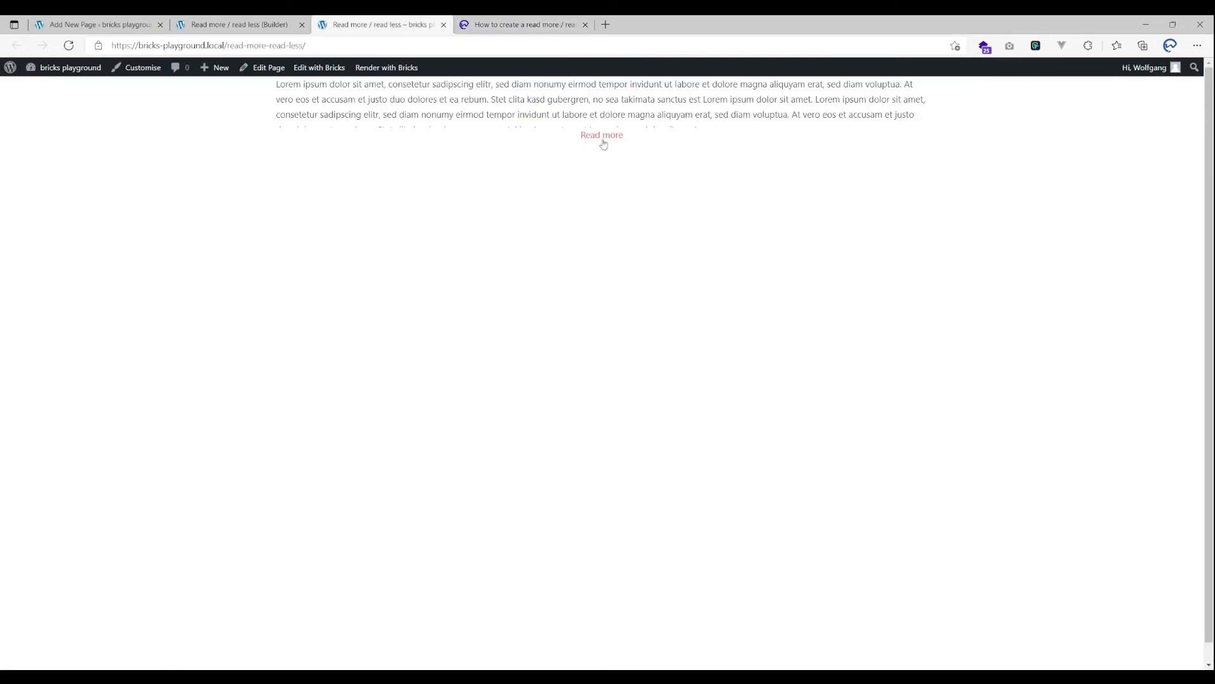
Click the red Read more trigger repeatedly to expand and collapse the live content.
left_click(601, 134)
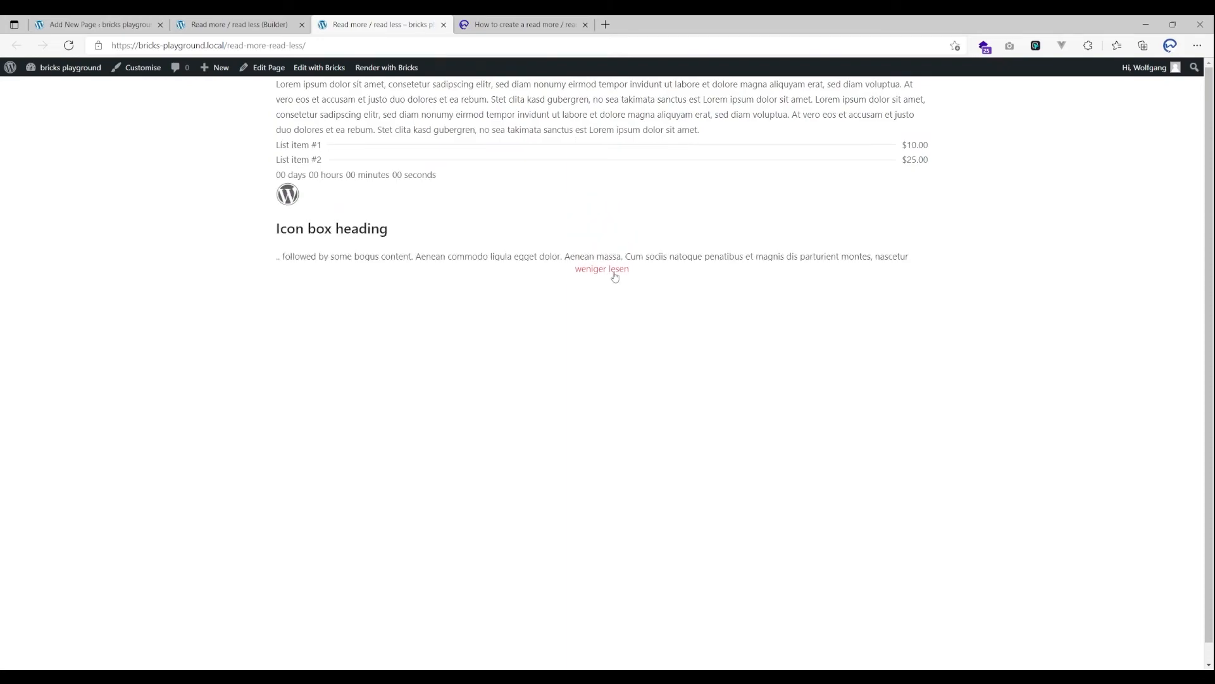
left_click(601, 268)
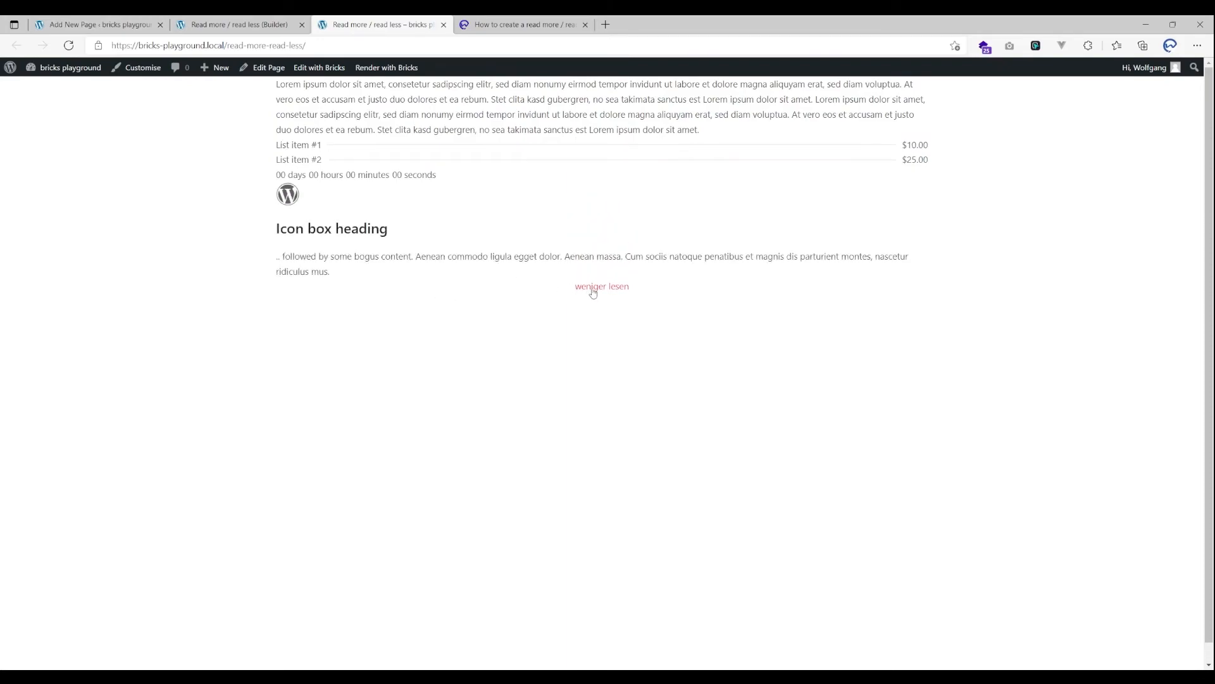
left_click(601, 286)
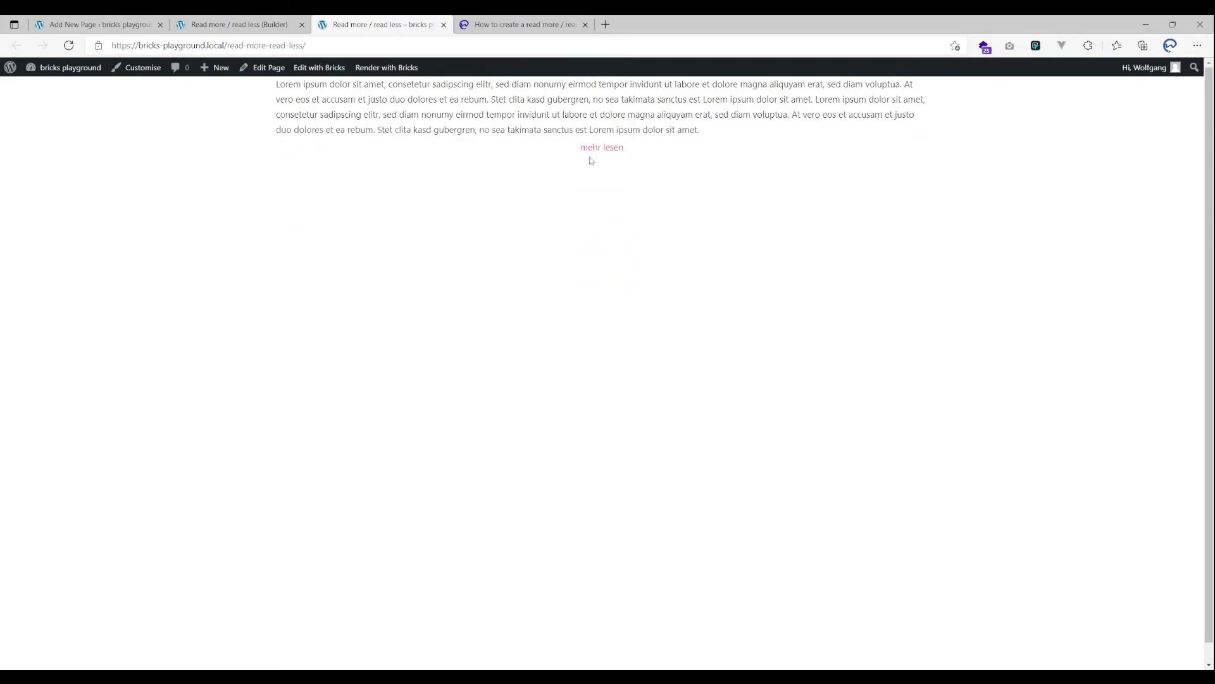
left_click(601, 147)
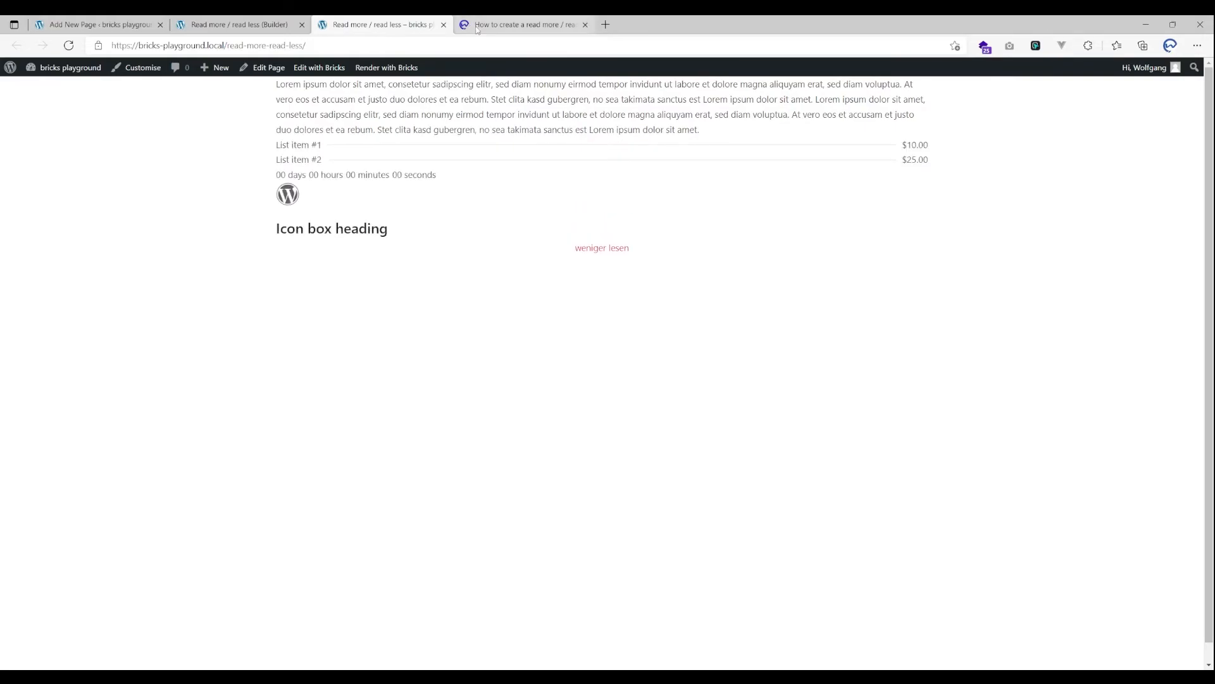
left_click(519, 24)
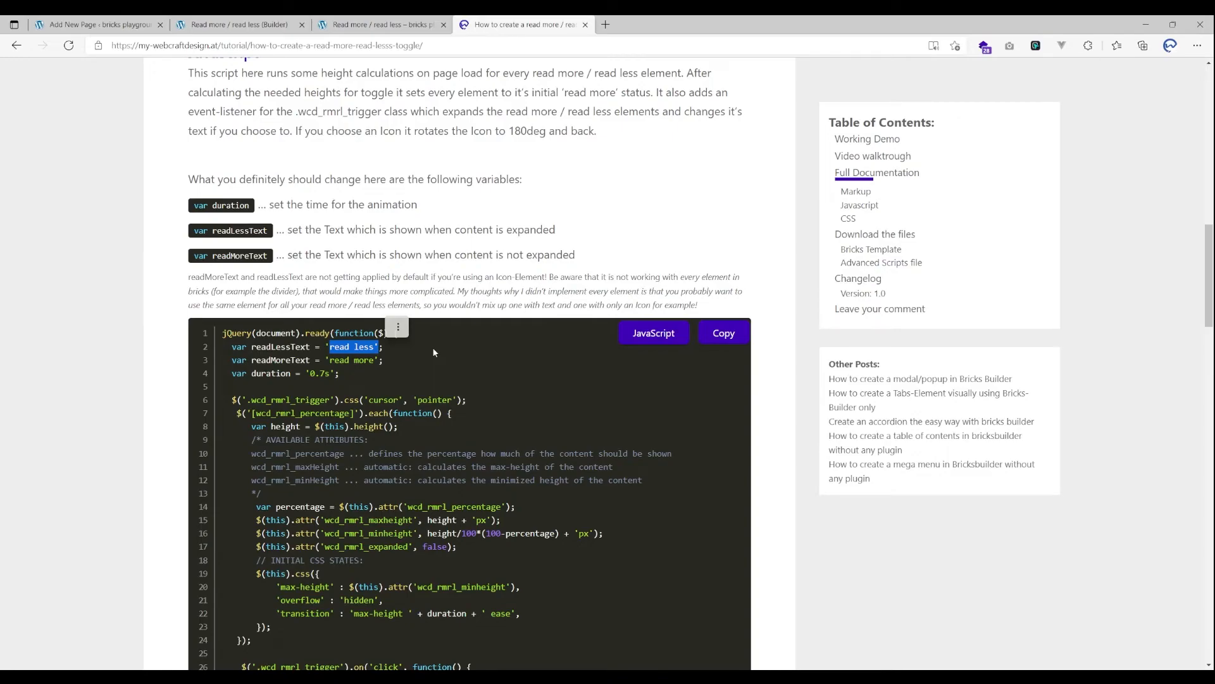
mouse_move(367, 149)
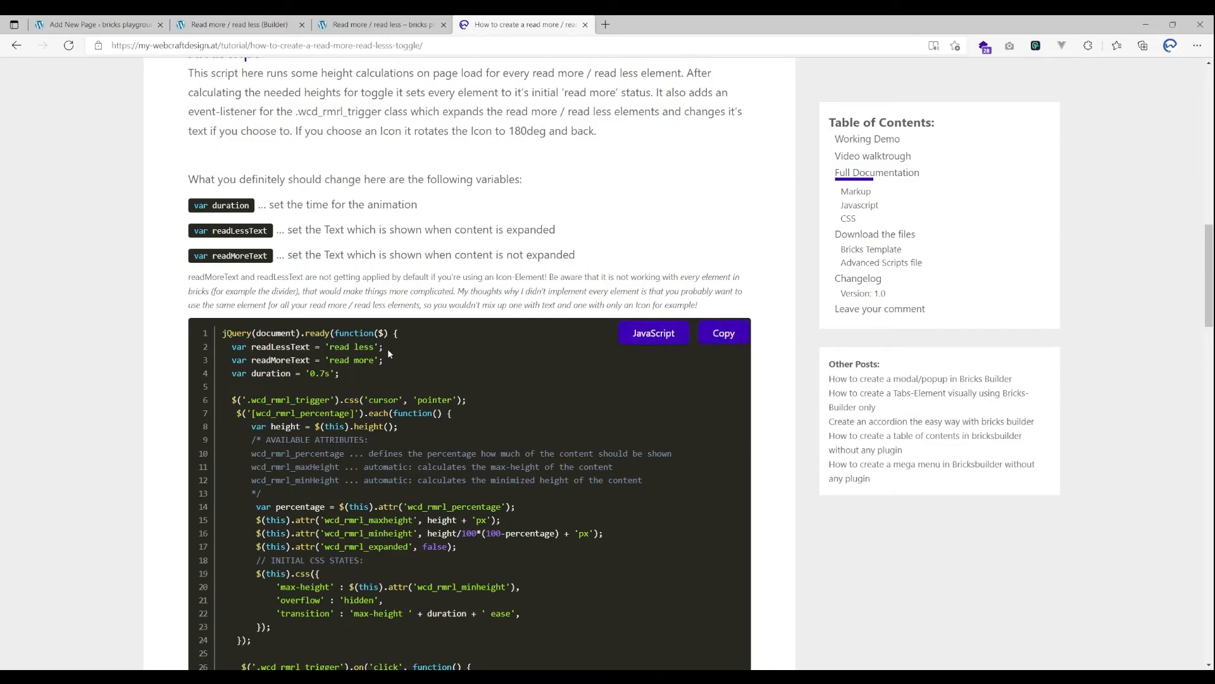
double_click(350, 347)
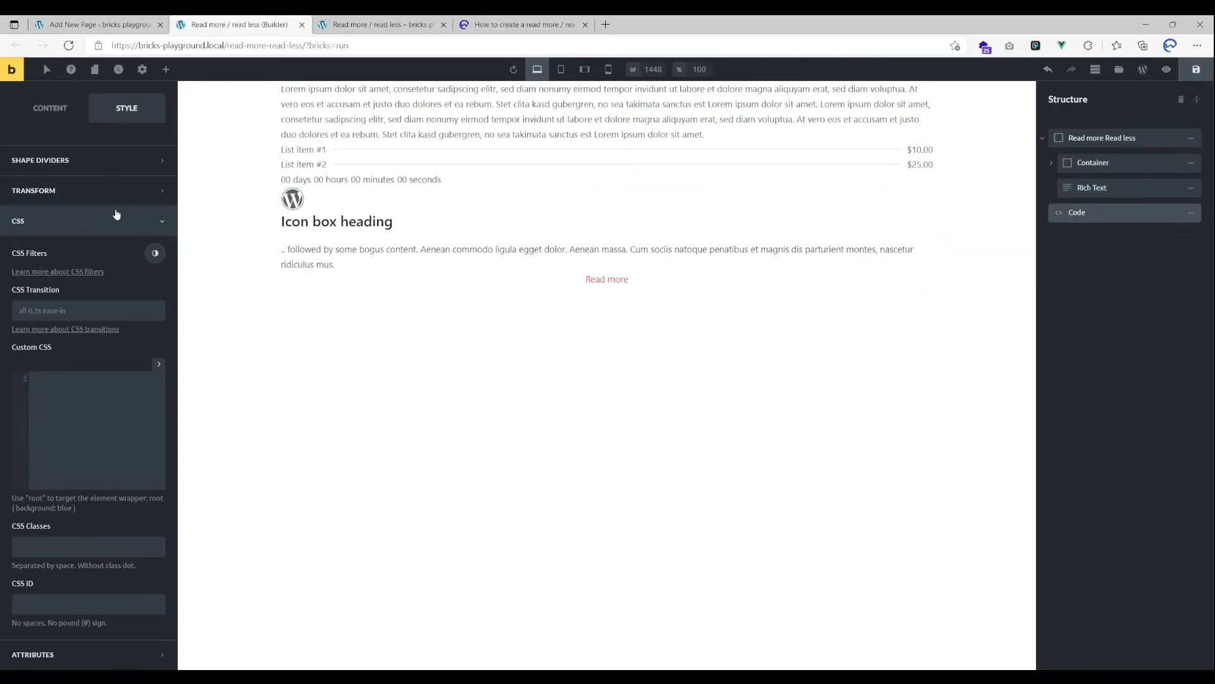
Open the Code element's script settings and compare with the live page labels.
left_click(1077, 211)
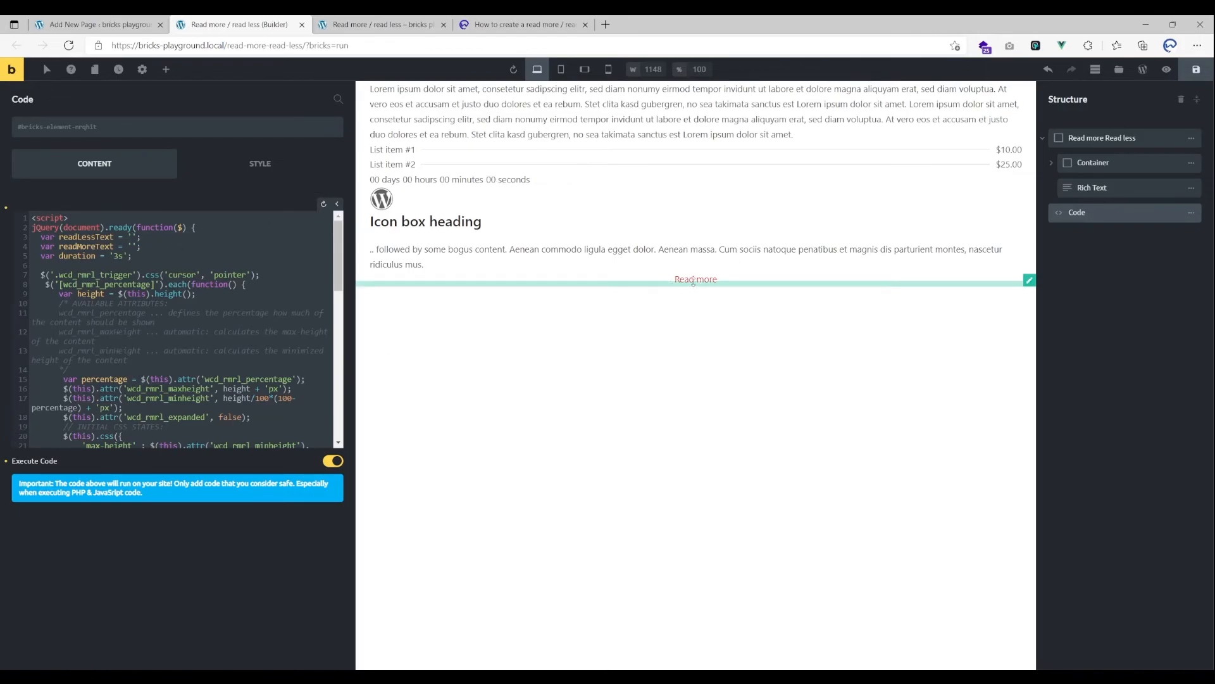
left_click(380, 24)
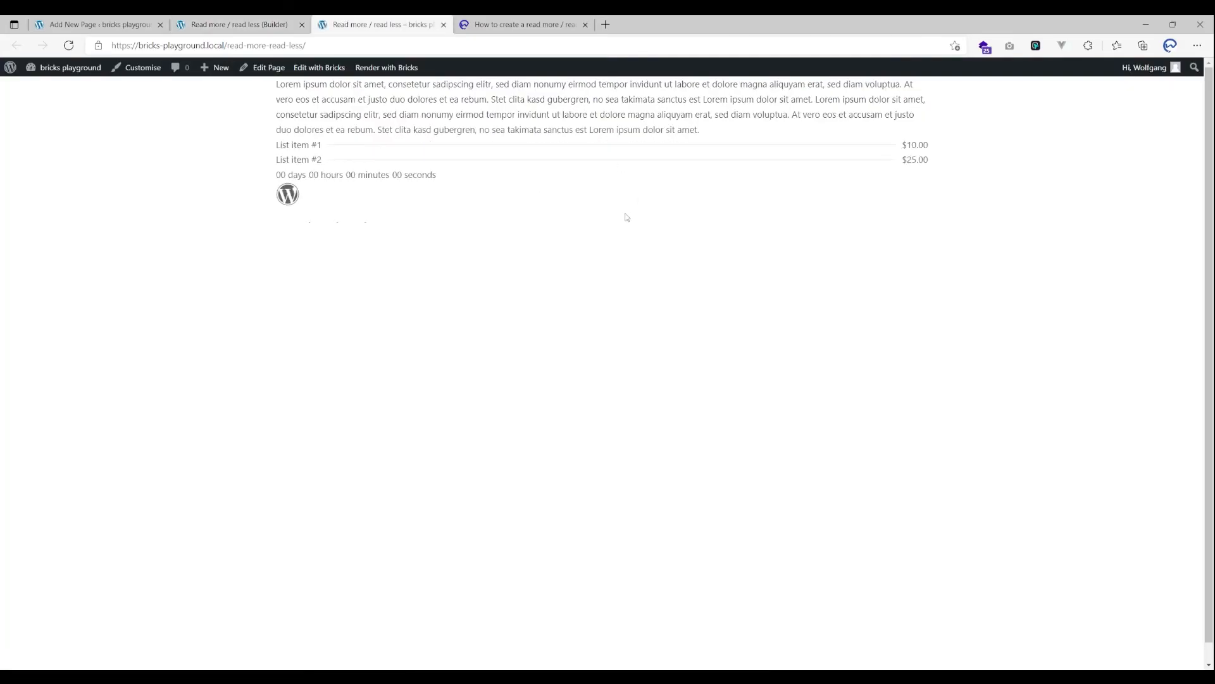
left_click(318, 68)
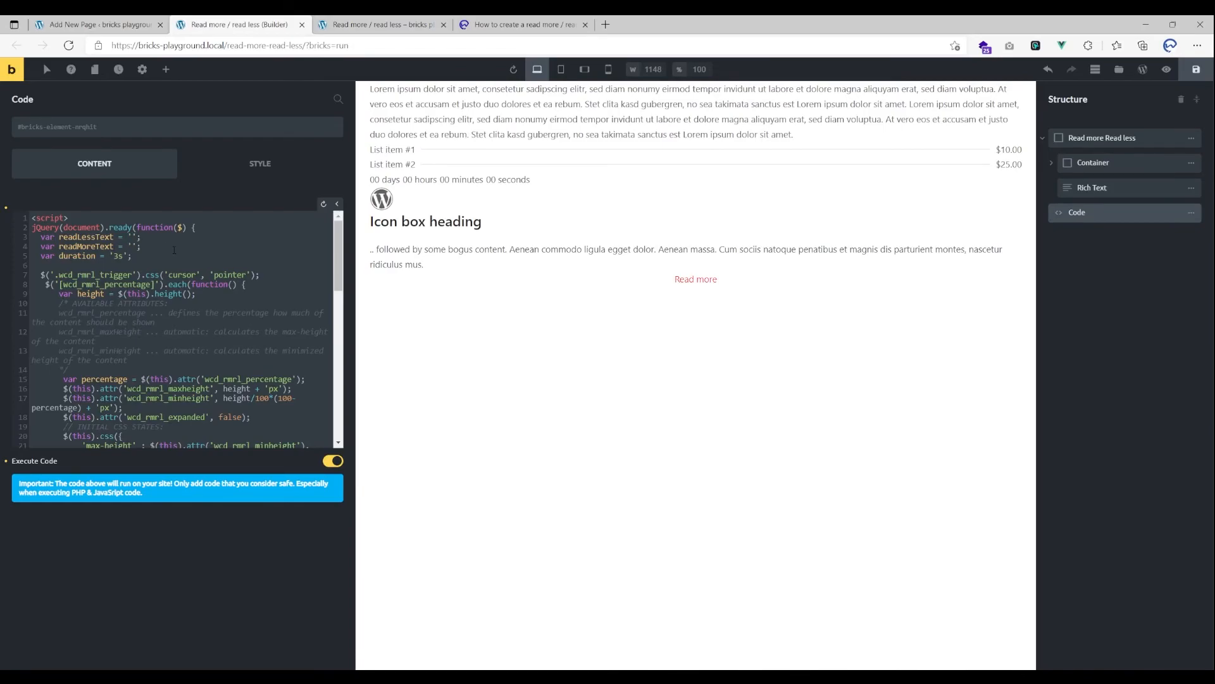
Set readLessText to 'read less' and readMoreText to 'read more' in the script, then view live.
type("read more")
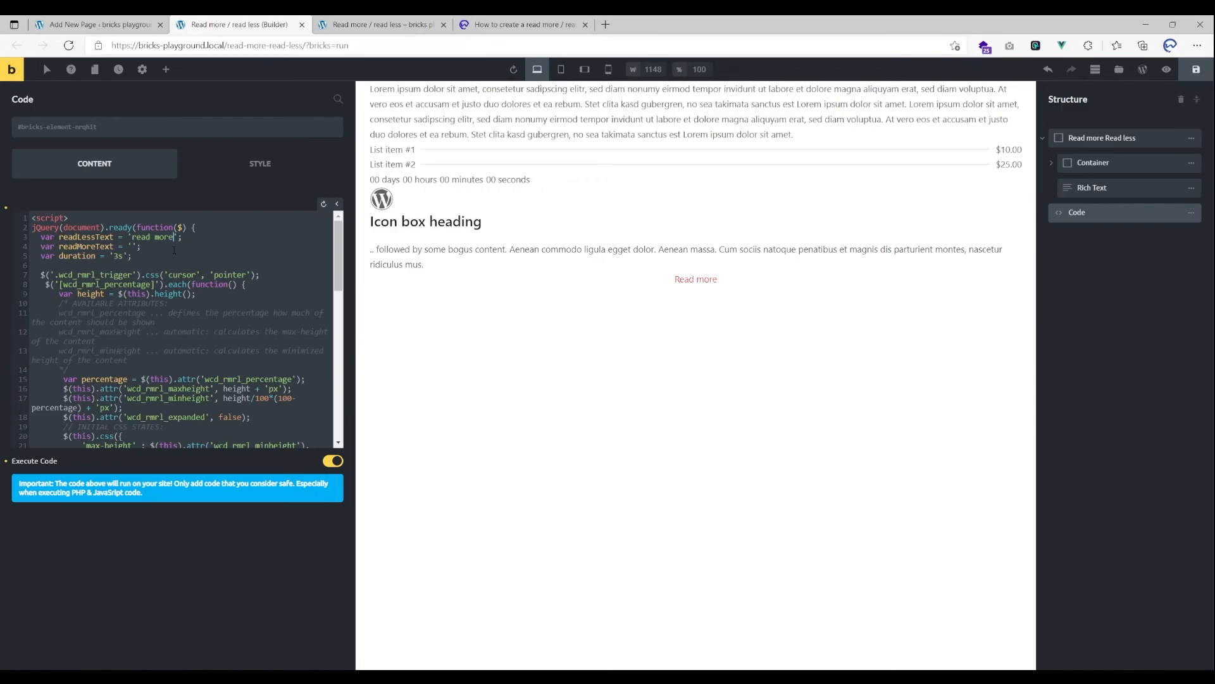
type("read less")
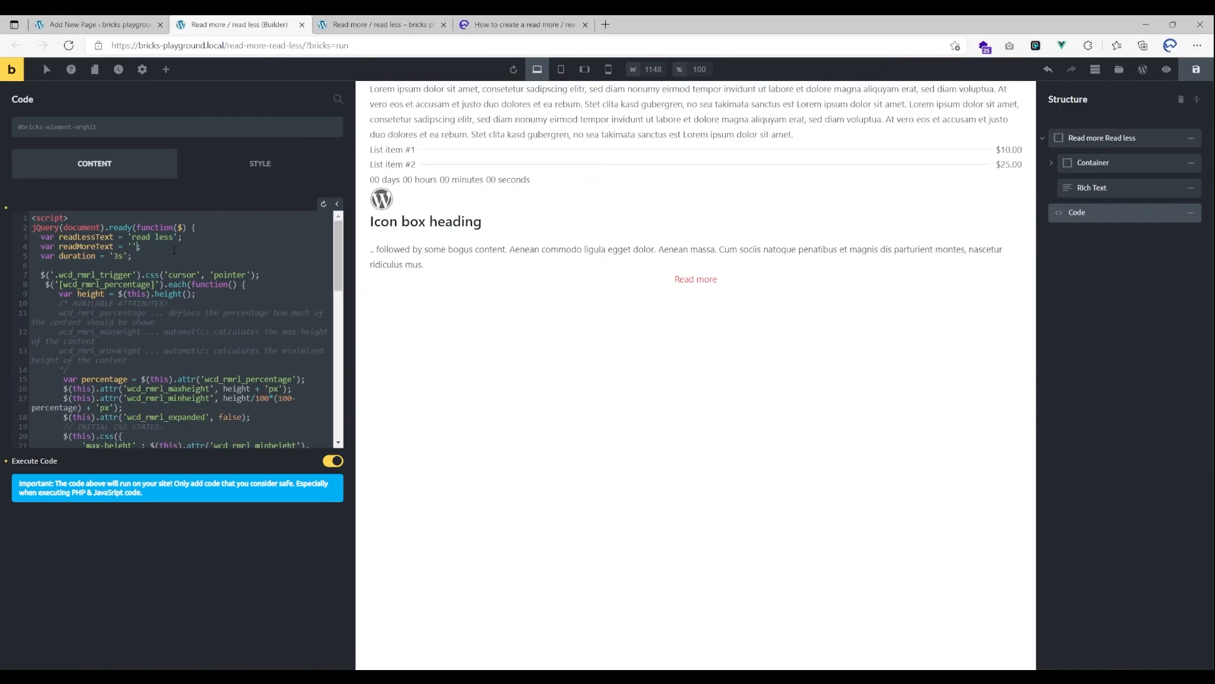
type("read more")
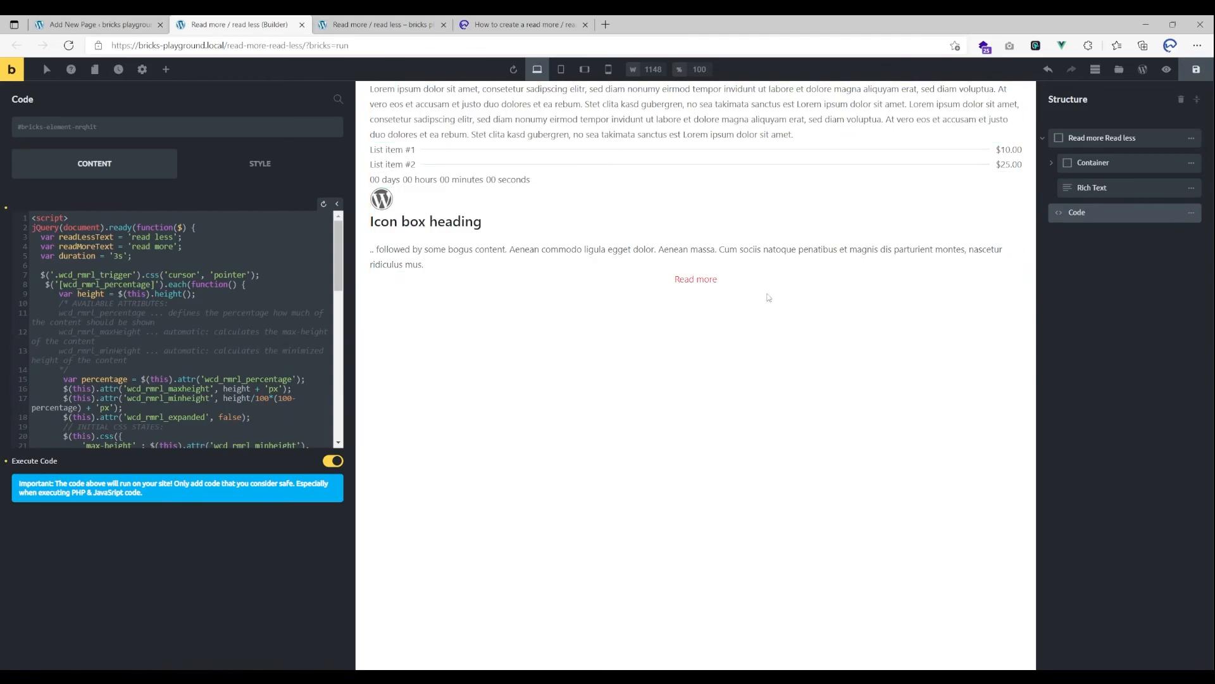
mouse_move(317, 343)
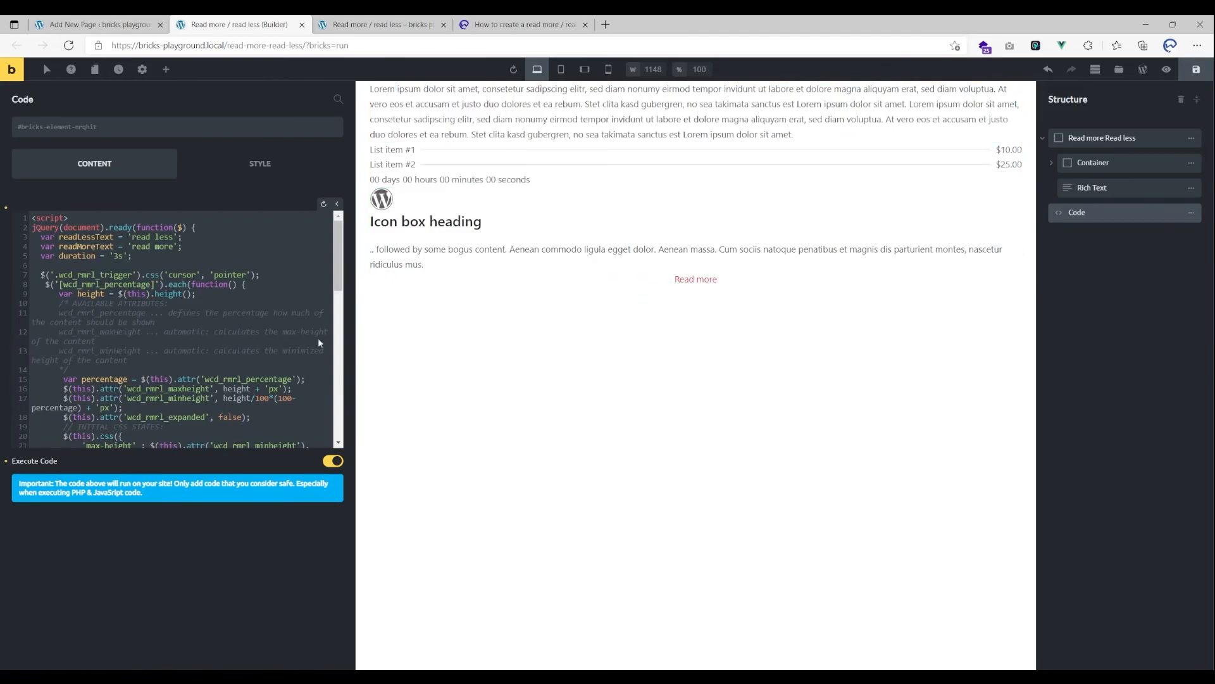
left_click(663, 238)
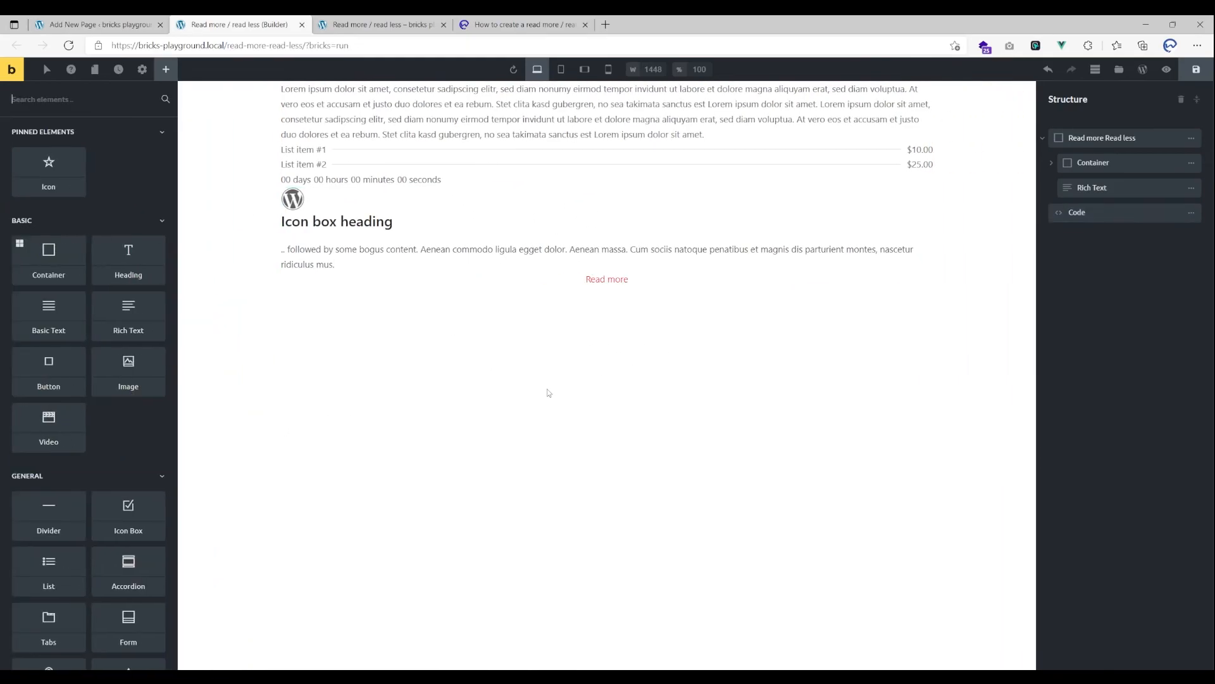
left_click(379, 24)
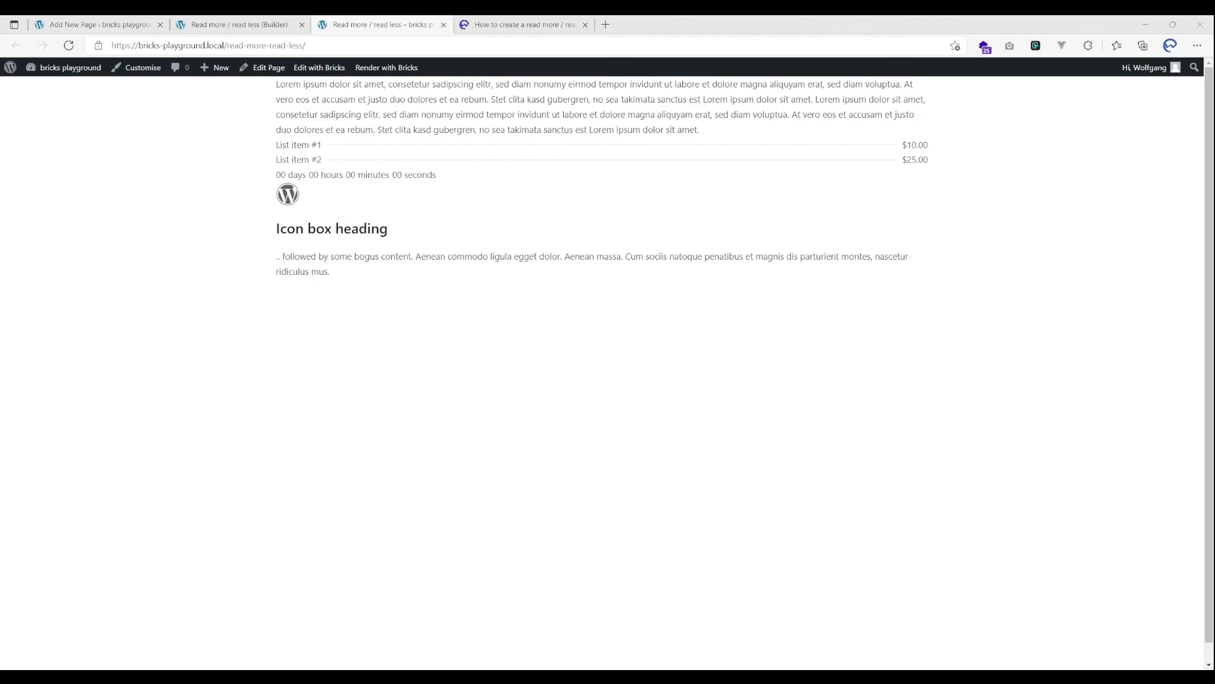